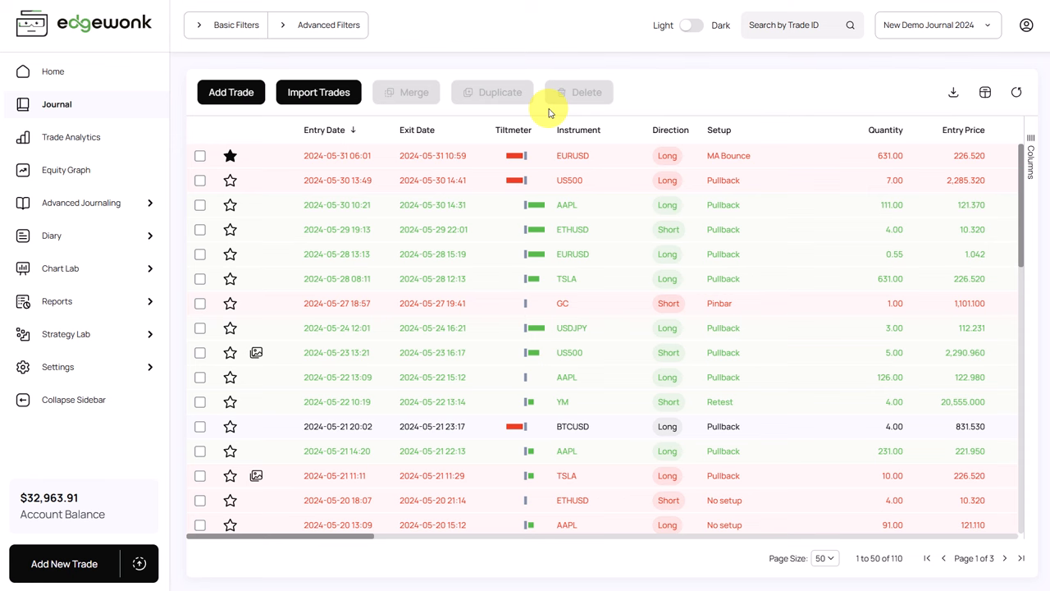
pyautogui.moveTo(506, 107)
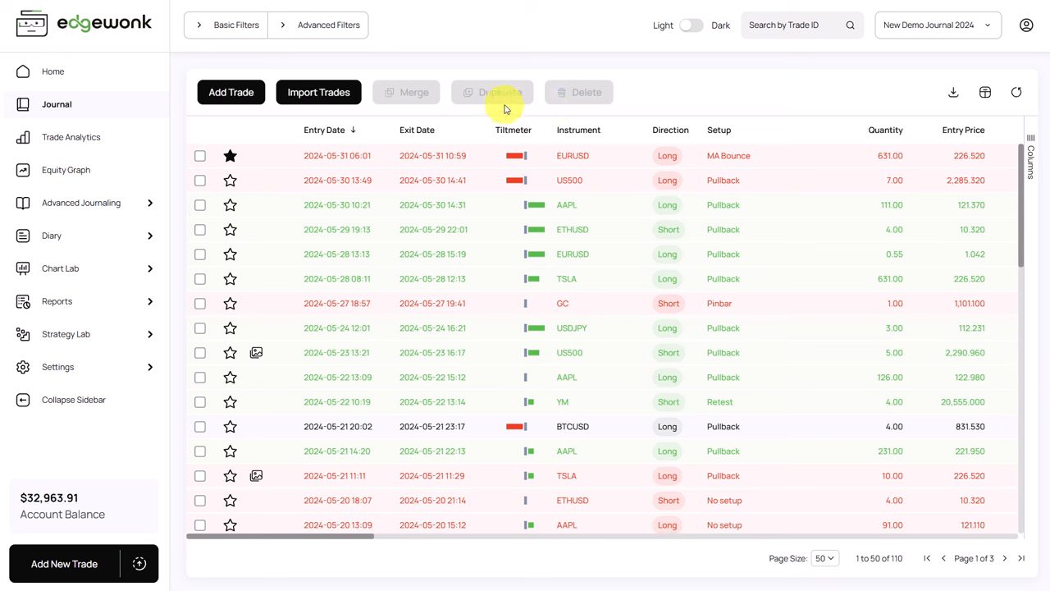
pyautogui.moveTo(489, 121)
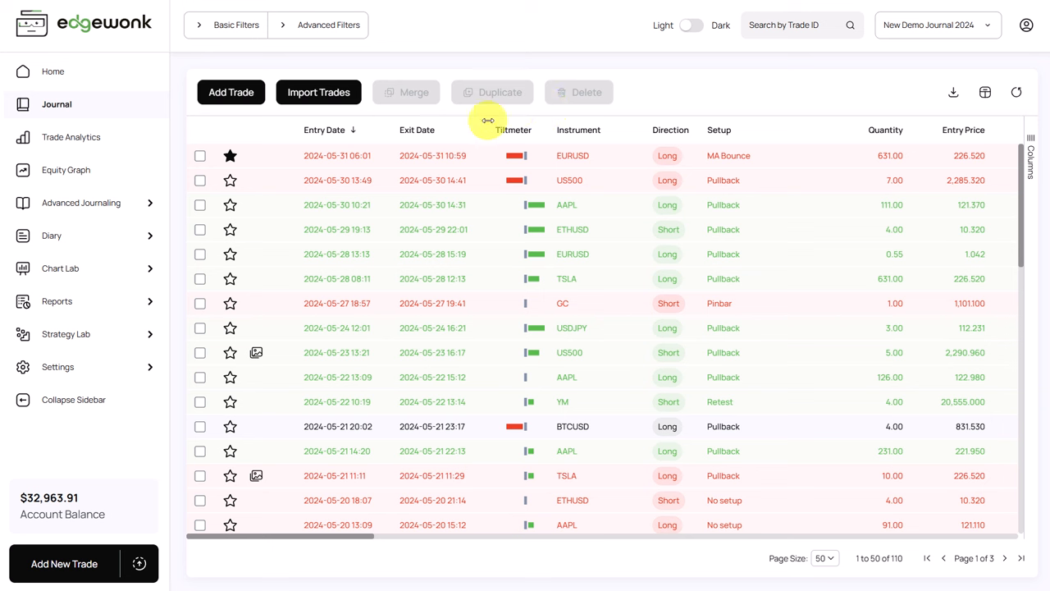
pyautogui.moveTo(499, 203)
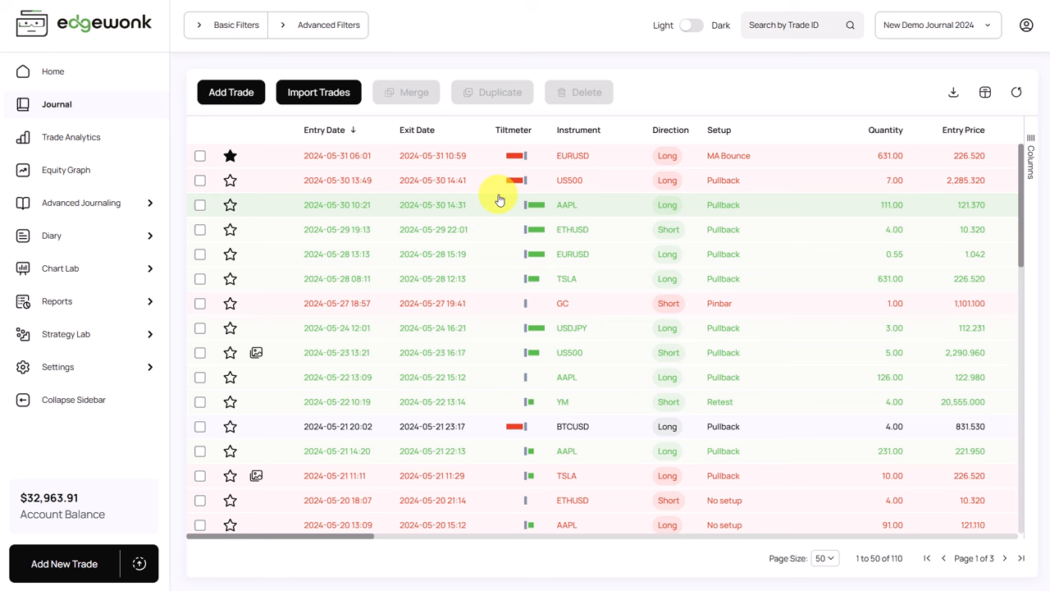
pyautogui.moveTo(544, 204)
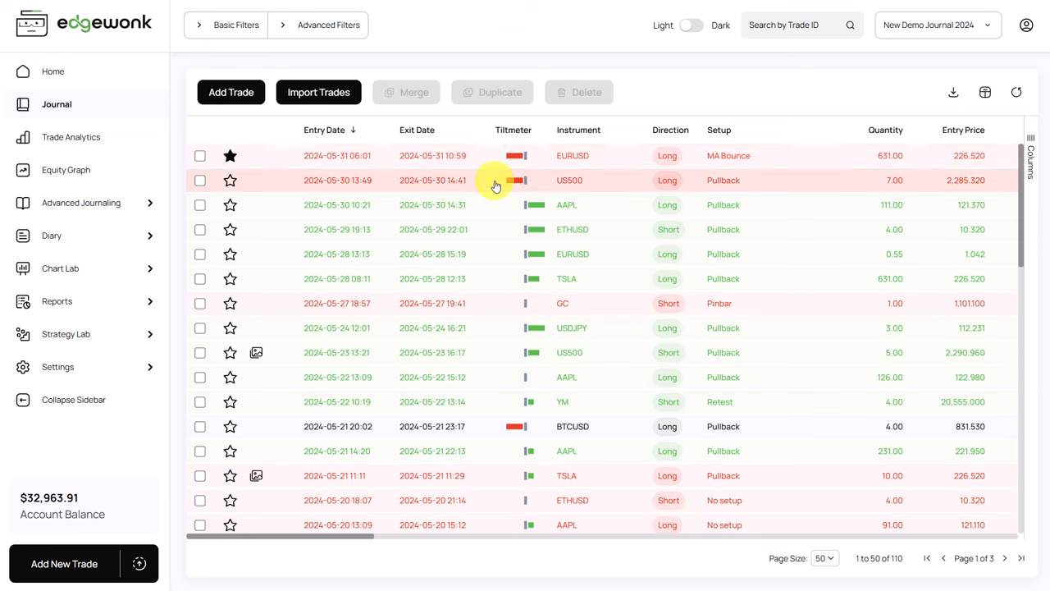
pyautogui.moveTo(506, 229)
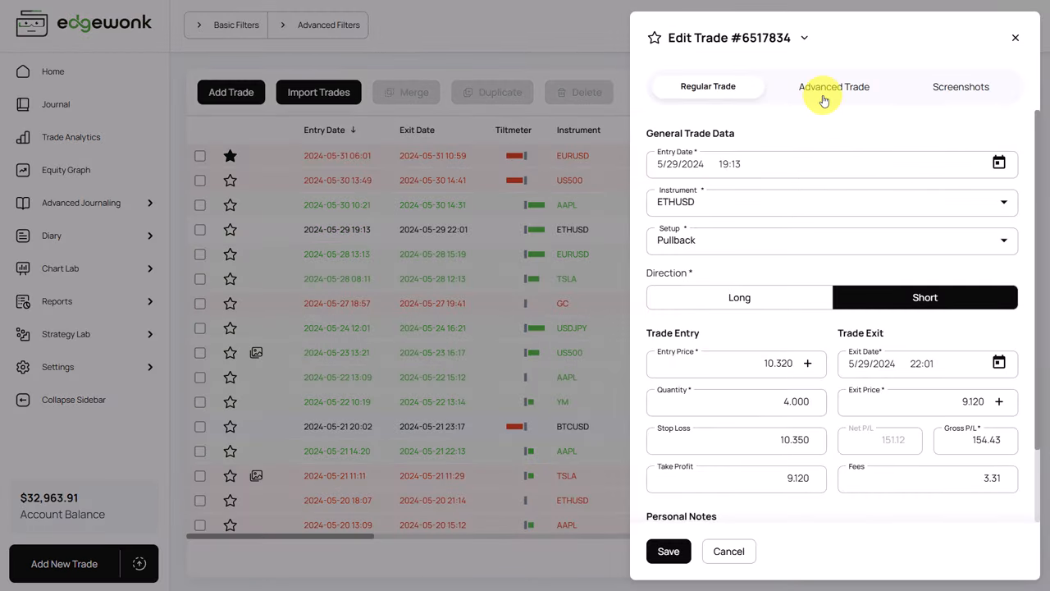
# Step: Show the Advanced Trade details of trade #6517834 with its entry and exit comments
pyautogui.click(834, 85)
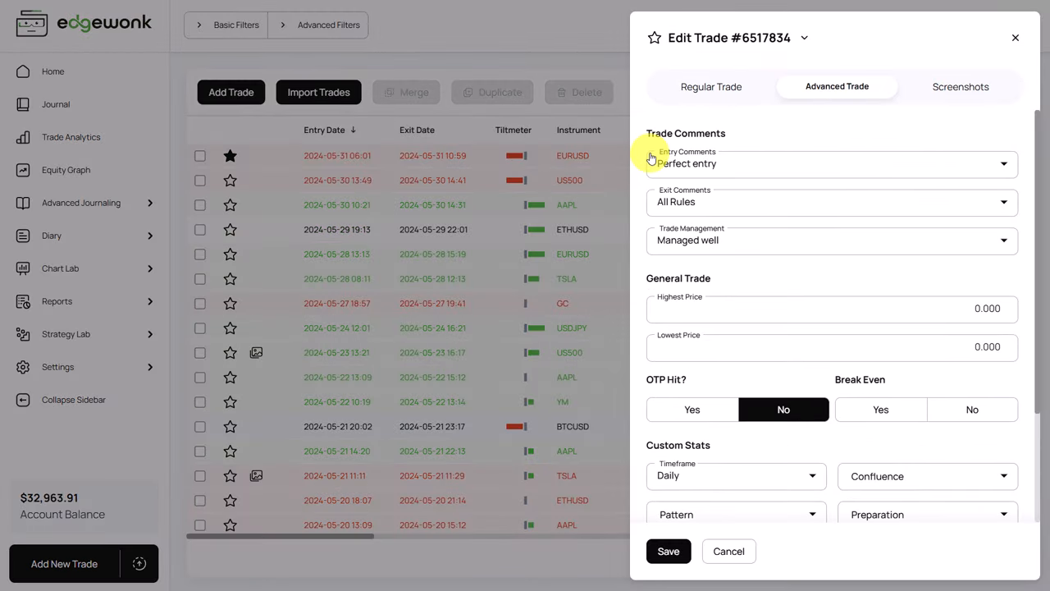
pyautogui.moveTo(707, 213)
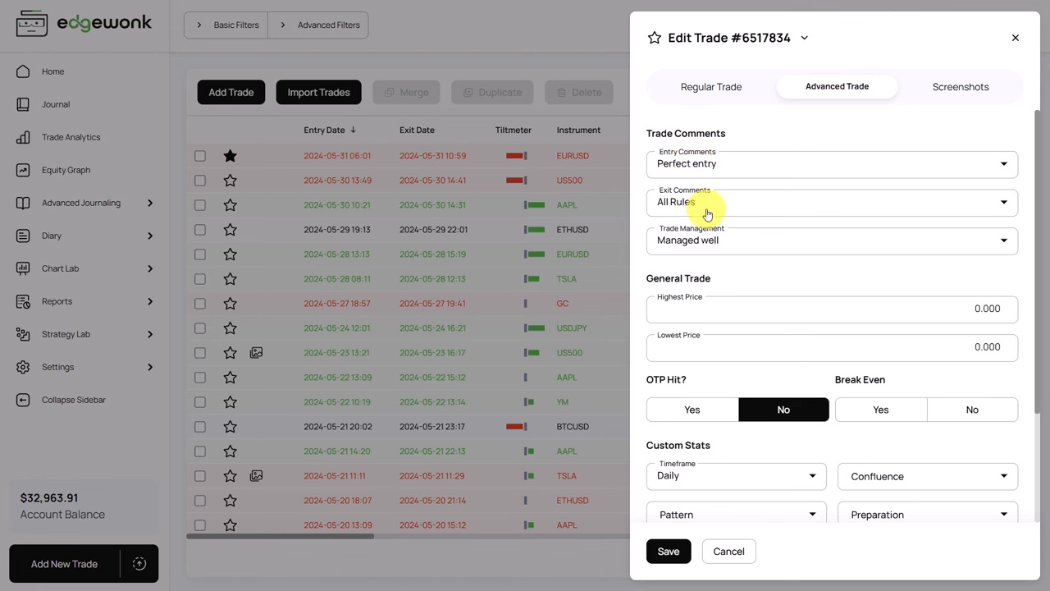
pyautogui.moveTo(681, 261)
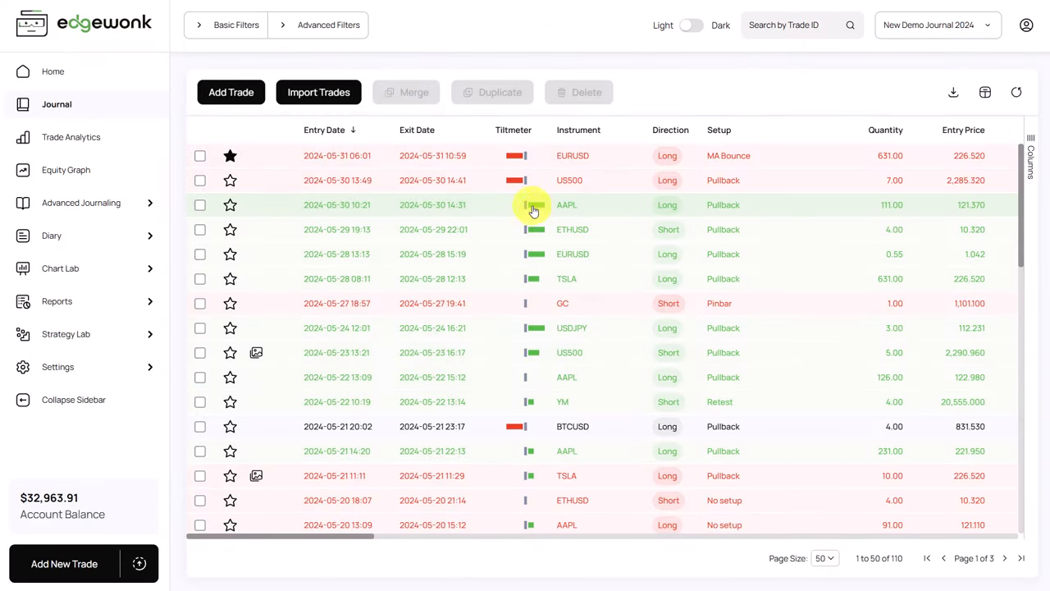
pyautogui.moveTo(519, 178)
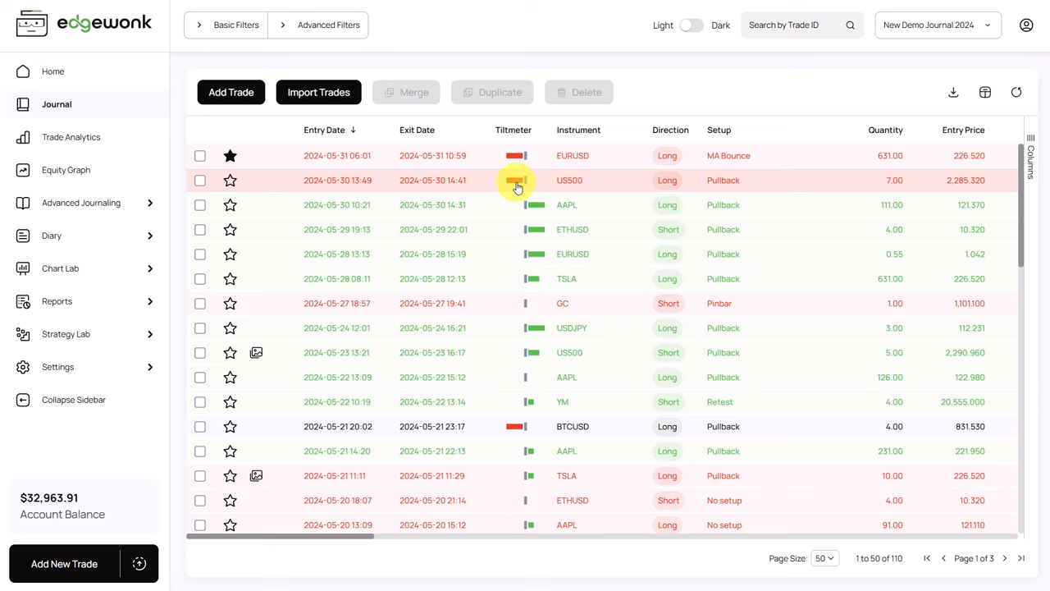
pyautogui.moveTo(512, 230)
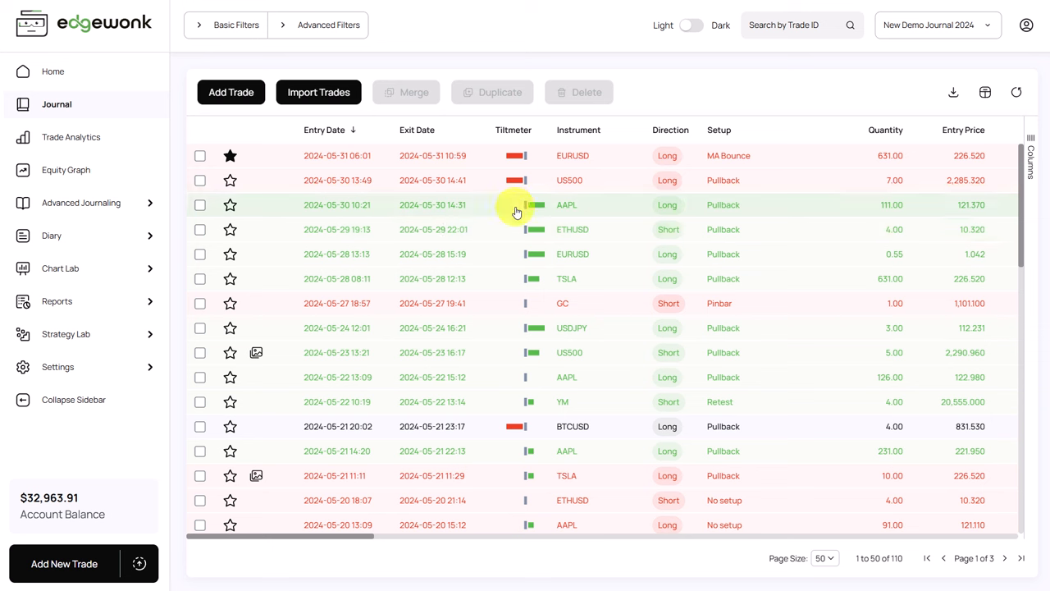
pyautogui.moveTo(495, 212)
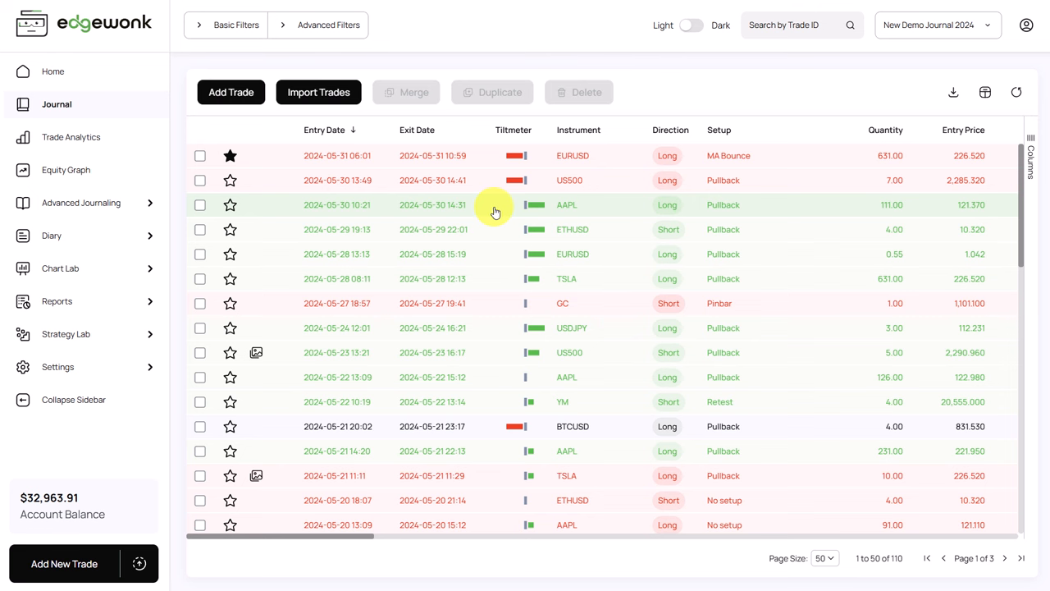
# Step: Show the Equity Graph of return across all 106 journal trades
pyautogui.click(67, 169)
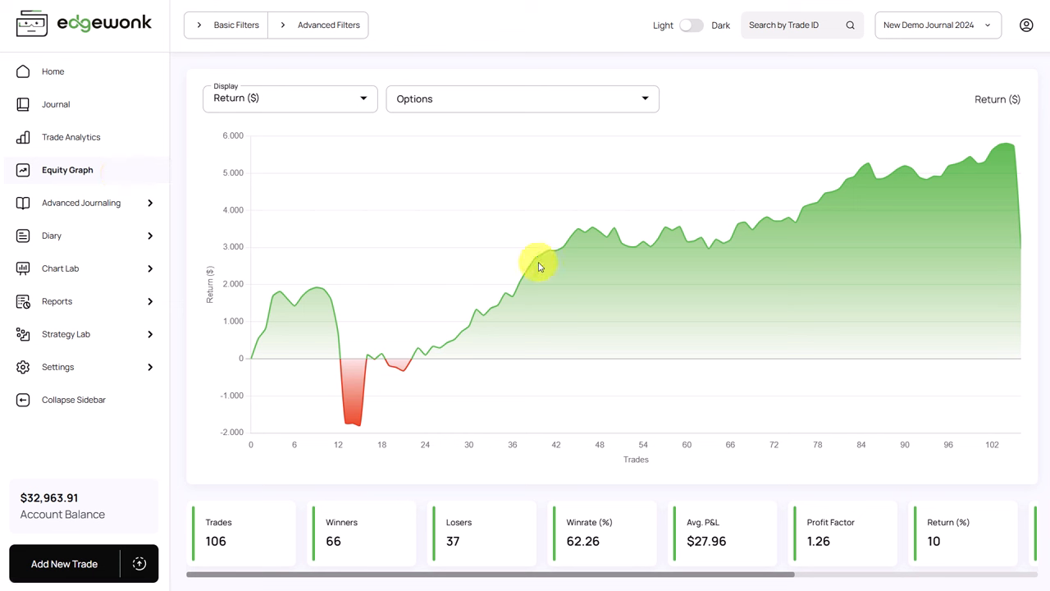
pyautogui.moveTo(751, 224)
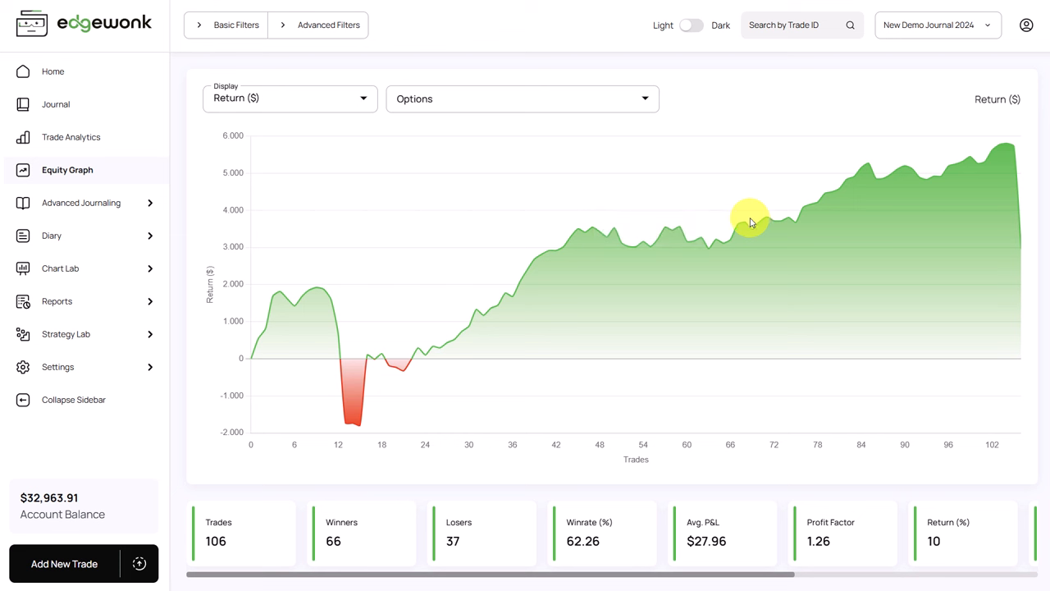
pyautogui.moveTo(522, 98)
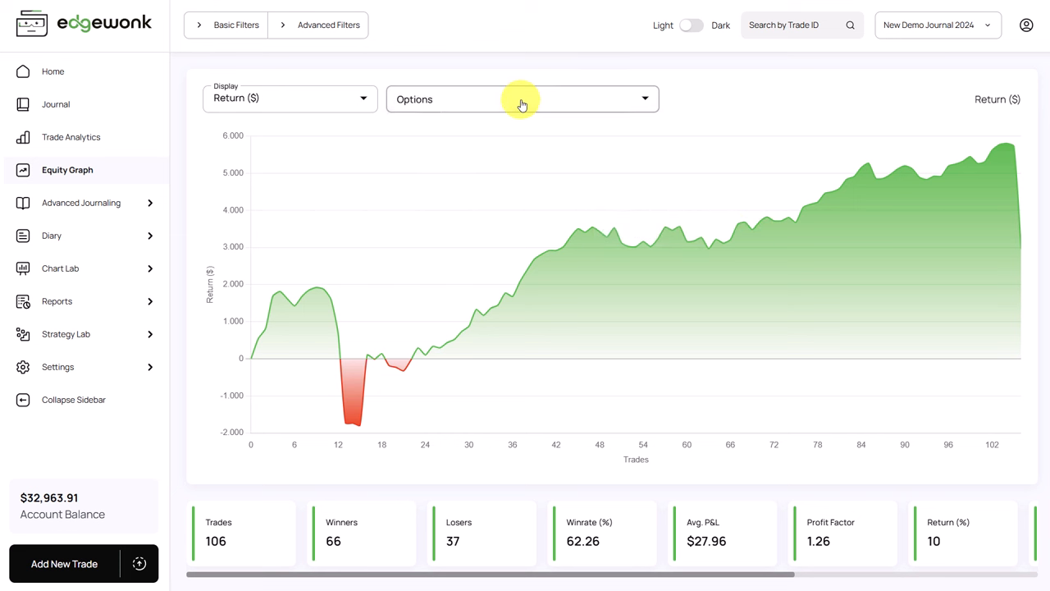
# Step: Reveal the equity chart's Options list of overlays such as Tiltmeter and moving averages
pyautogui.click(521, 98)
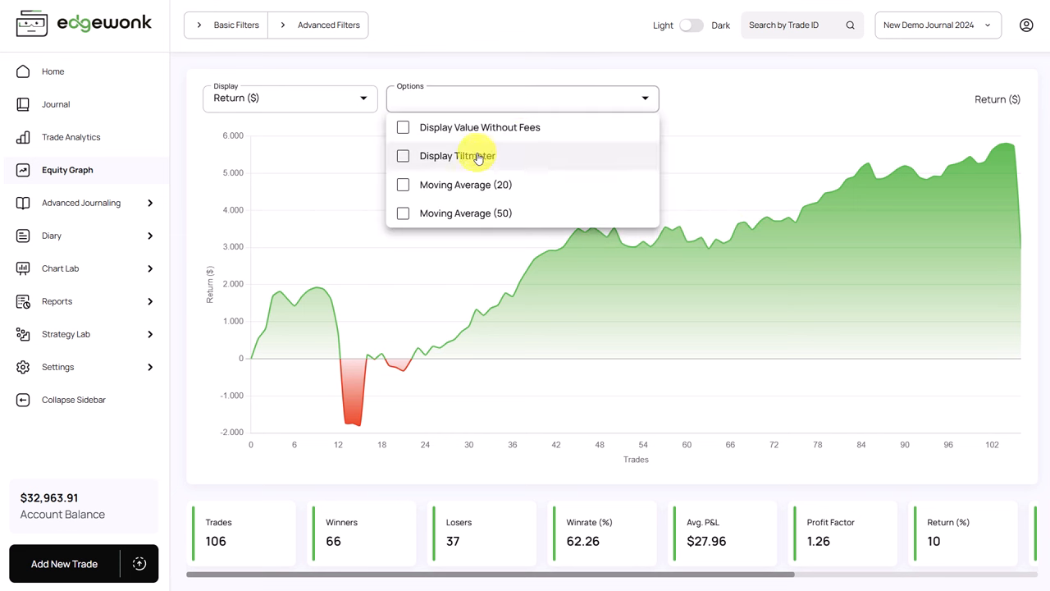
# Step: Overlay the Tiltmeter on the equity graph, then go to the Chart Lab reports
pyautogui.click(404, 155)
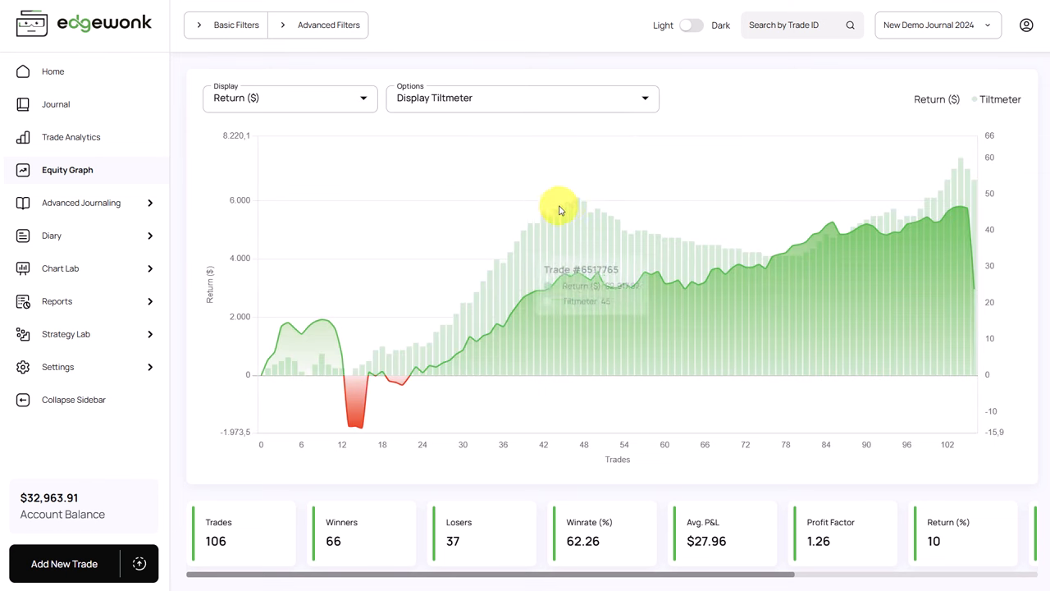
pyautogui.moveTo(656, 282)
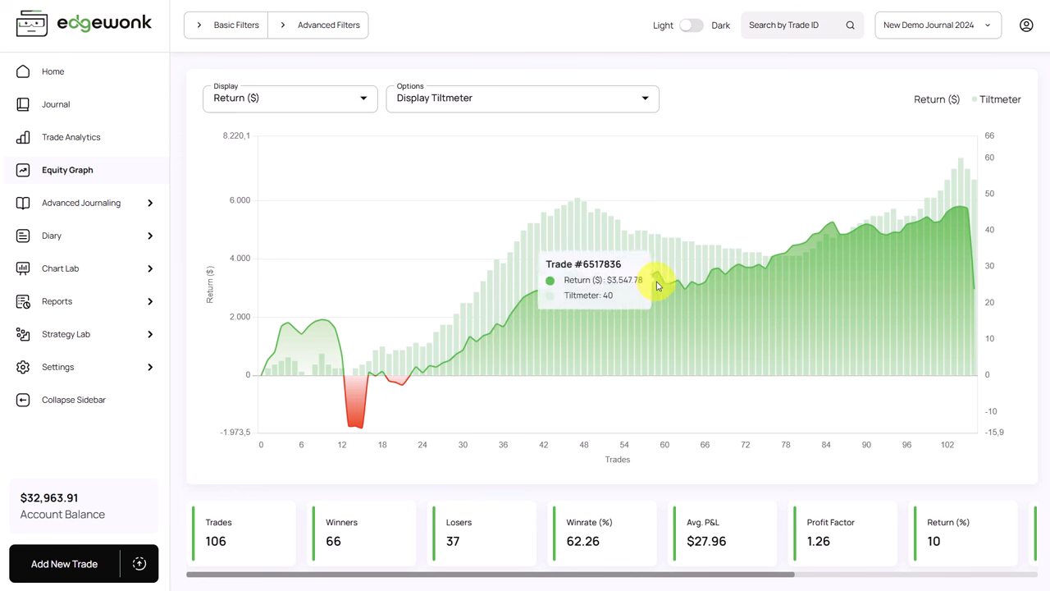
pyautogui.moveTo(402, 394)
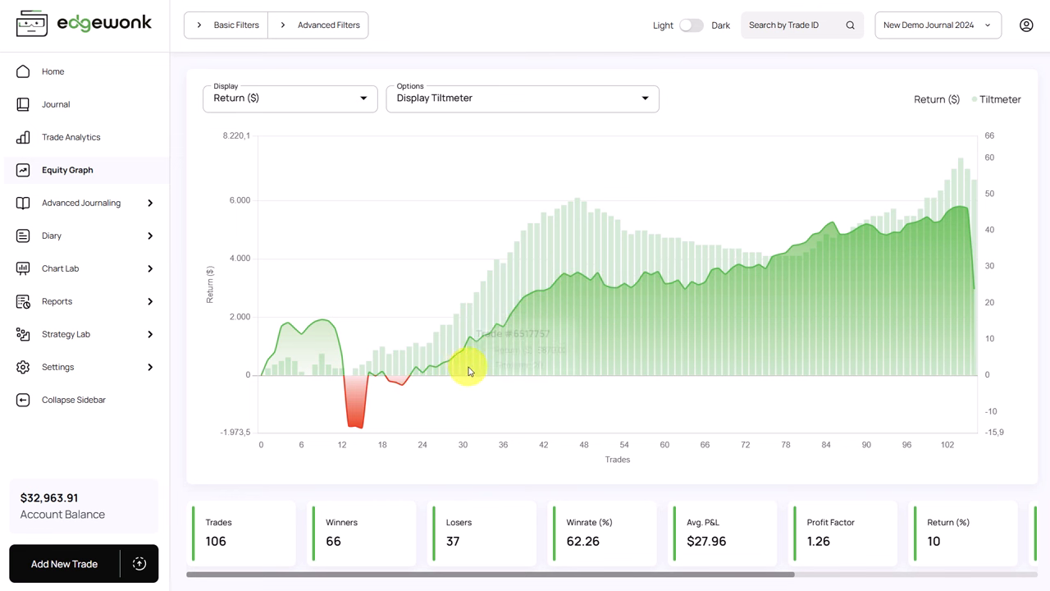
pyautogui.moveTo(458, 325)
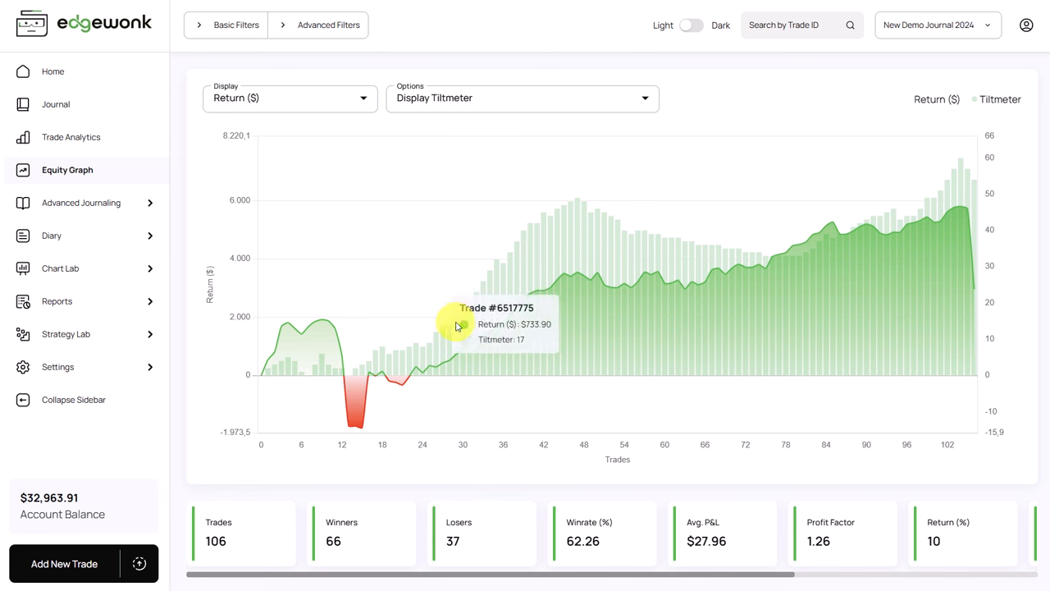
pyautogui.moveTo(543, 222)
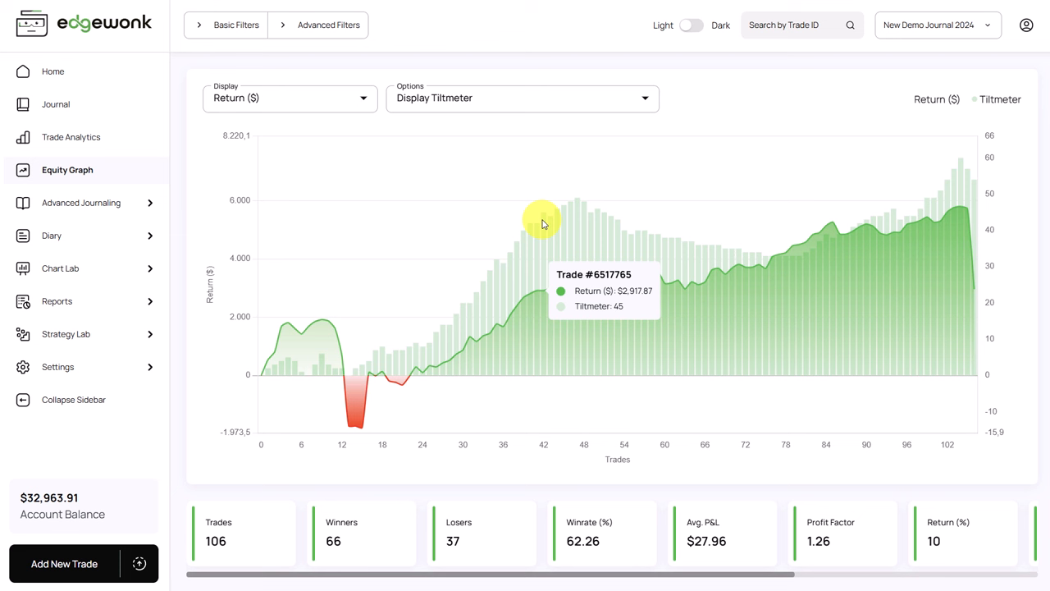
pyautogui.moveTo(446, 430)
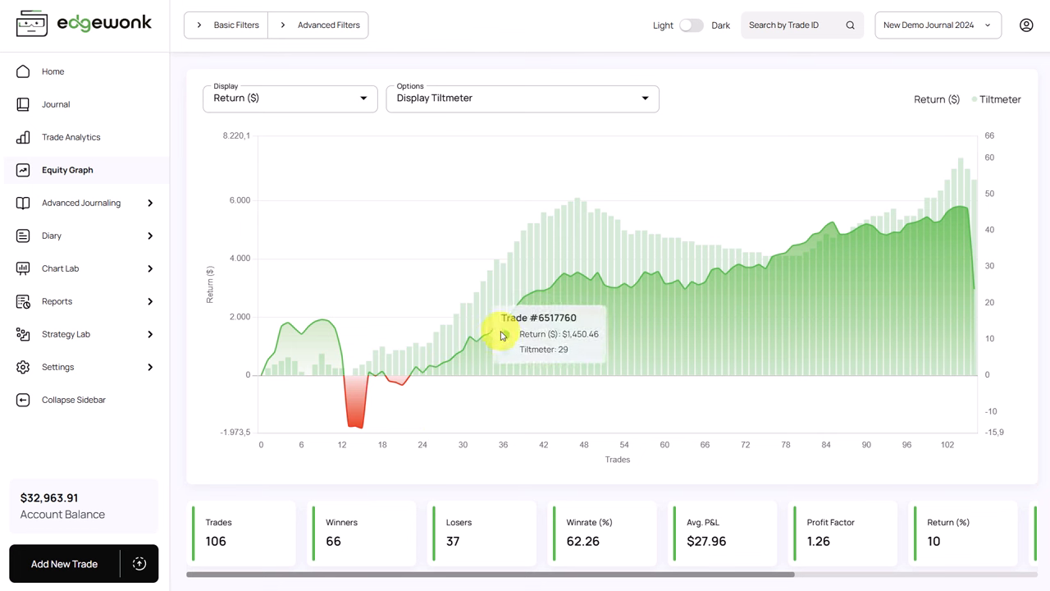
pyautogui.moveTo(475, 313)
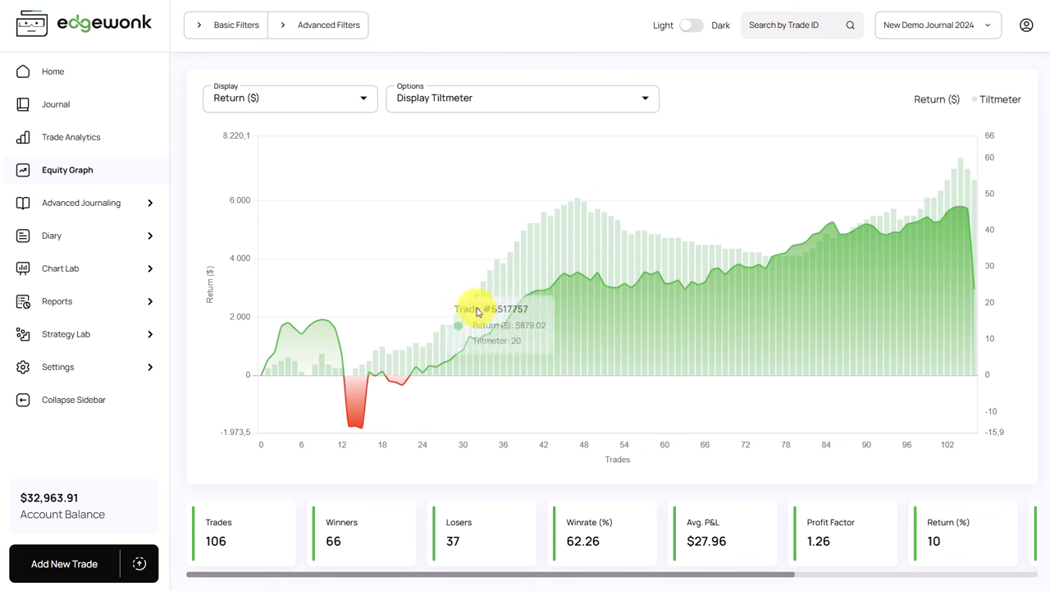
pyautogui.moveTo(540, 308)
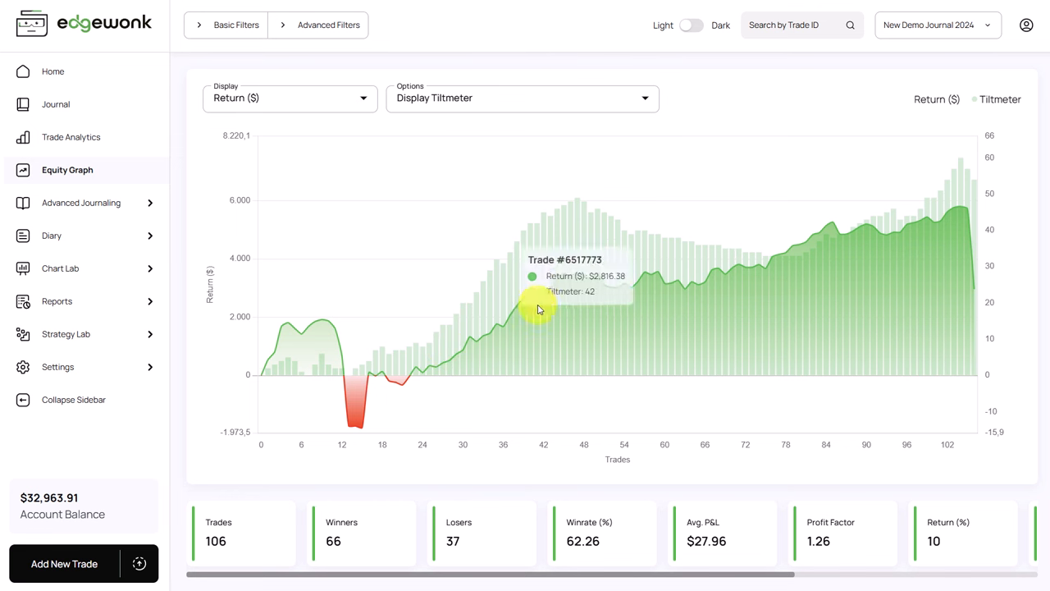
pyautogui.moveTo(644, 229)
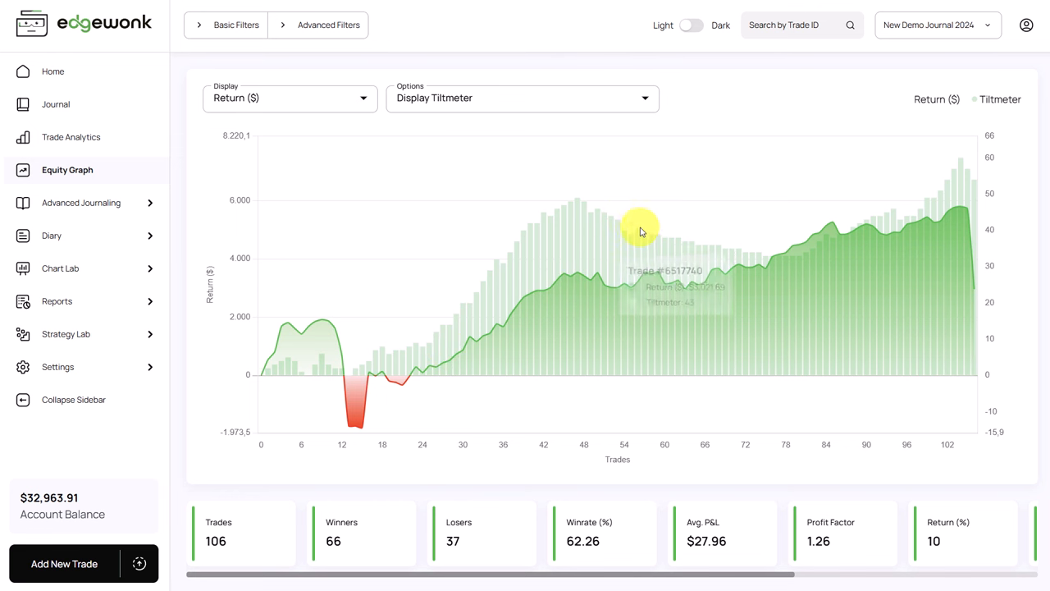
pyautogui.moveTo(572, 305)
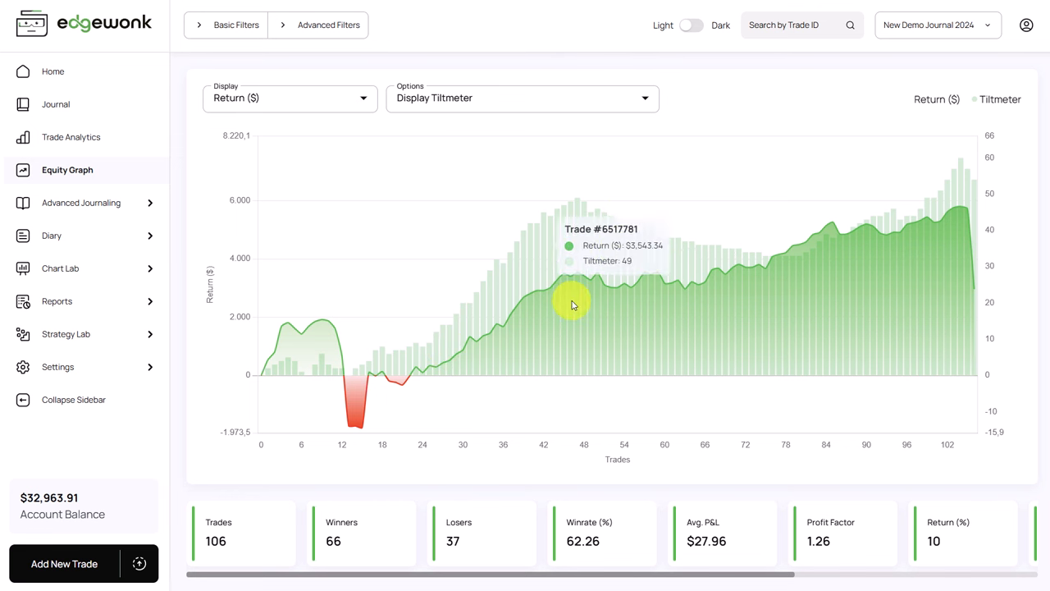
pyautogui.moveTo(718, 270)
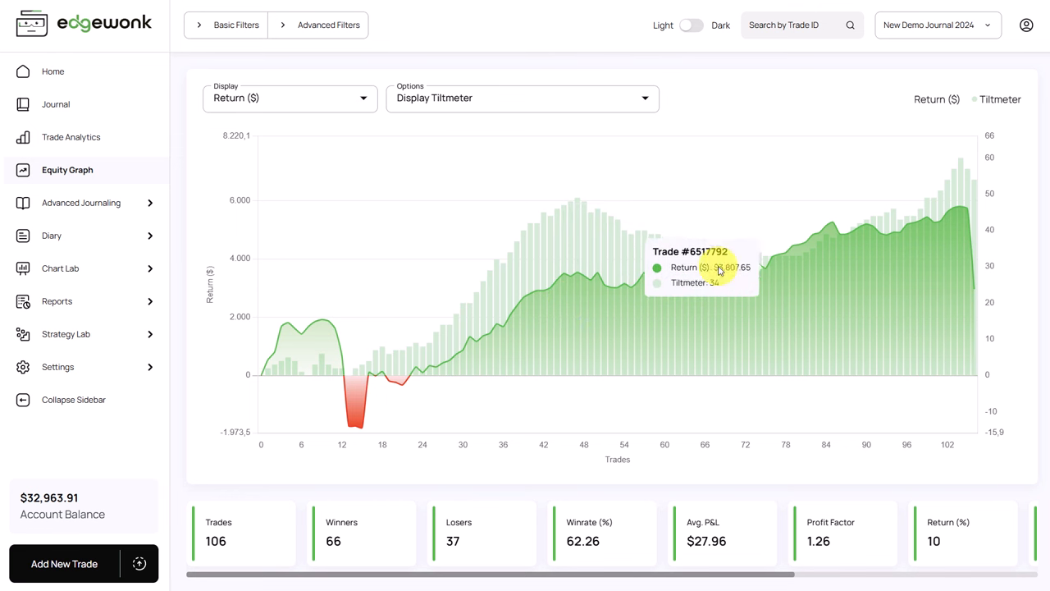
pyautogui.moveTo(616, 205)
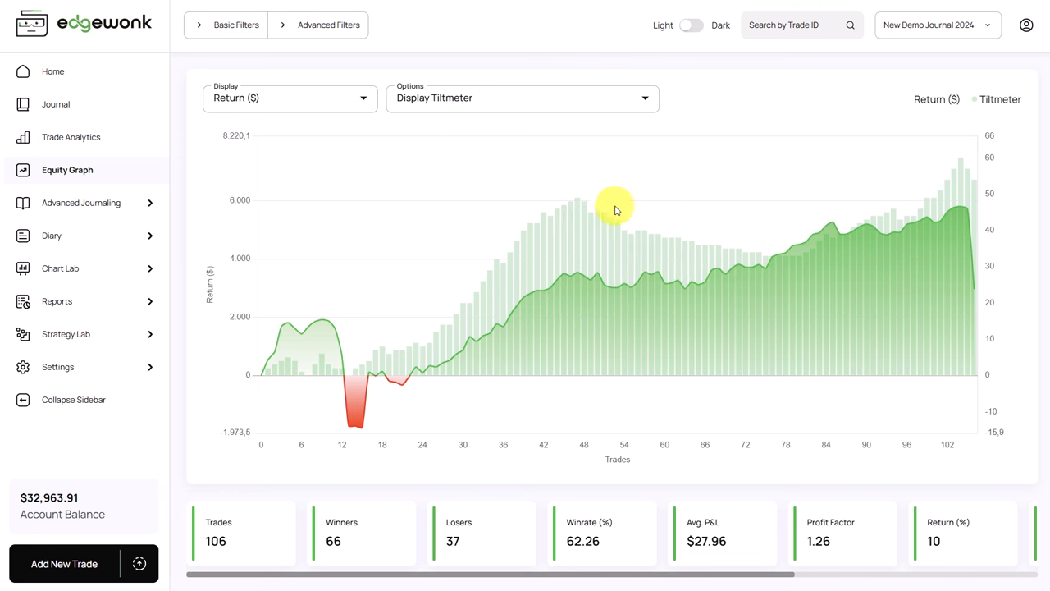
pyautogui.moveTo(614, 220)
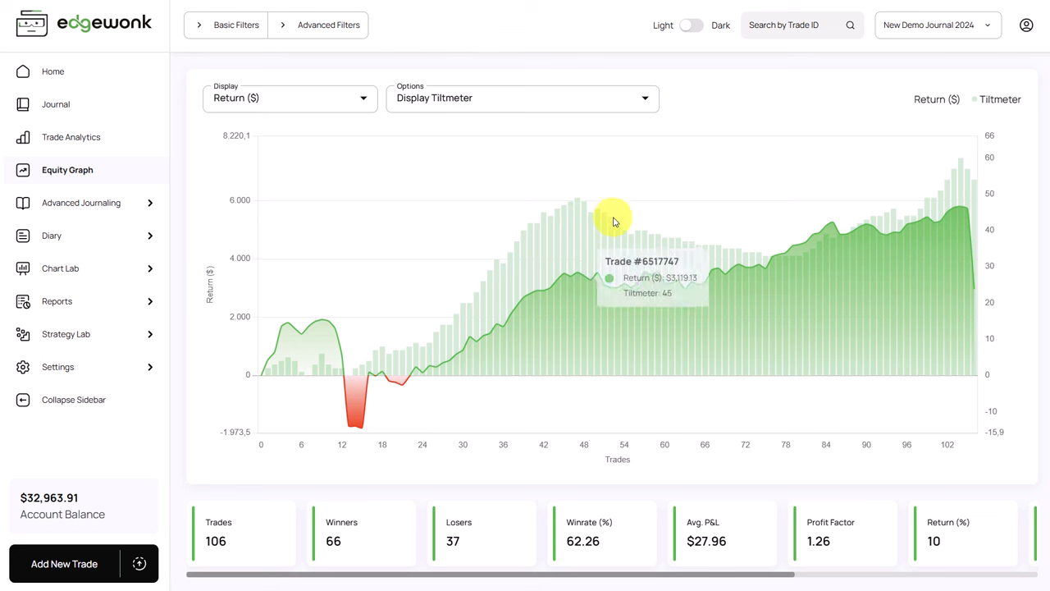
pyautogui.moveTo(608, 222)
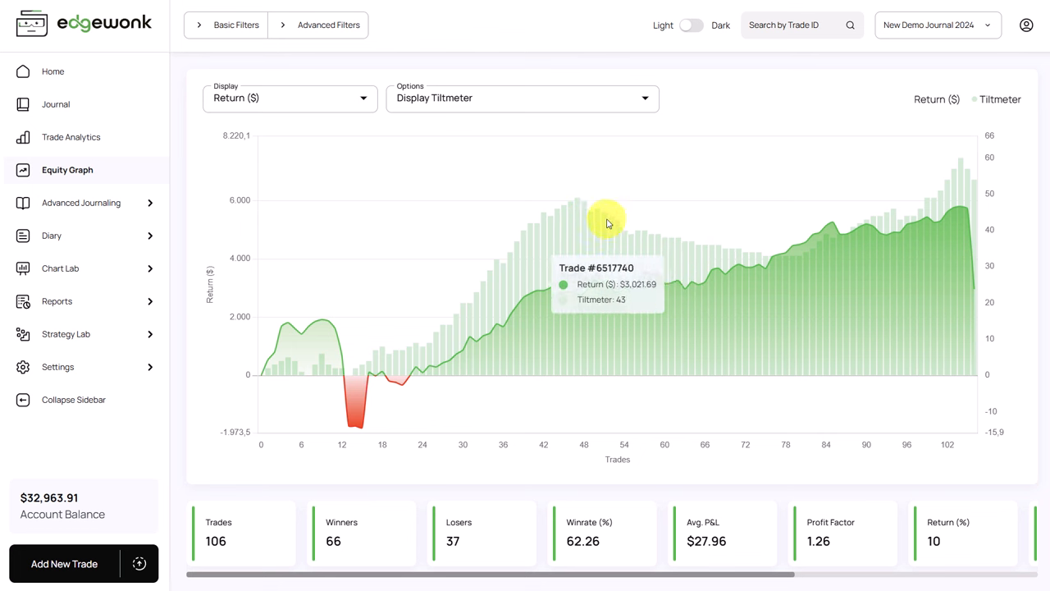
pyautogui.moveTo(758, 227)
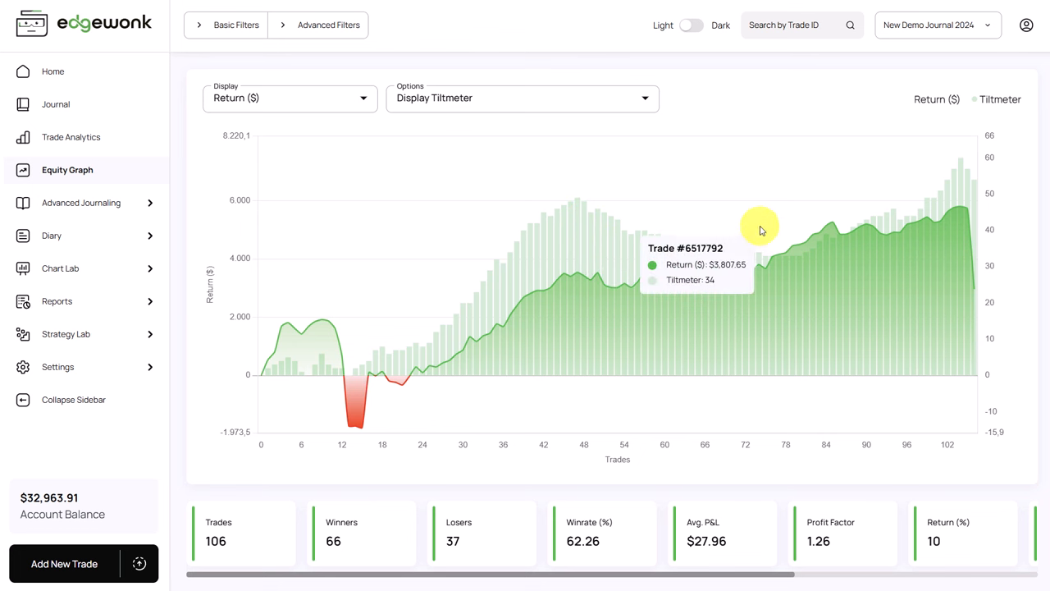
pyautogui.moveTo(929, 178)
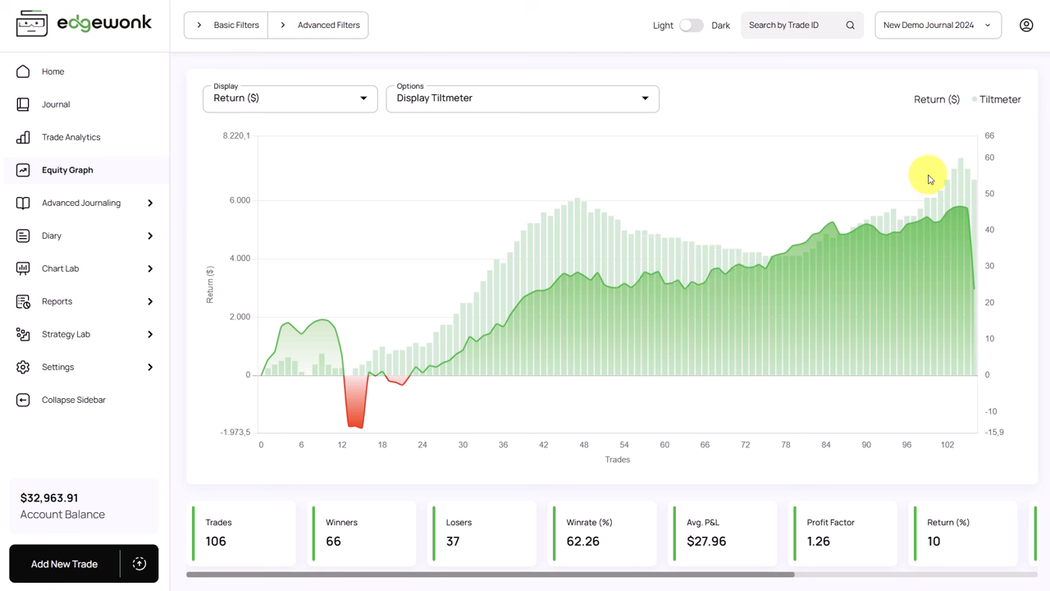
pyautogui.moveTo(784, 207)
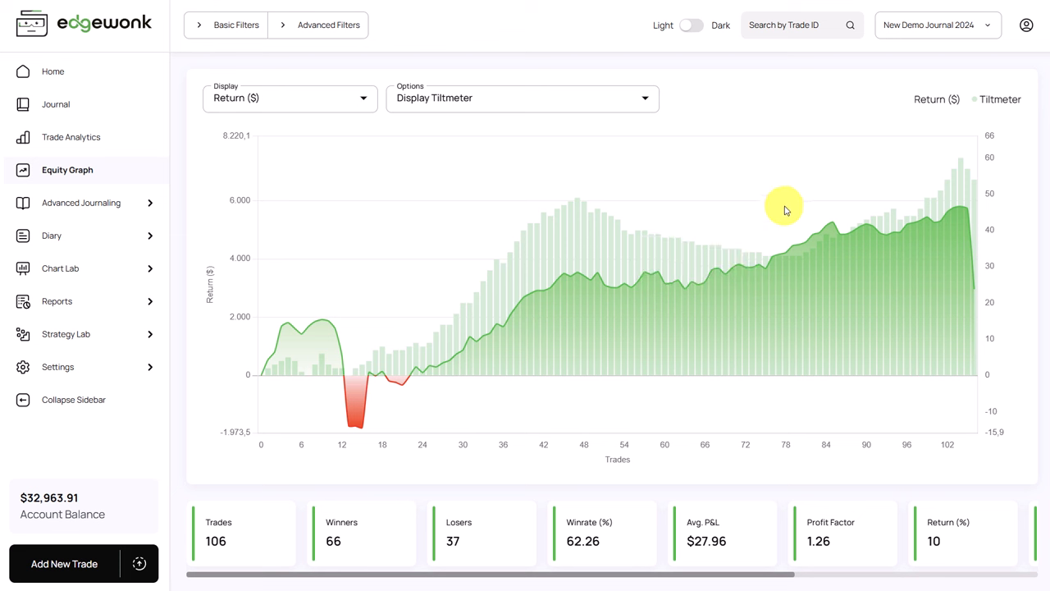
pyautogui.moveTo(833, 203)
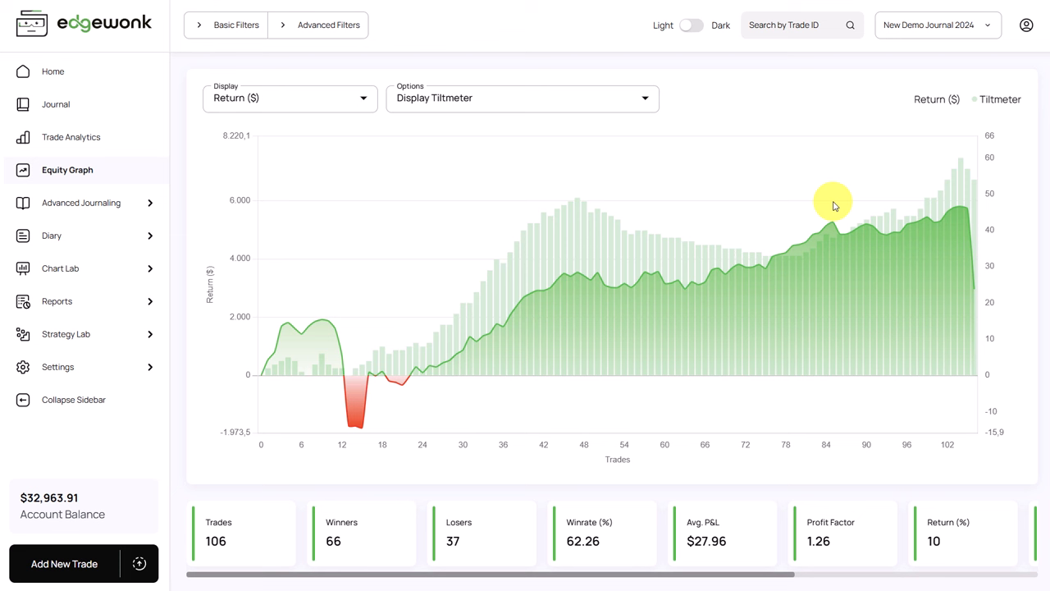
pyautogui.click(59, 76)
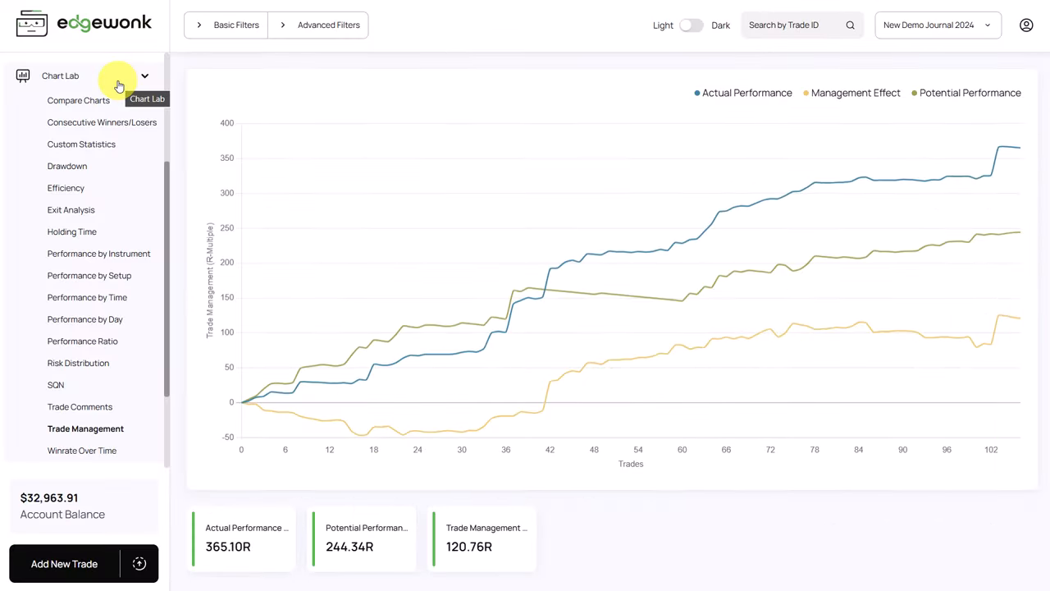
pyautogui.moveTo(86, 428)
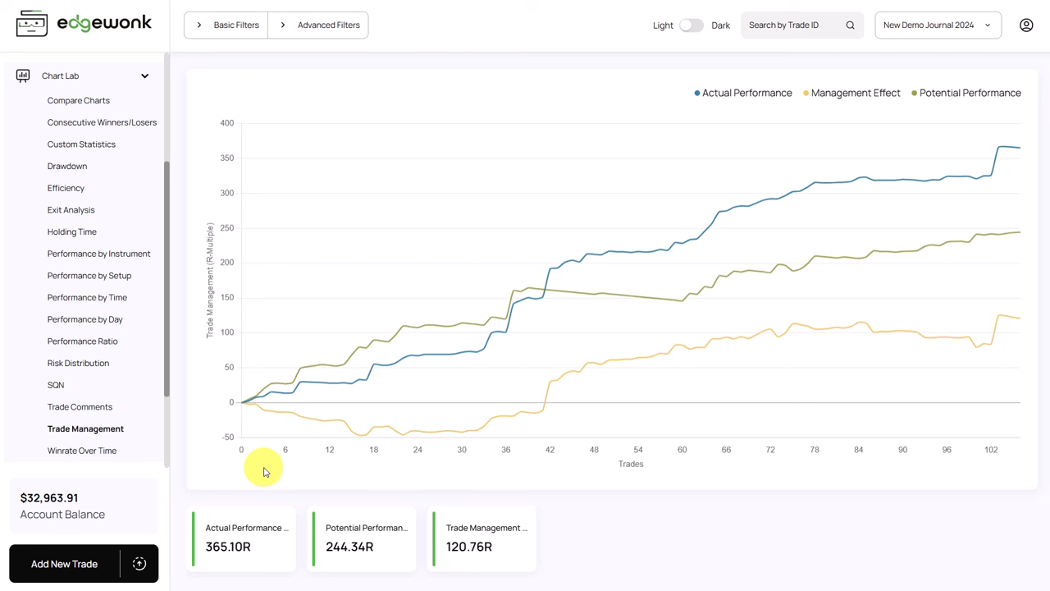
pyautogui.moveTo(747, 92)
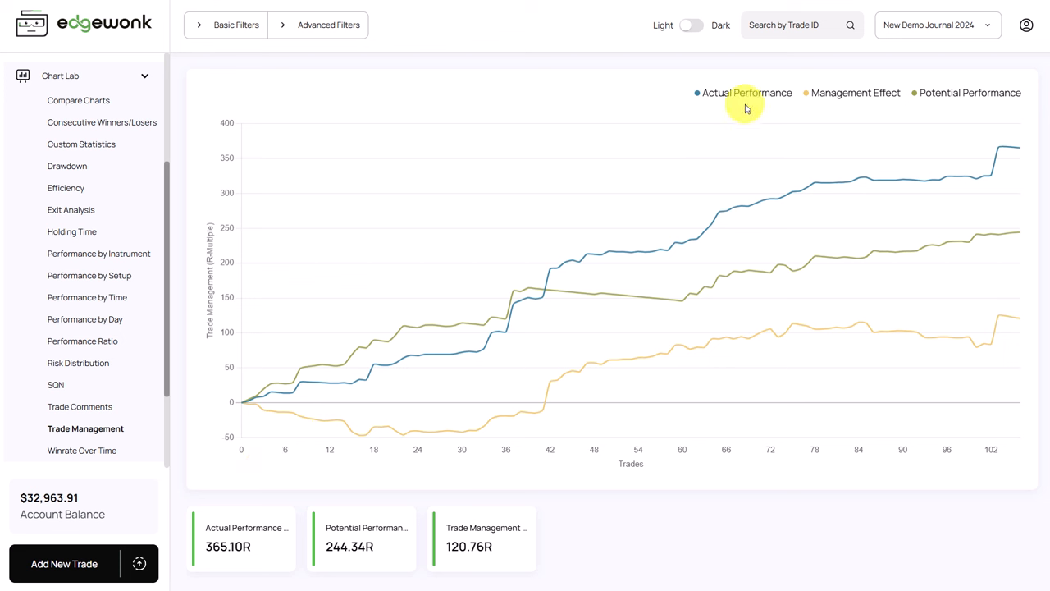
pyautogui.moveTo(959, 115)
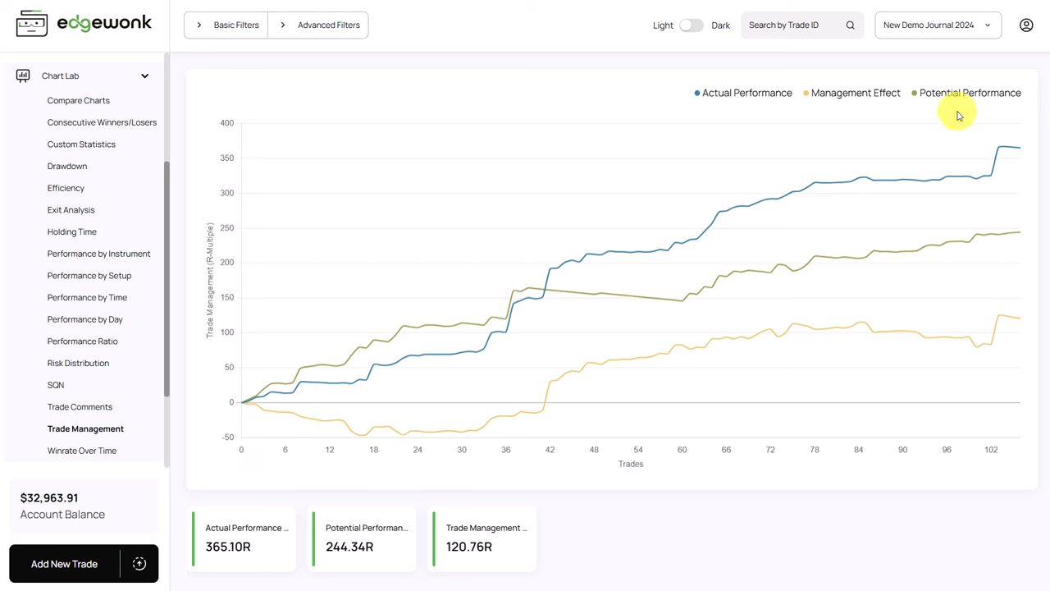
pyautogui.moveTo(685, 168)
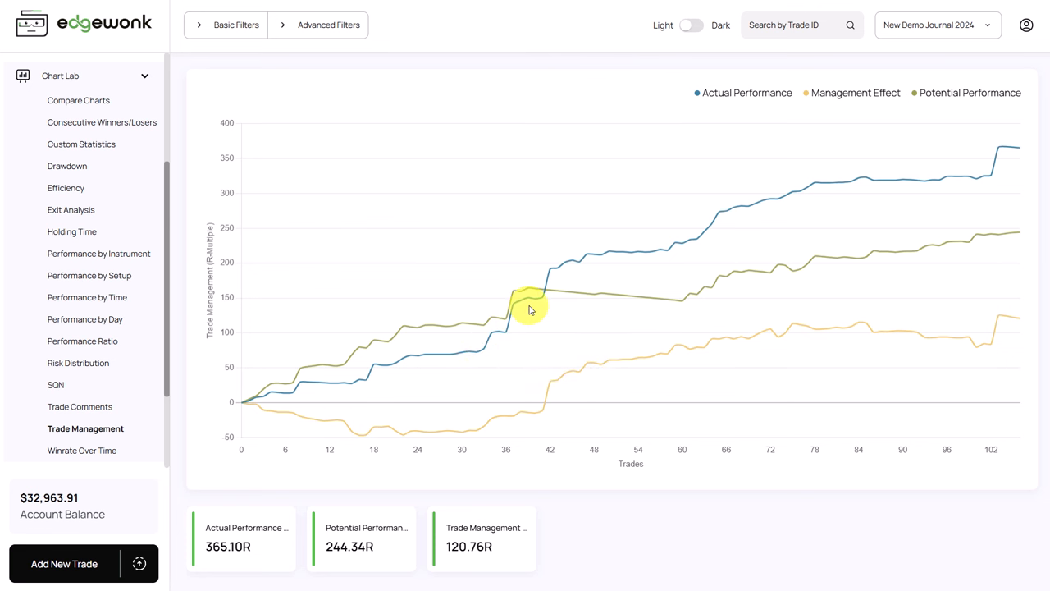
pyautogui.moveTo(305, 369)
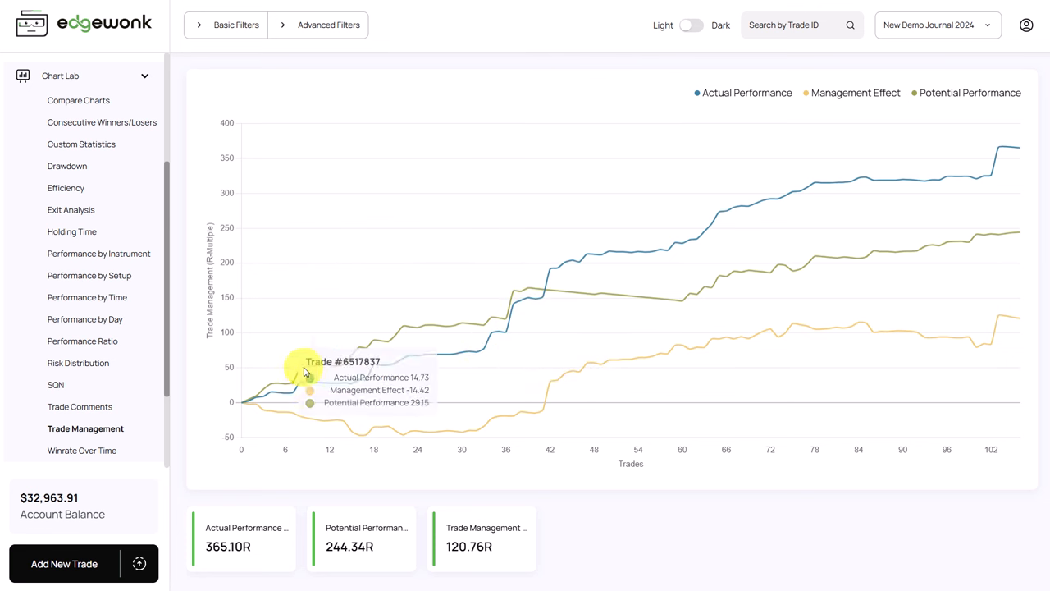
pyautogui.moveTo(371, 348)
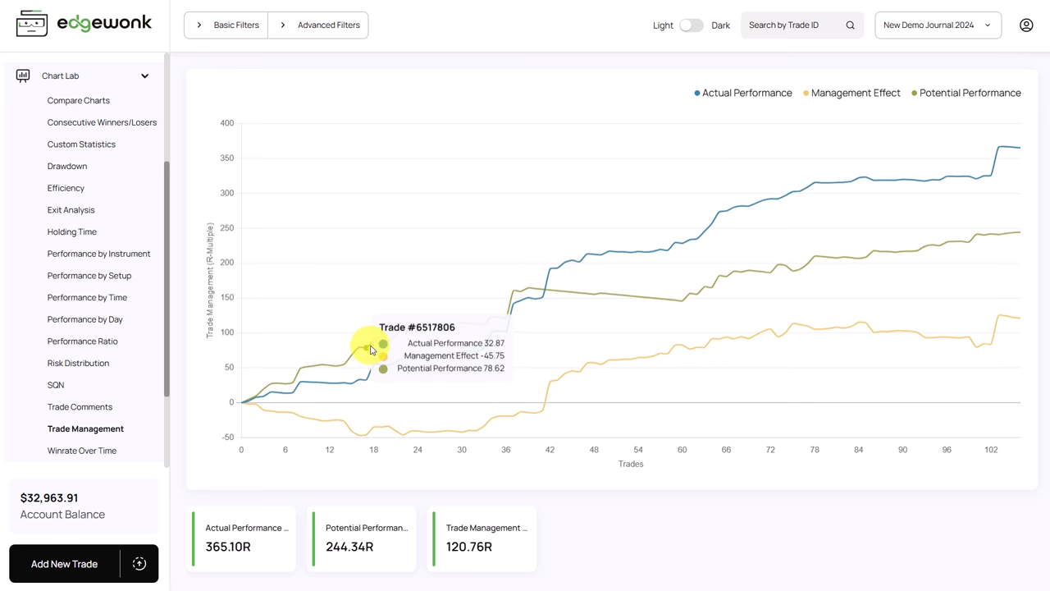
pyautogui.moveTo(367, 320)
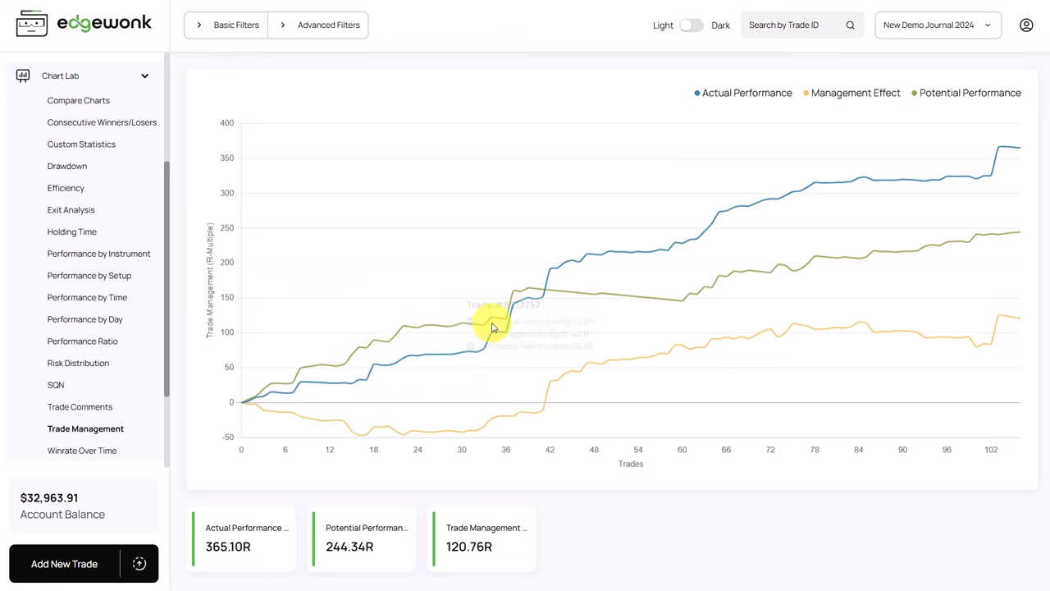
pyautogui.moveTo(416, 367)
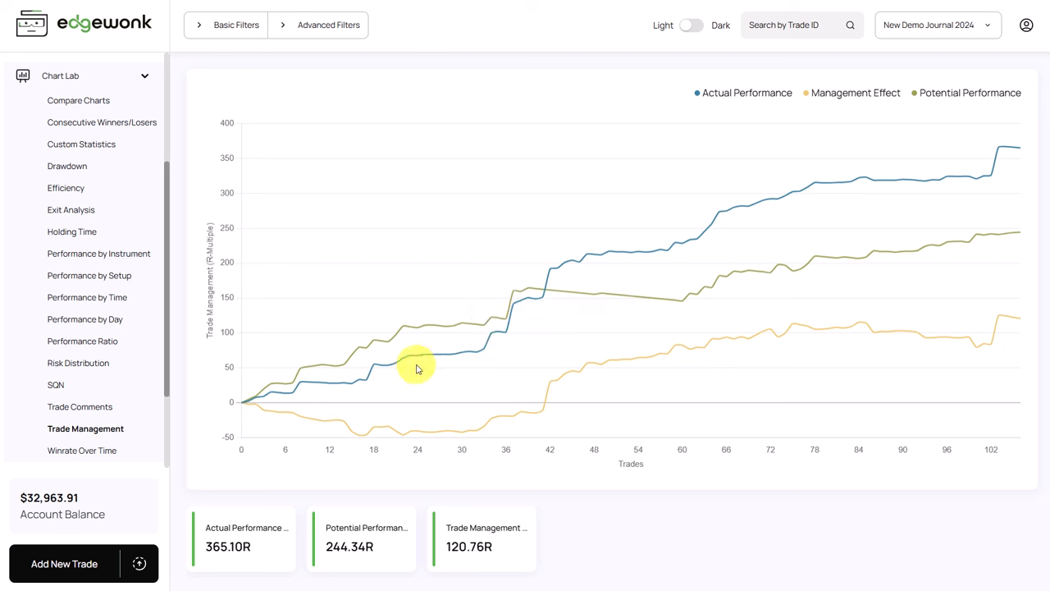
pyautogui.moveTo(374, 374)
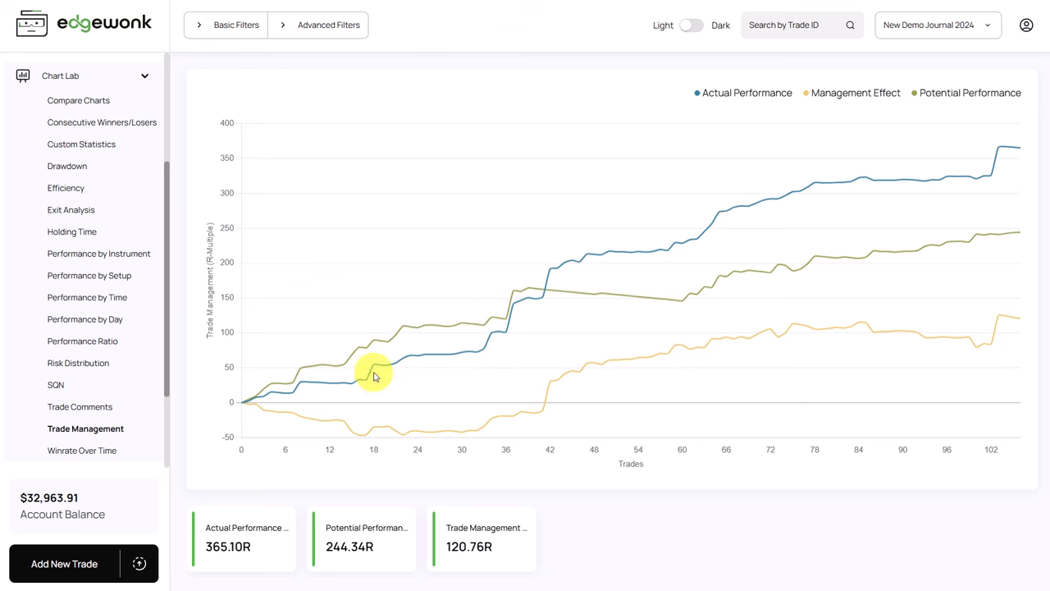
pyautogui.moveTo(343, 361)
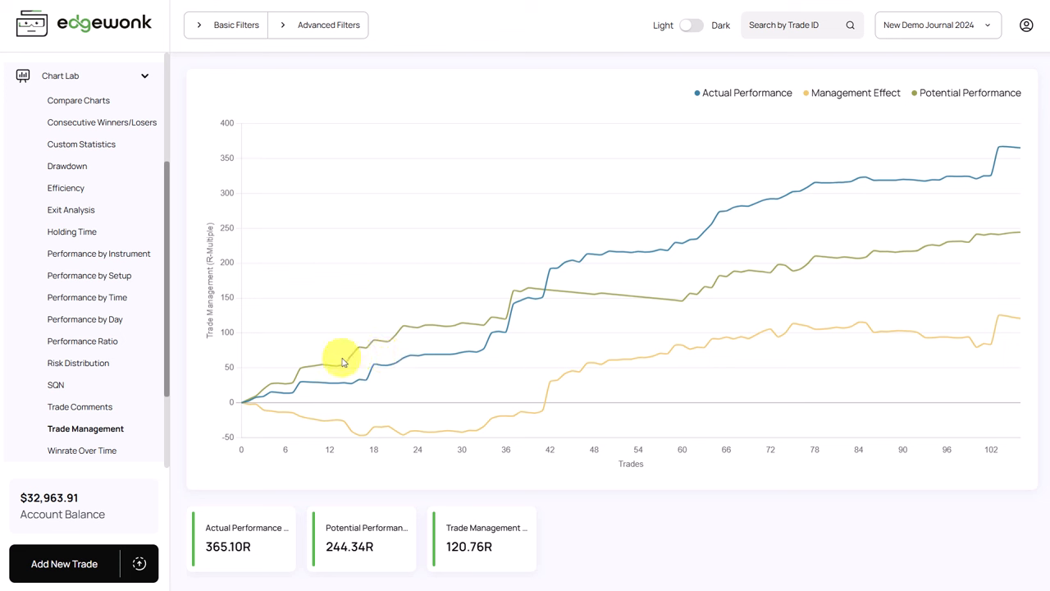
pyautogui.moveTo(353, 368)
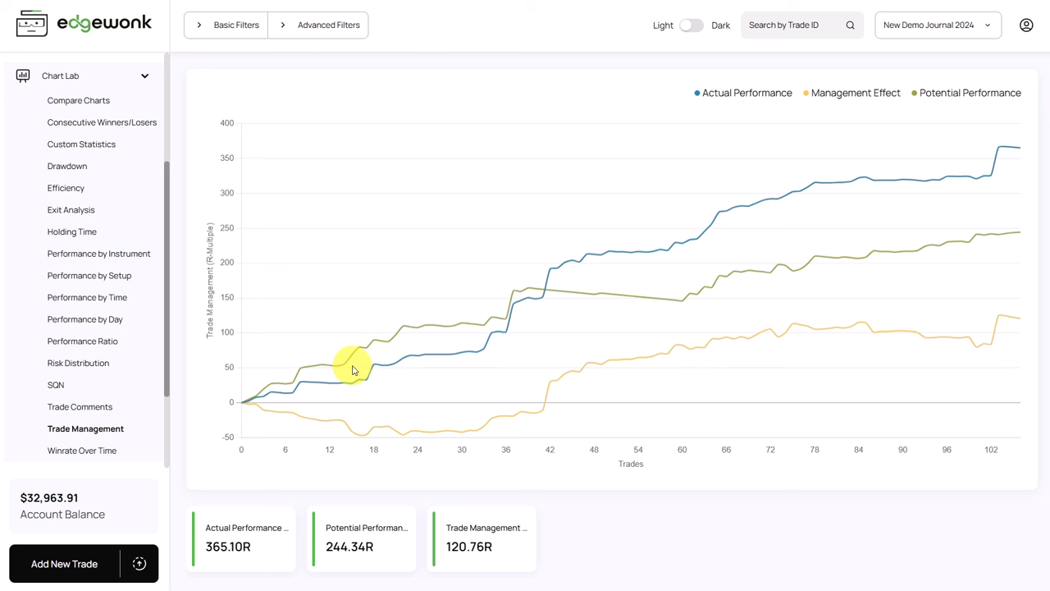
pyautogui.moveTo(413, 348)
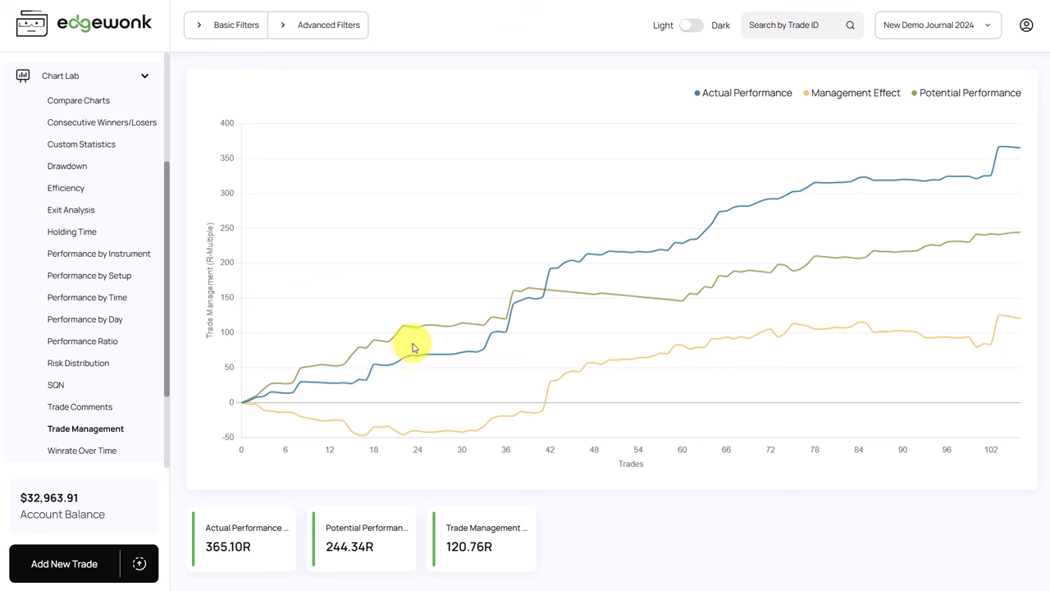
pyautogui.moveTo(428, 348)
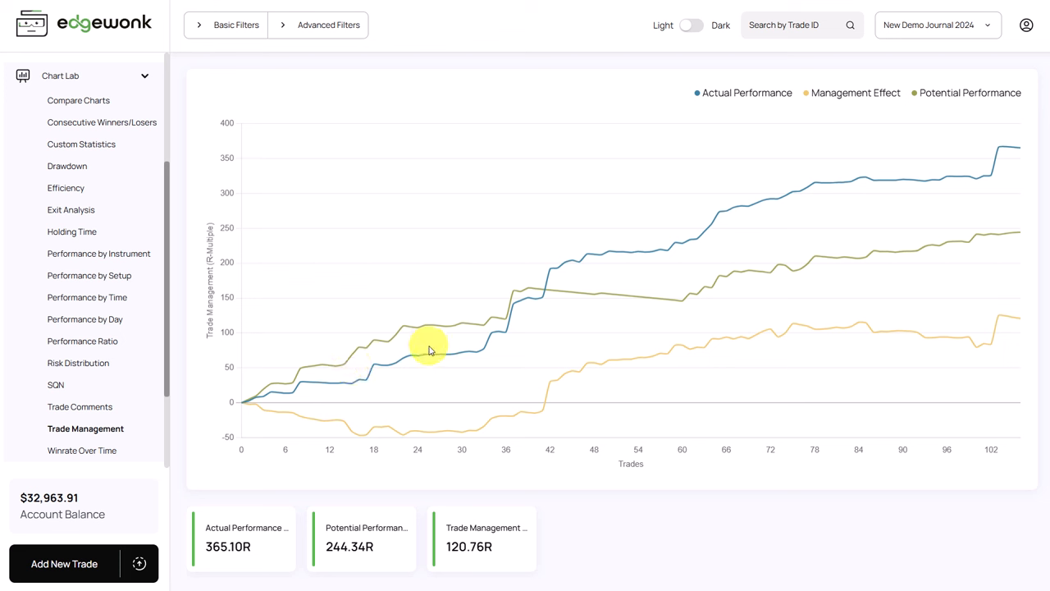
pyautogui.moveTo(424, 343)
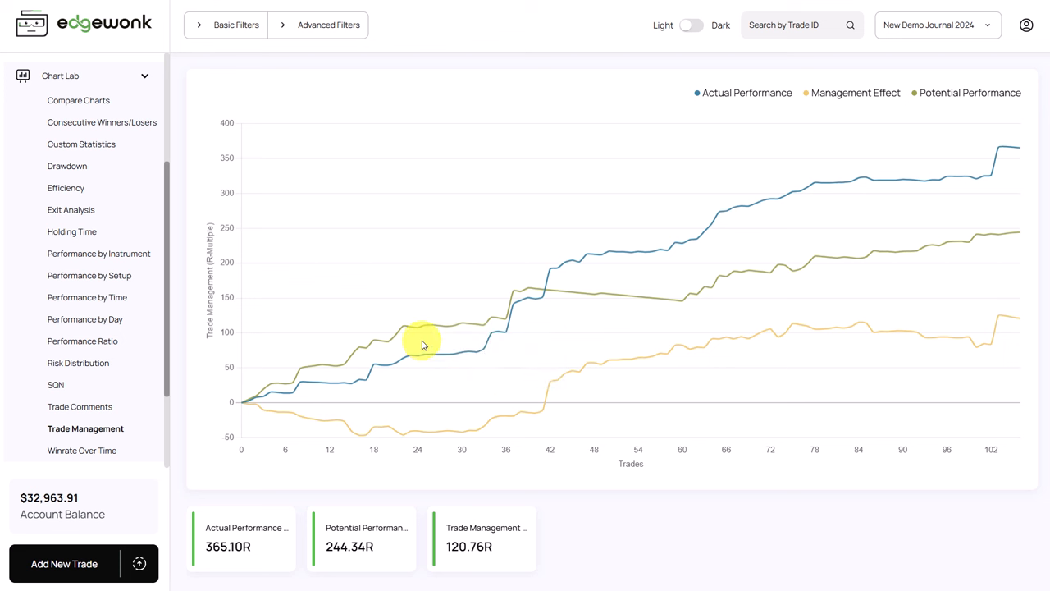
pyautogui.moveTo(419, 340)
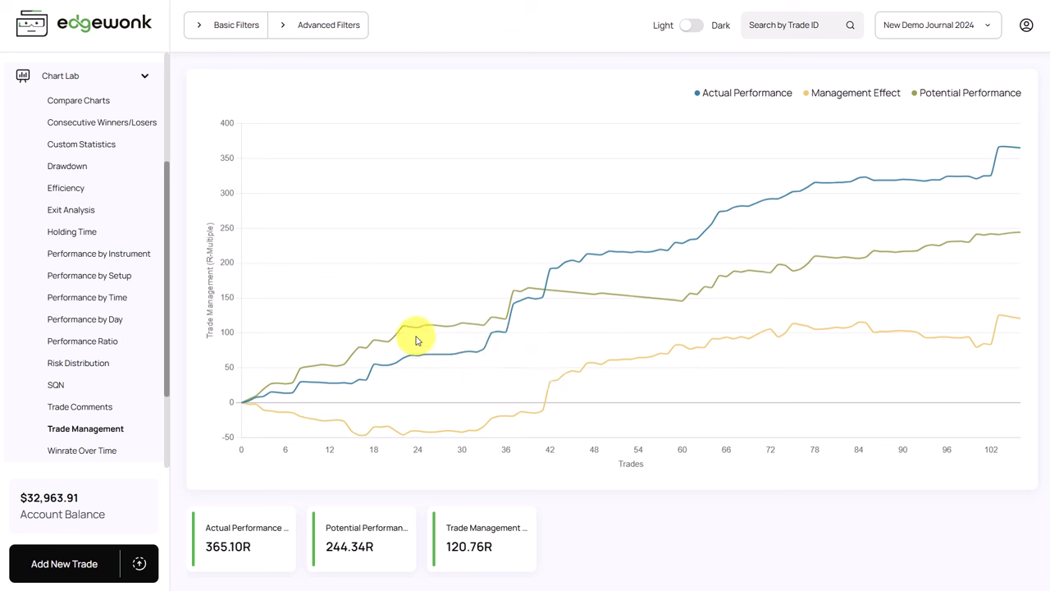
pyautogui.moveTo(474, 331)
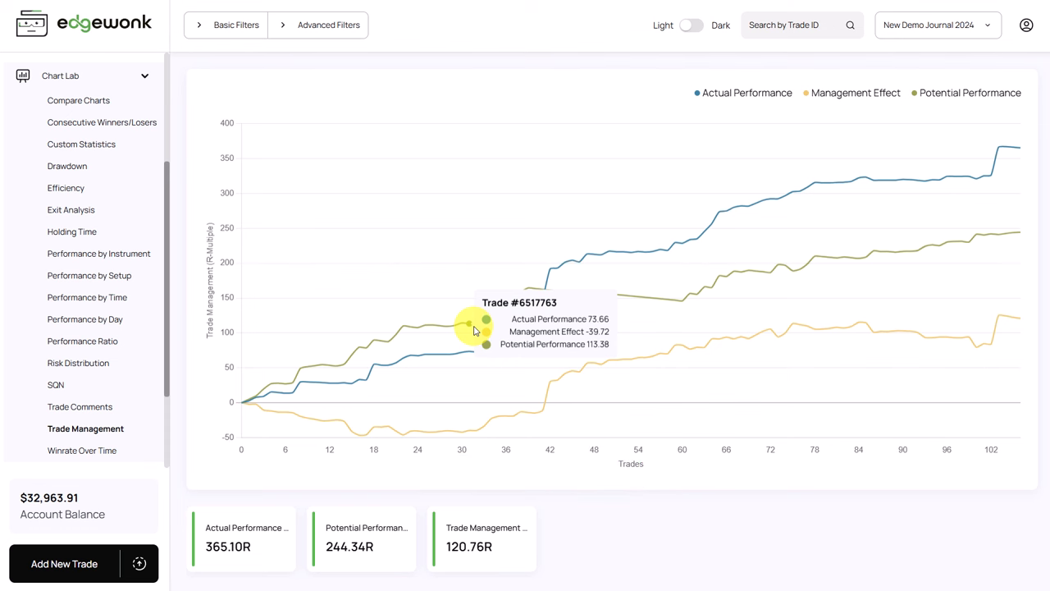
# Step: Bring up trade #6517763's edit form from its point on the Trade Management chart
pyautogui.click(486, 331)
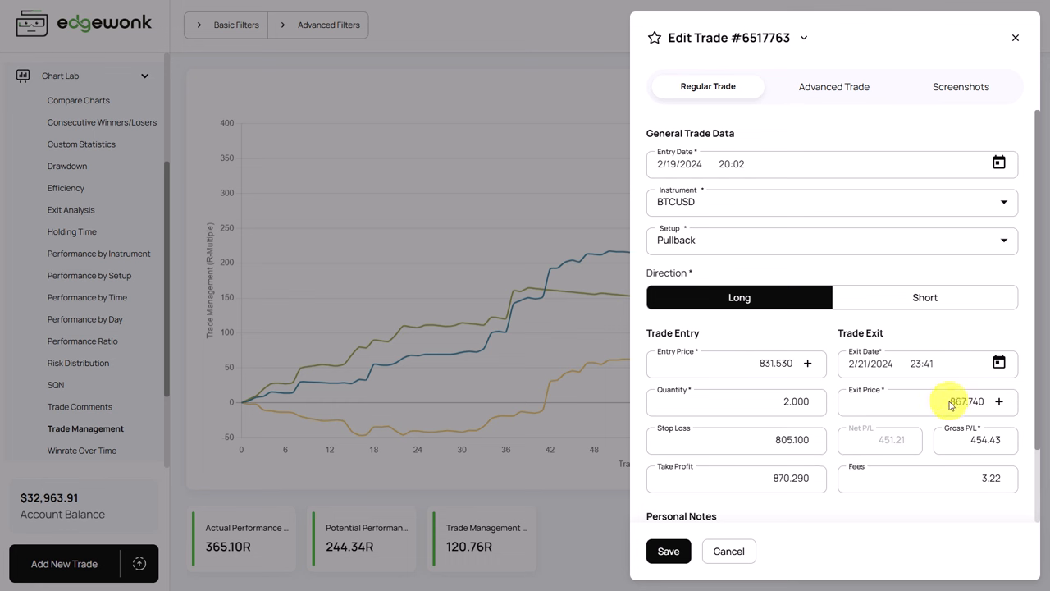
pyautogui.moveTo(801, 496)
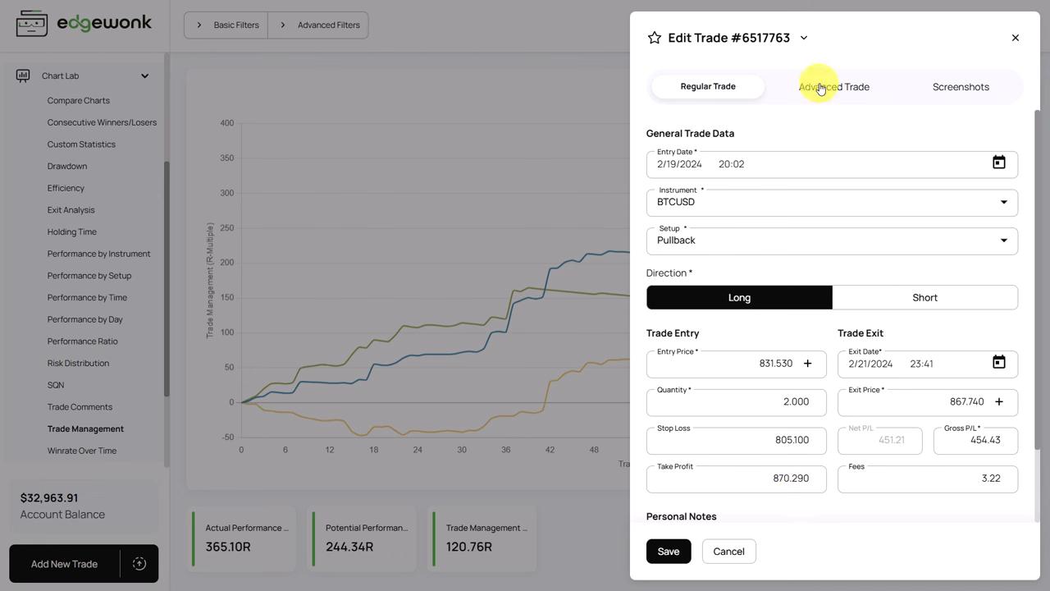
# Step: Mark OTP Hit as Yes in trade #6517763's advanced details and return to its regular data
pyautogui.click(833, 85)
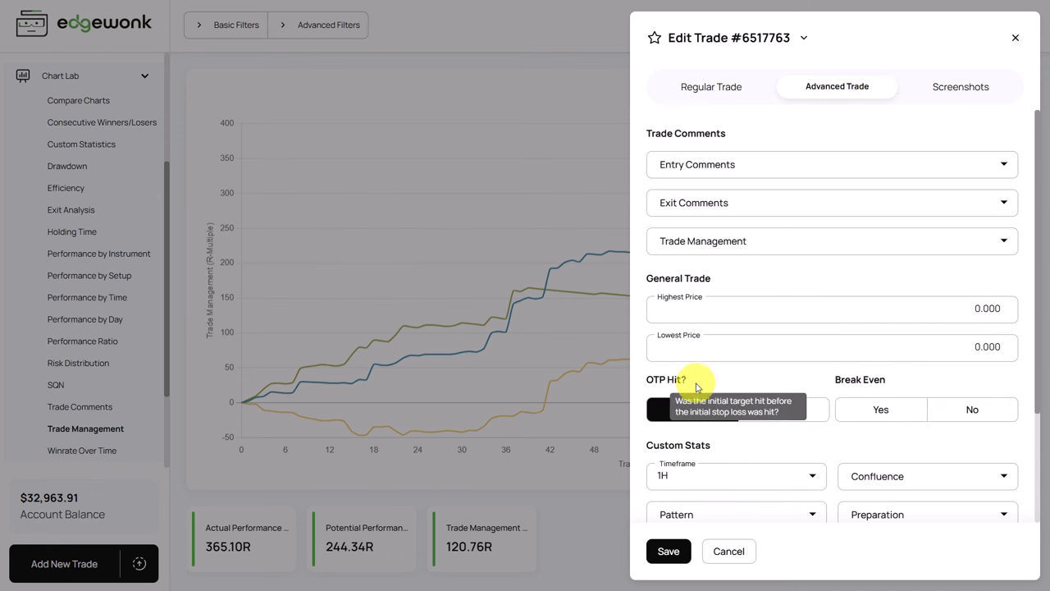
pyautogui.click(693, 410)
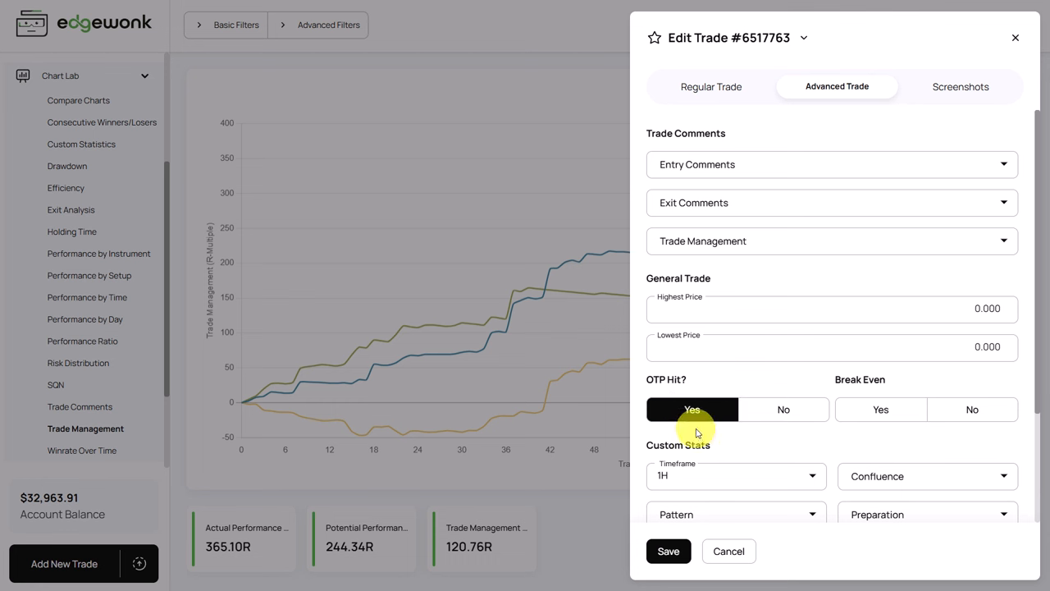
pyautogui.moveTo(709, 433)
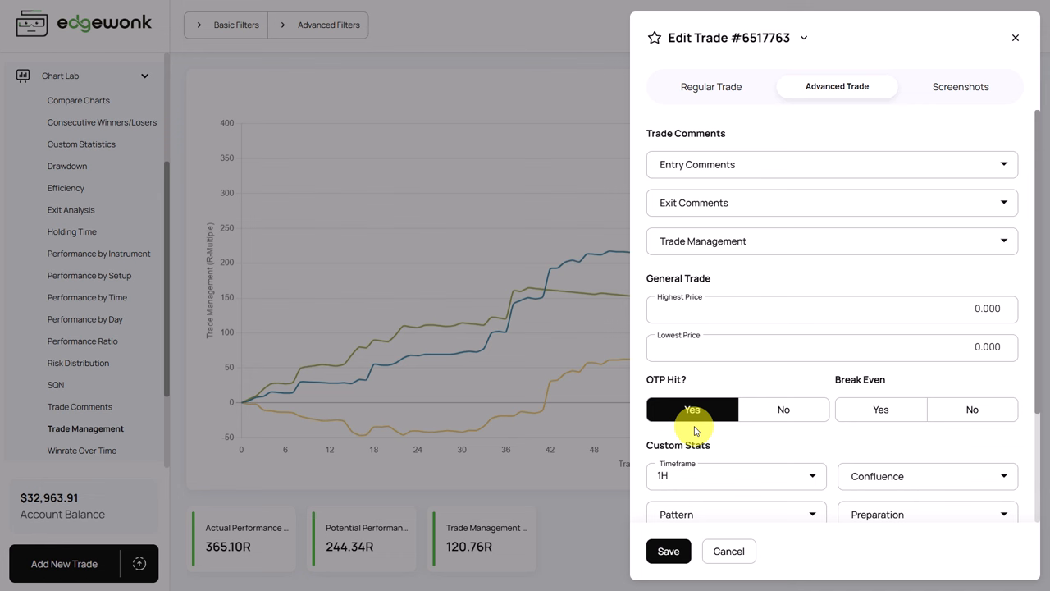
pyautogui.click(708, 85)
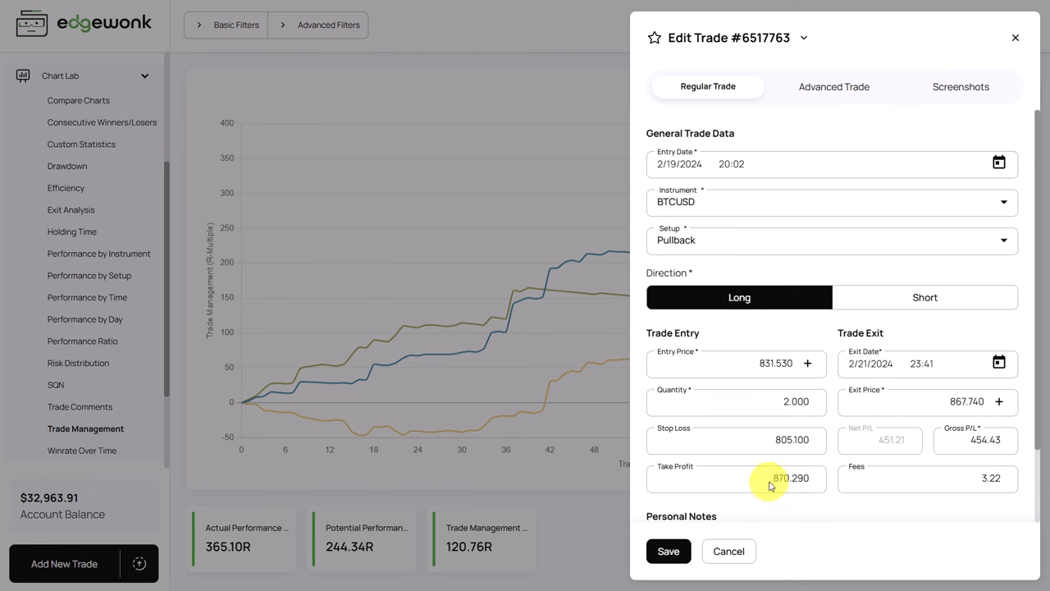
pyautogui.moveTo(794, 496)
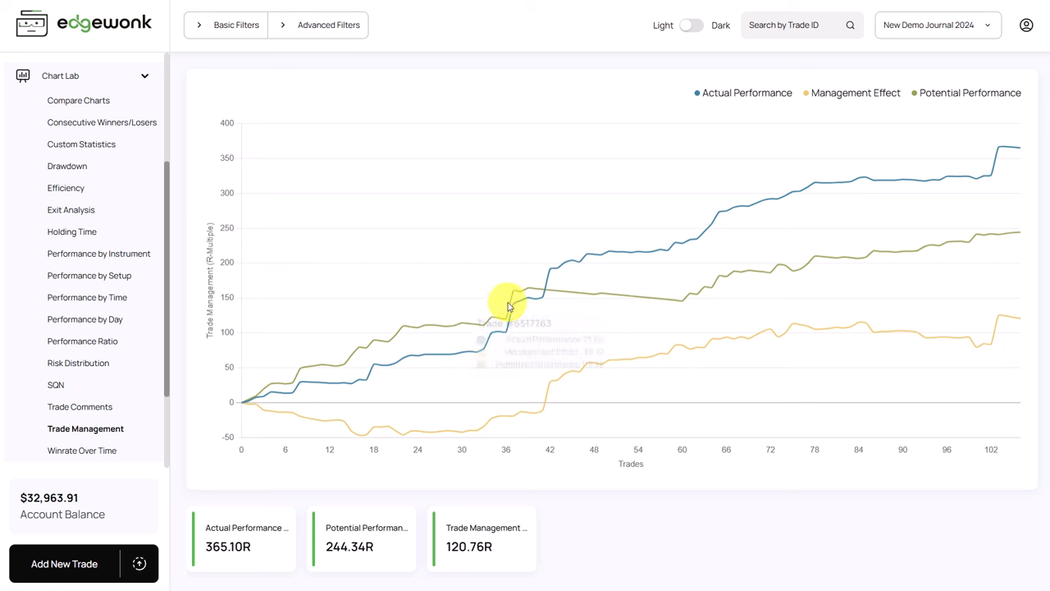
pyautogui.moveTo(571, 279)
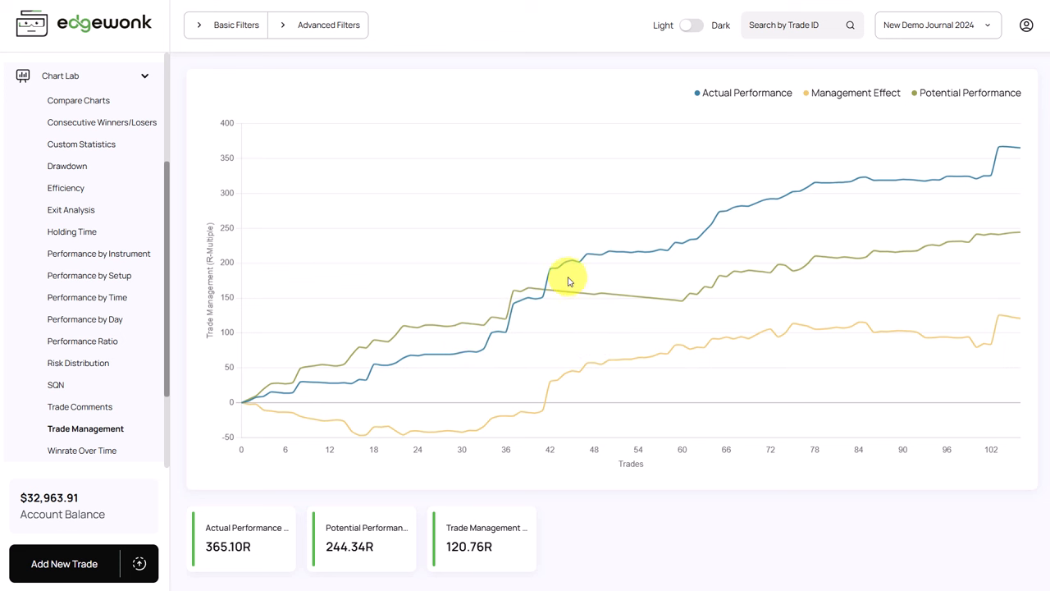
pyautogui.moveTo(653, 269)
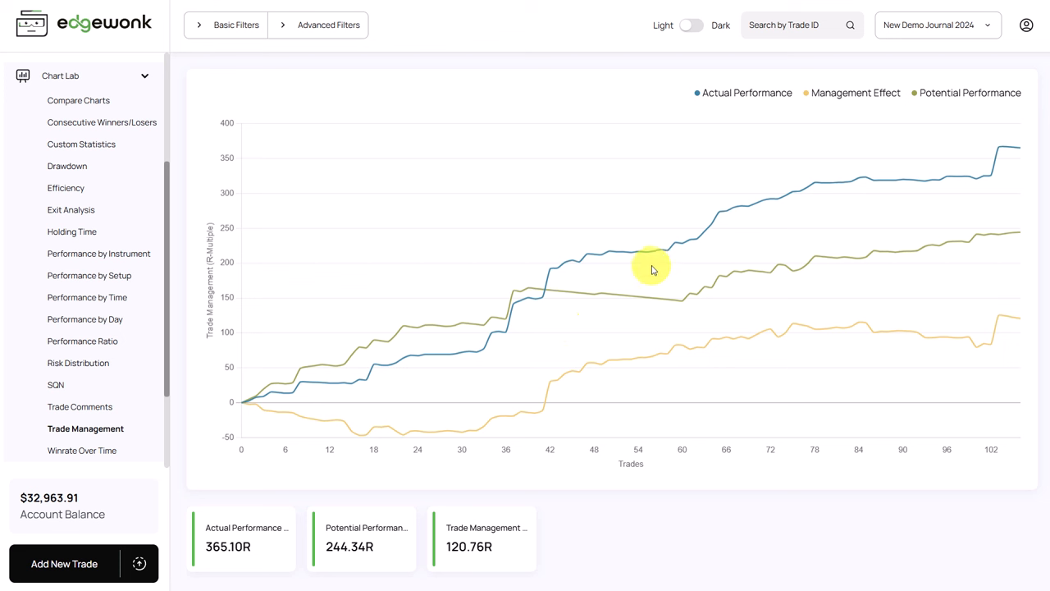
pyautogui.moveTo(644, 267)
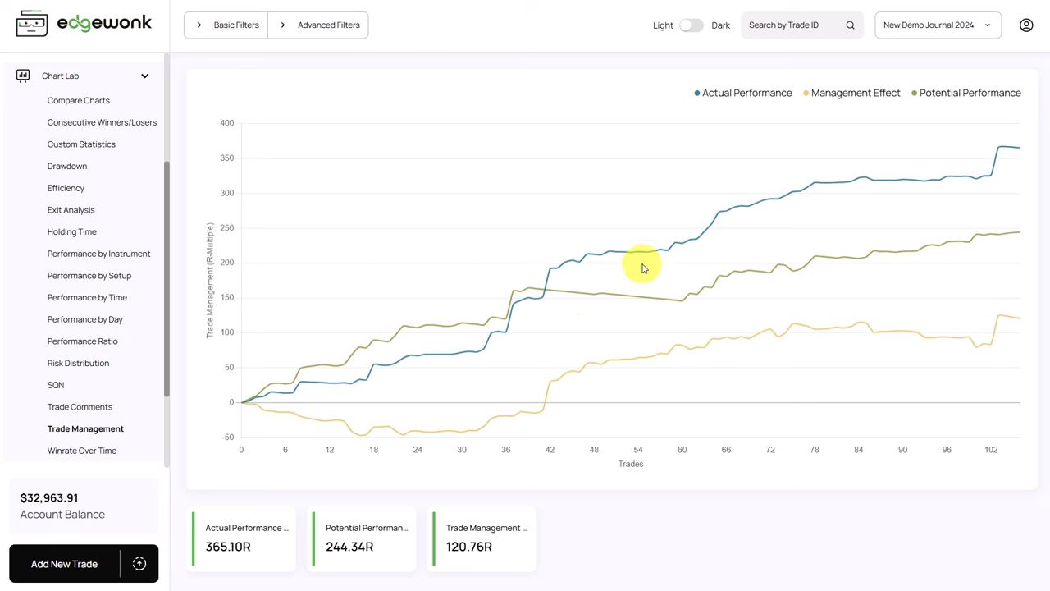
pyautogui.moveTo(598, 274)
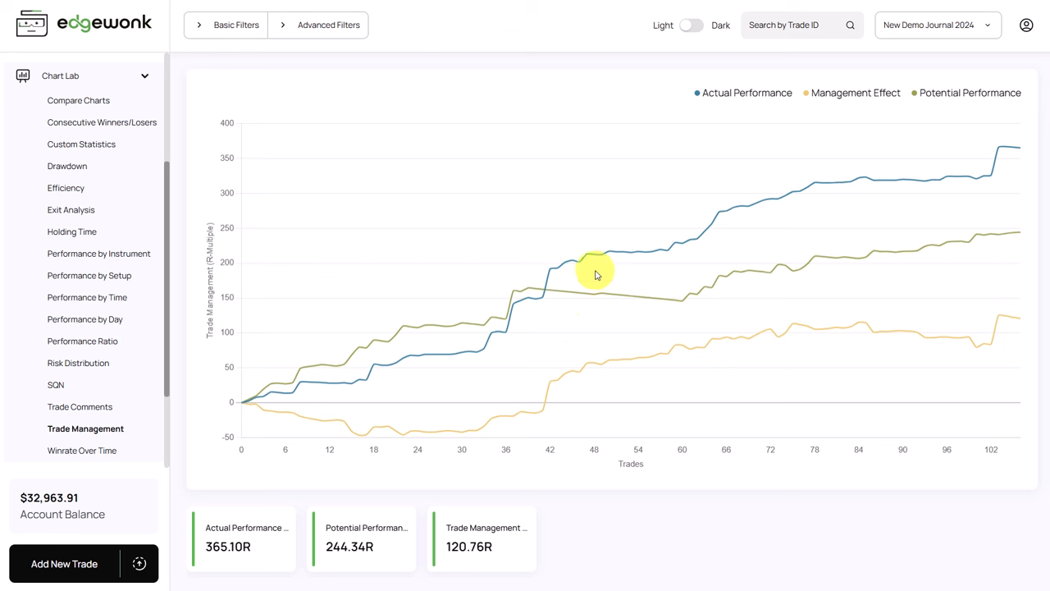
pyautogui.moveTo(686, 264)
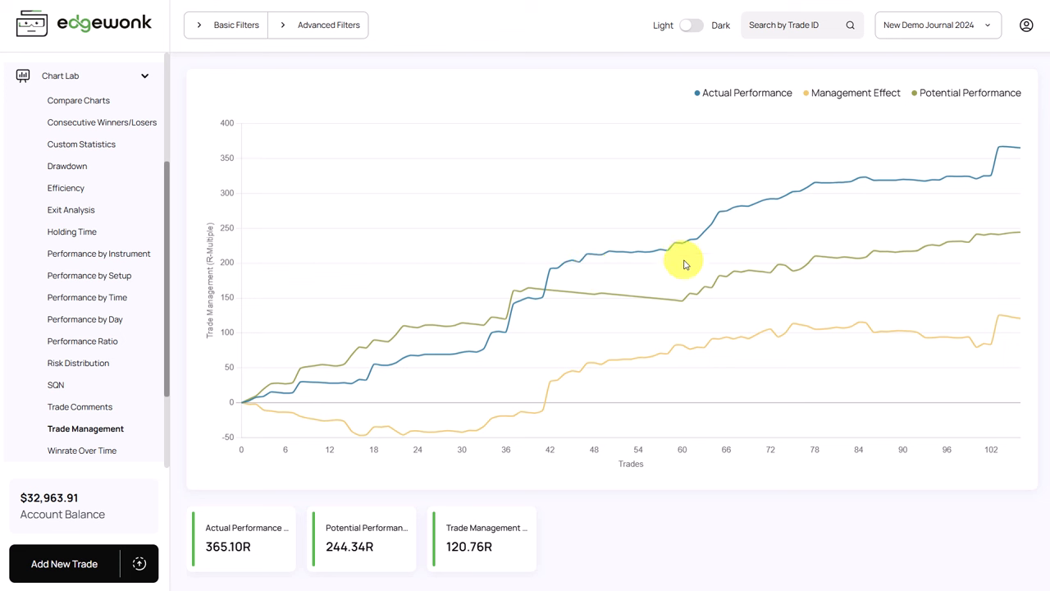
pyautogui.moveTo(811, 271)
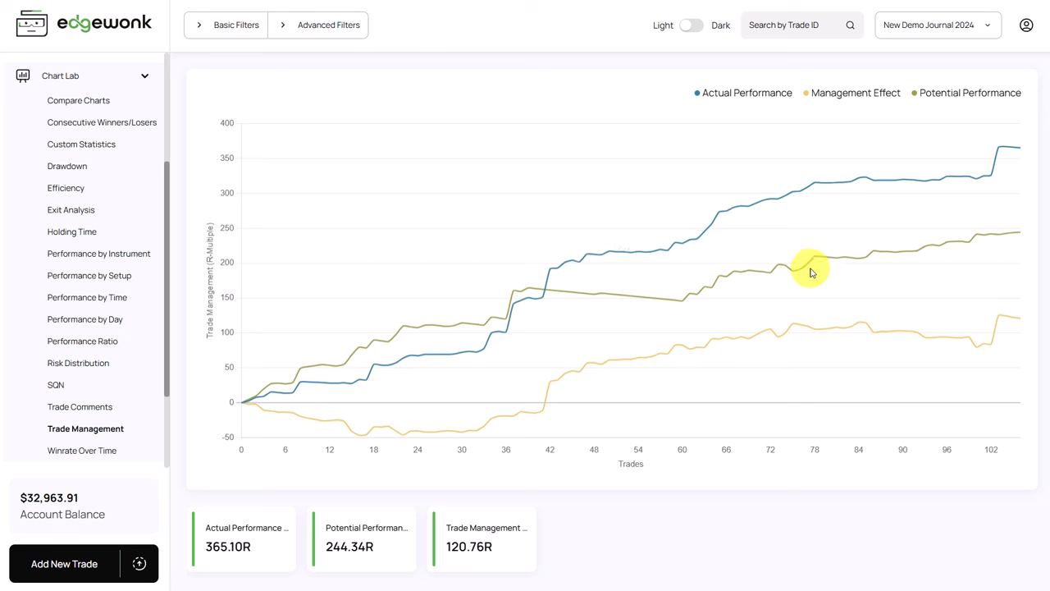
pyautogui.moveTo(850, 284)
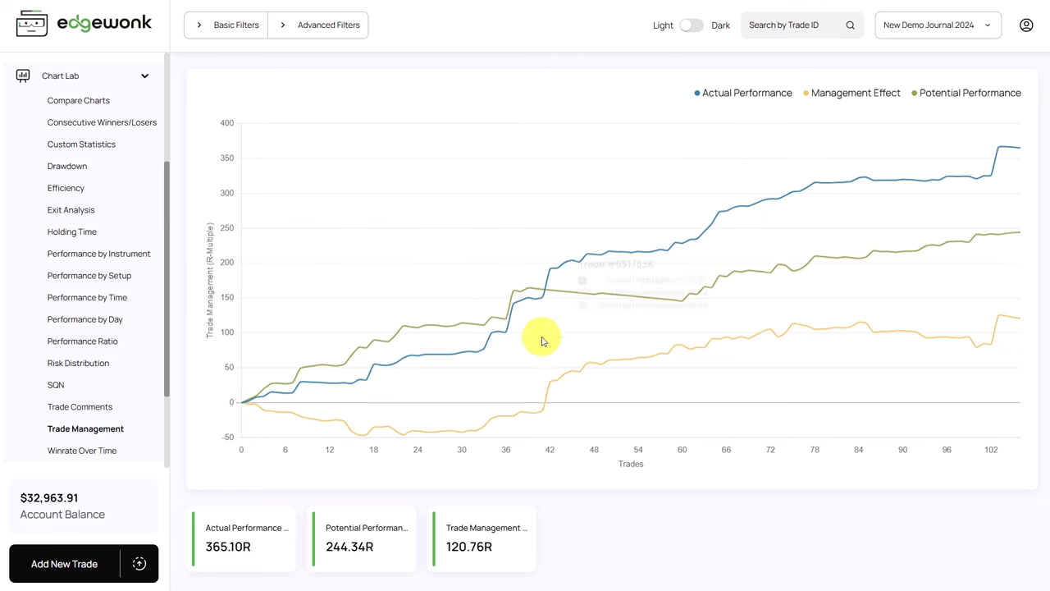
pyautogui.moveTo(447, 289)
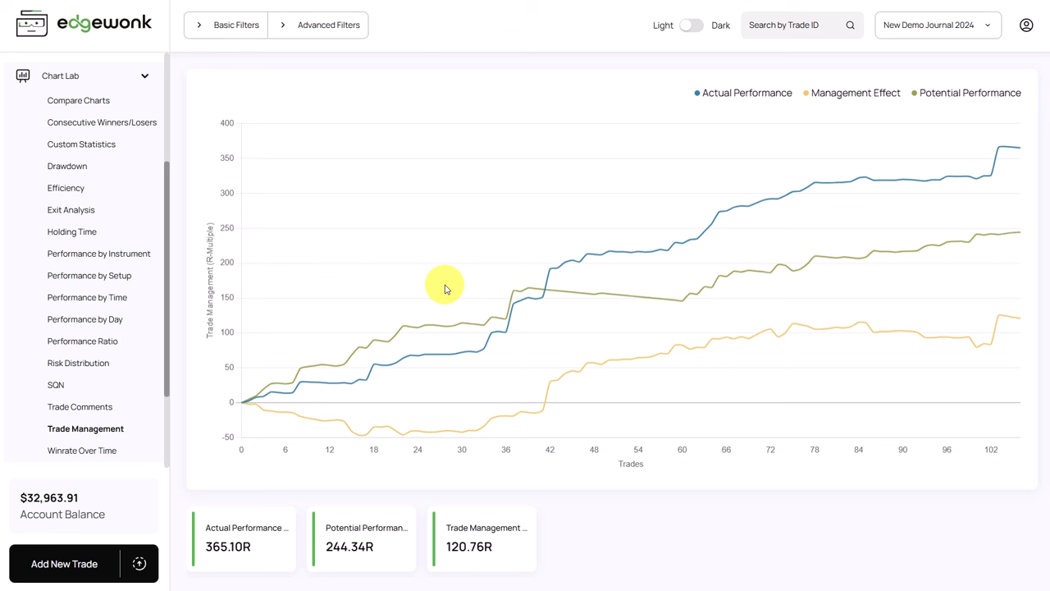
pyautogui.moveTo(450, 310)
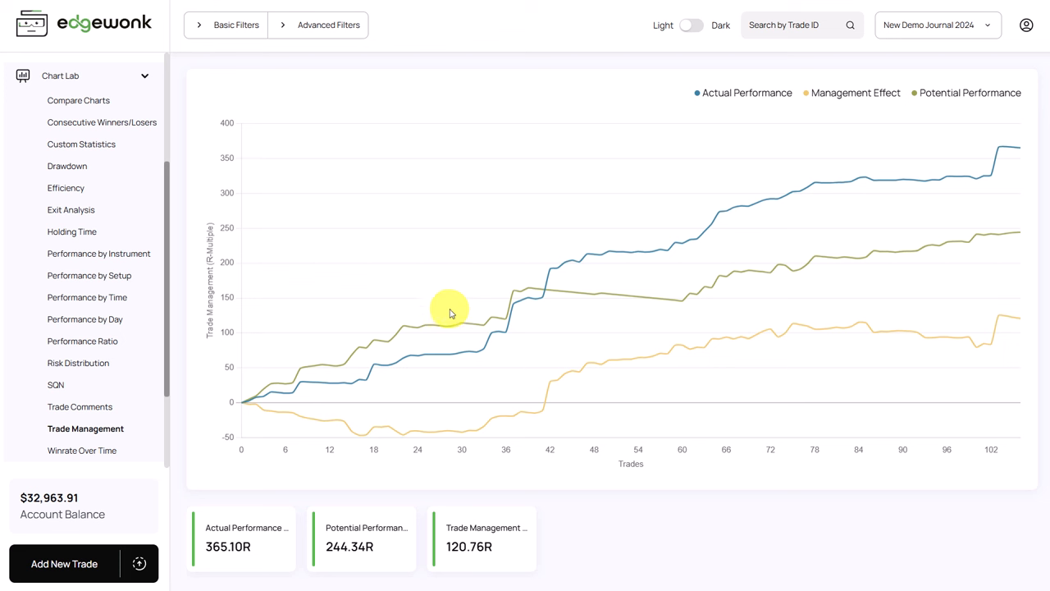
pyautogui.moveTo(493, 298)
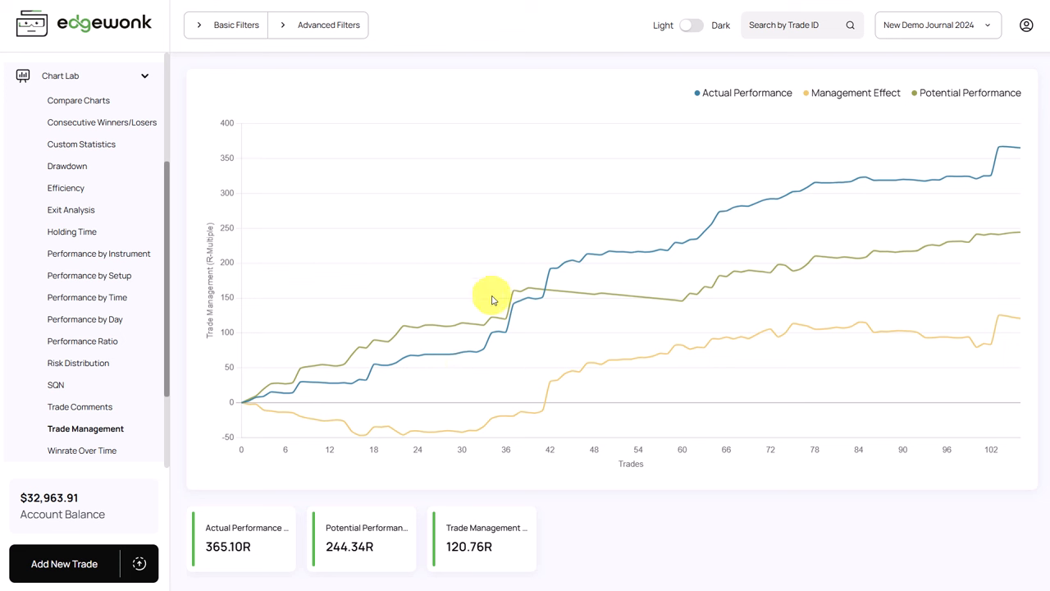
pyautogui.moveTo(477, 371)
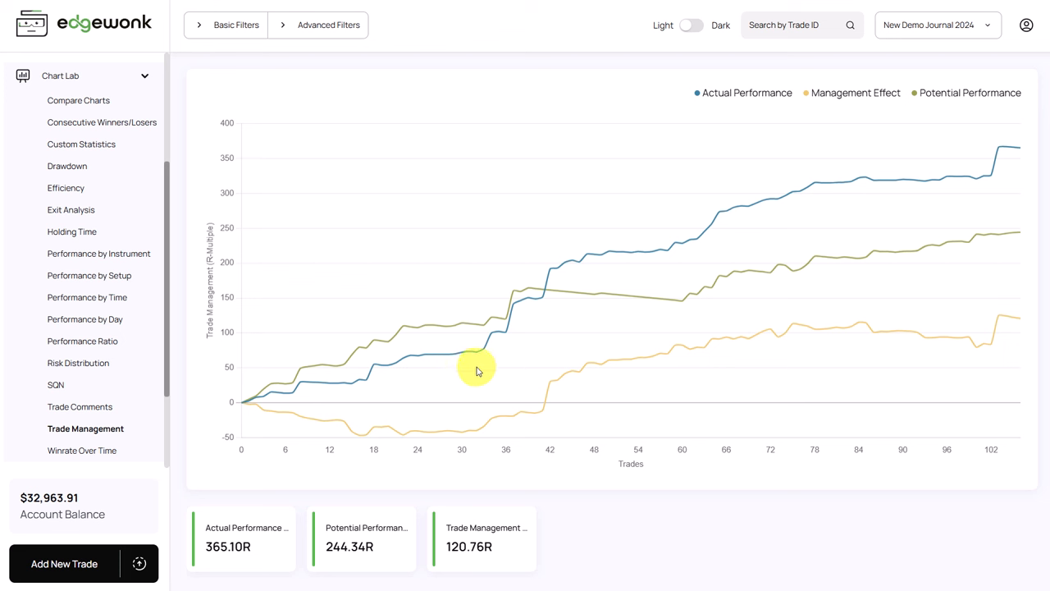
pyautogui.moveTo(473, 364)
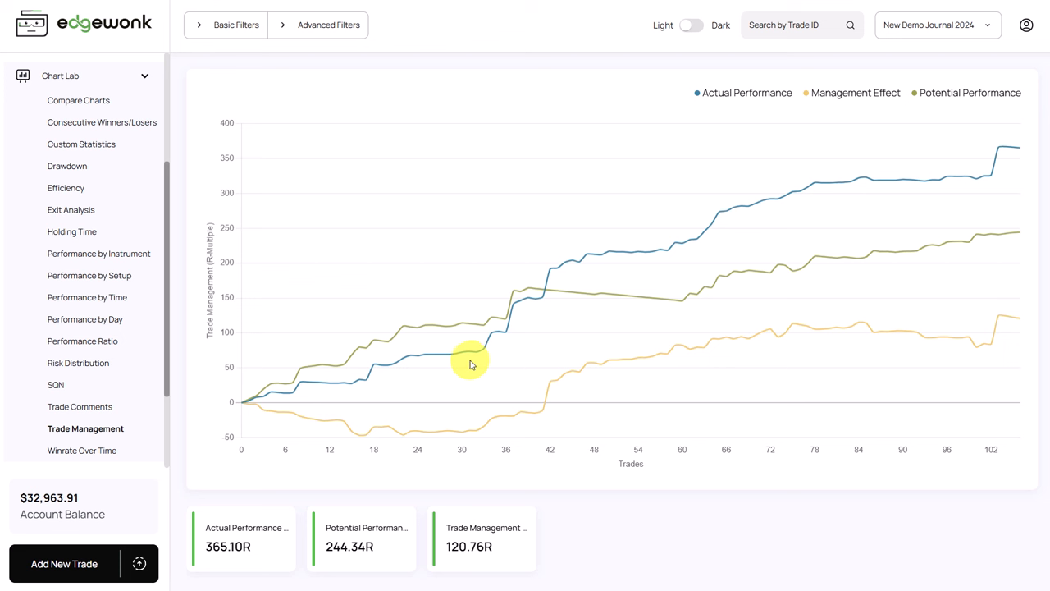
pyautogui.moveTo(571, 319)
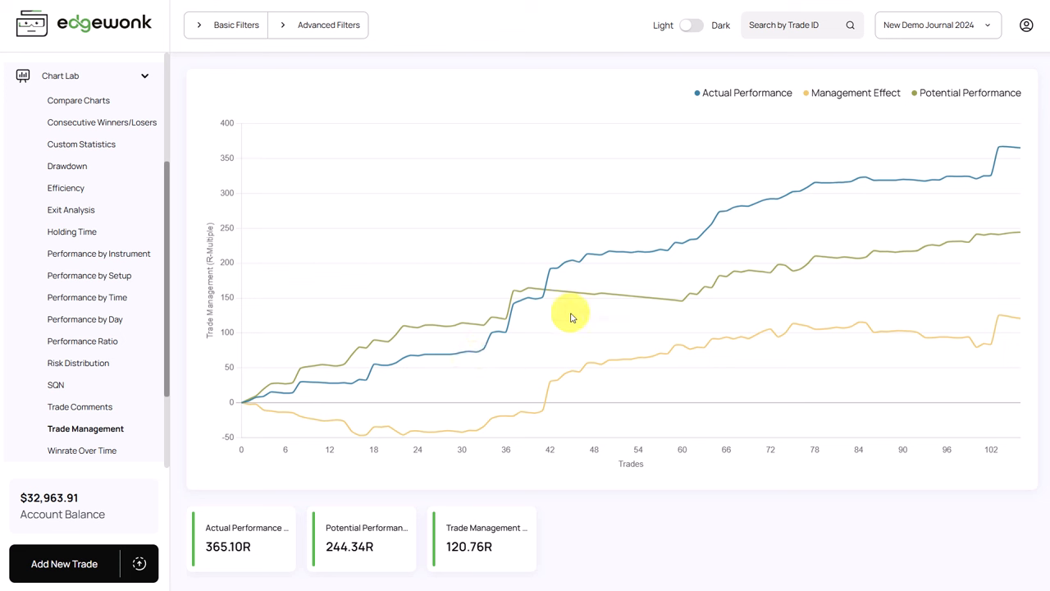
pyautogui.moveTo(571, 319)
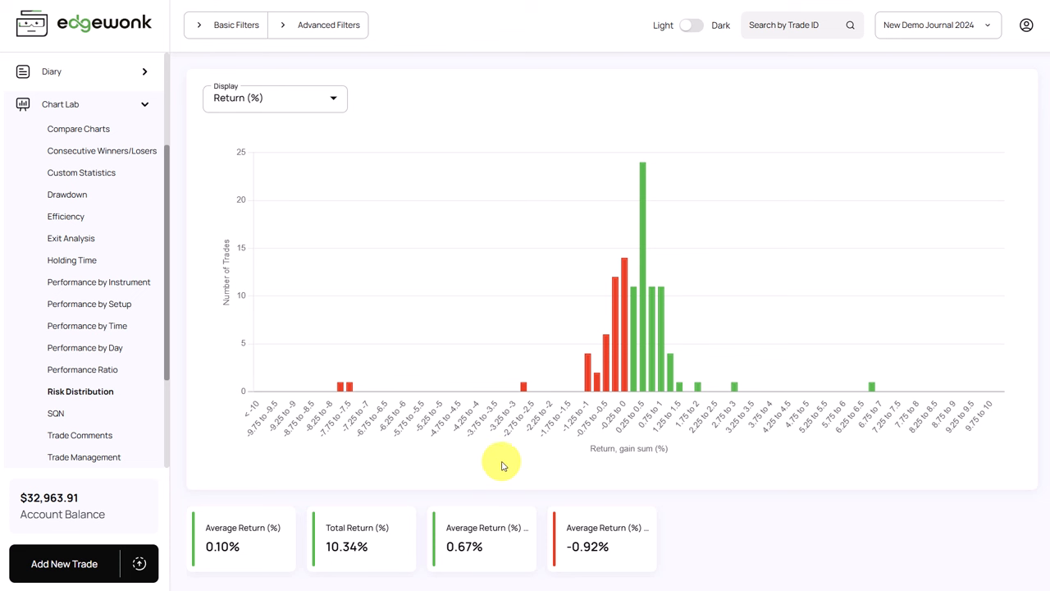
pyautogui.moveTo(446, 463)
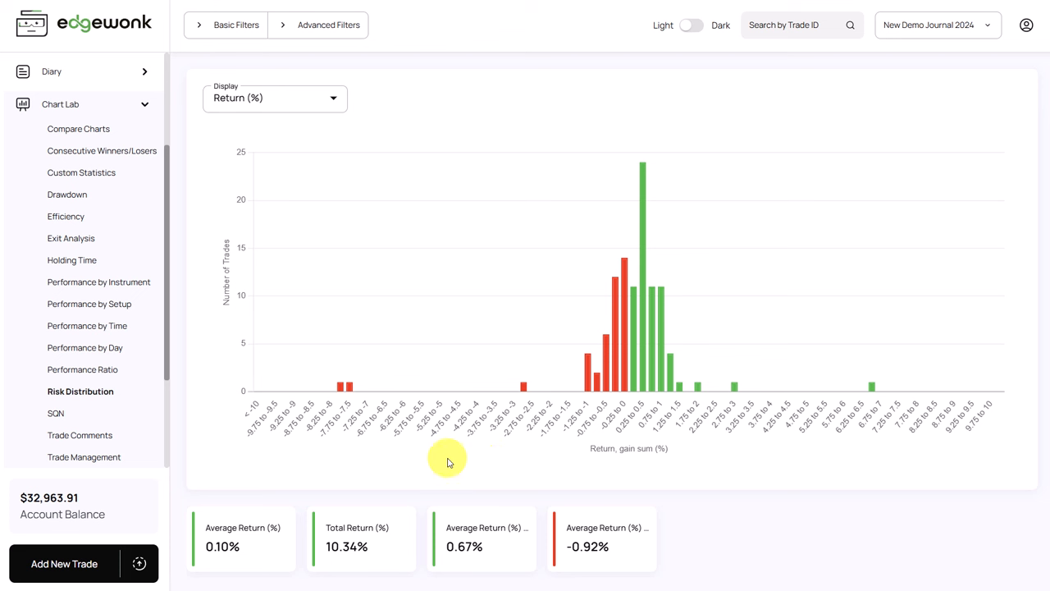
pyautogui.moveTo(361, 418)
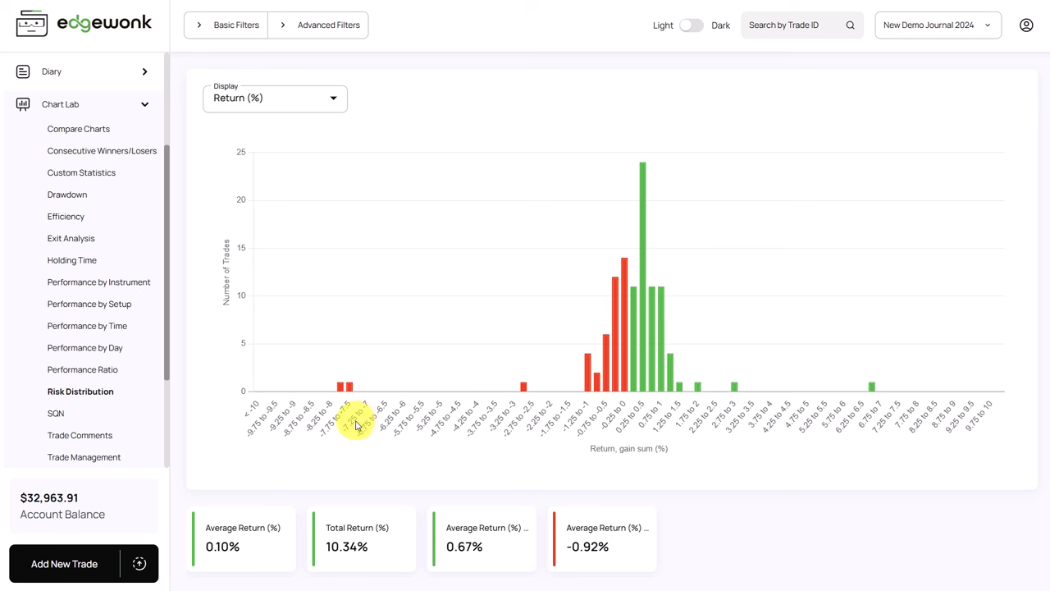
pyautogui.moveTo(353, 424)
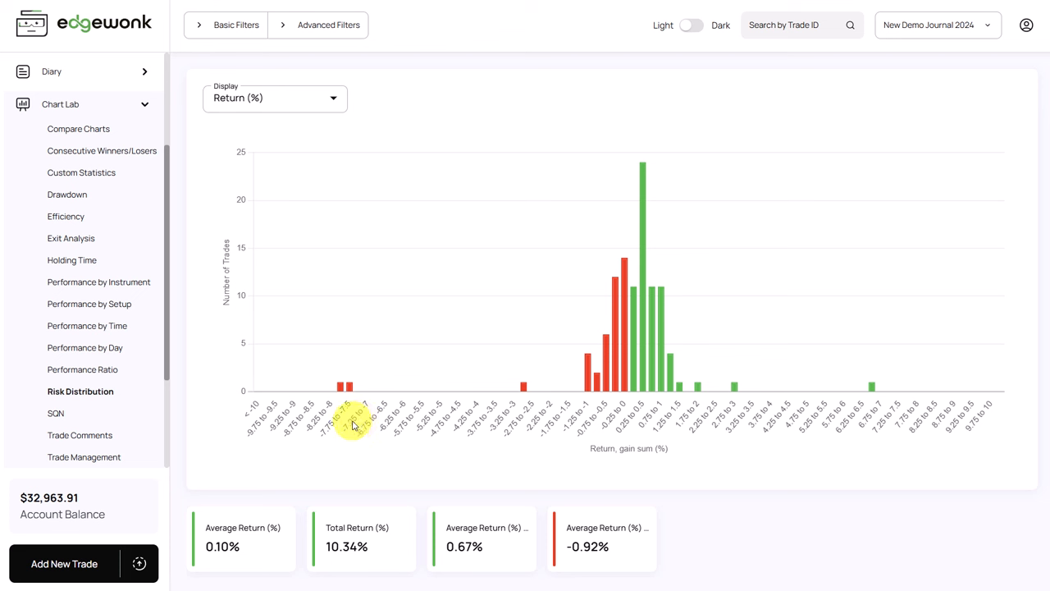
pyautogui.moveTo(398, 420)
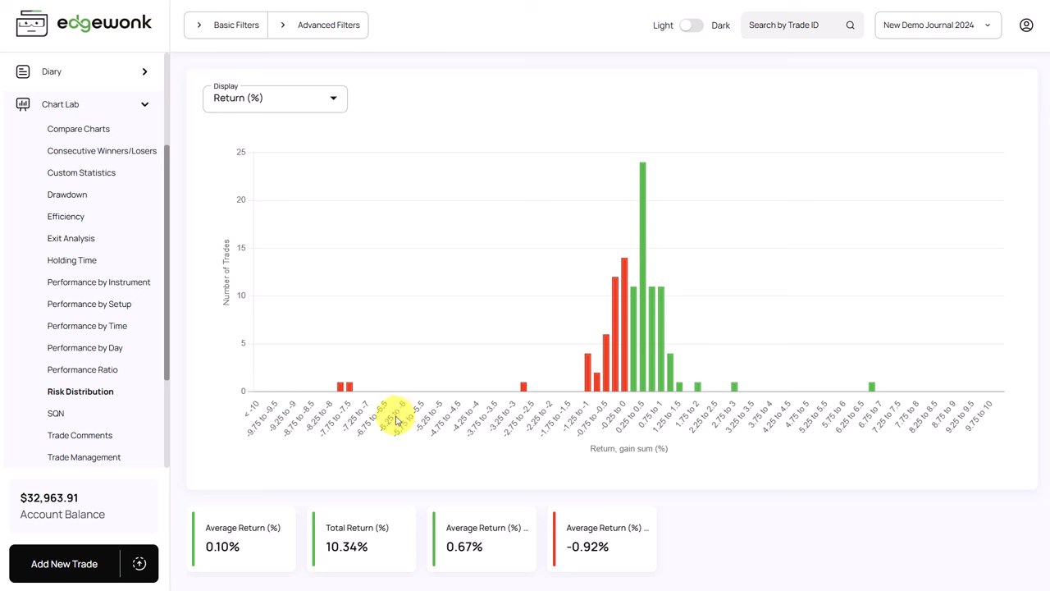
pyautogui.moveTo(338, 387)
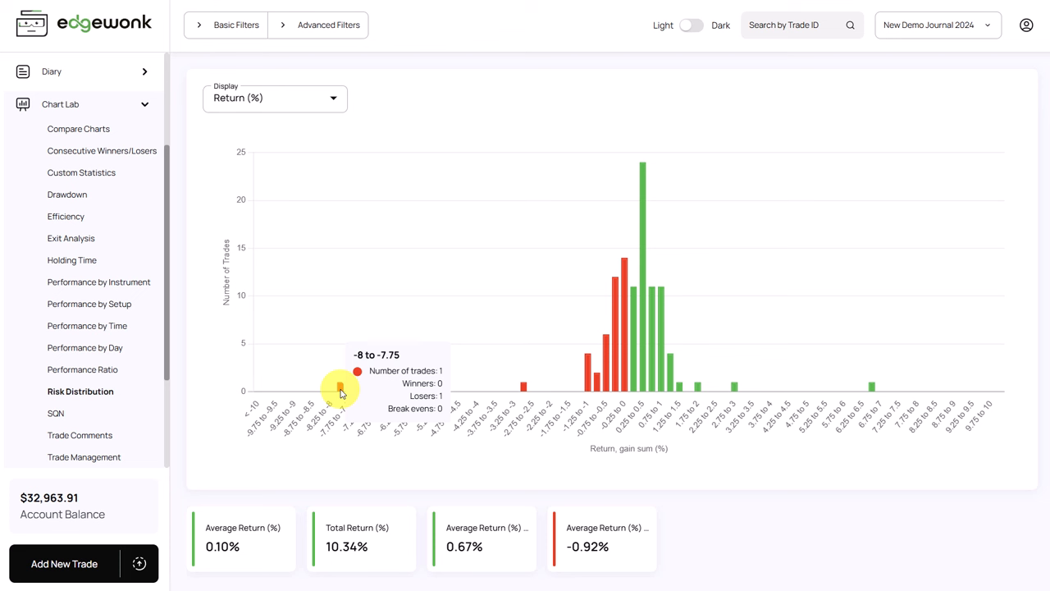
pyautogui.moveTo(348, 387)
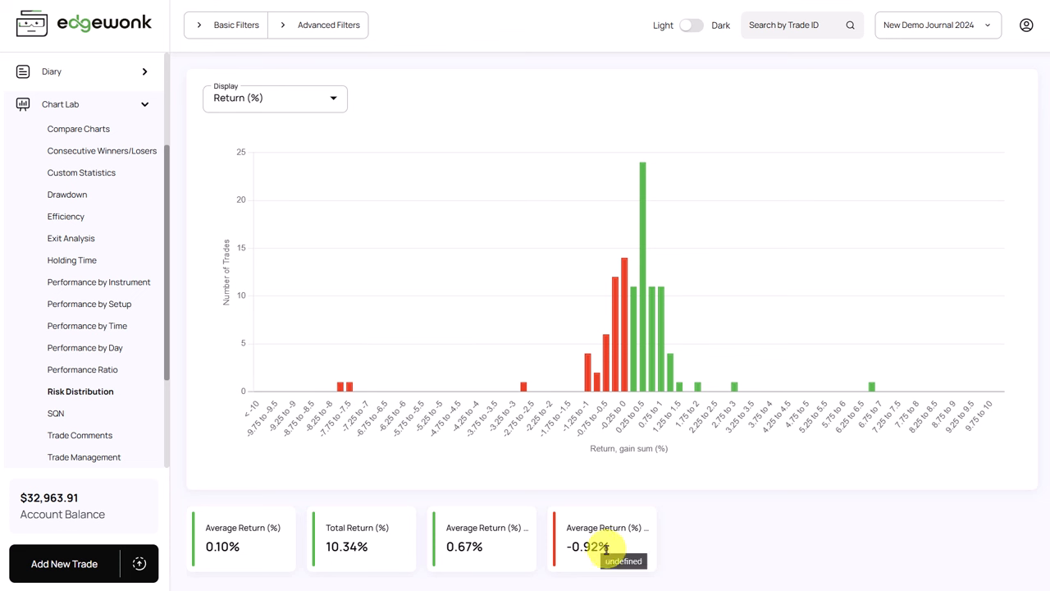
pyautogui.moveTo(656, 512)
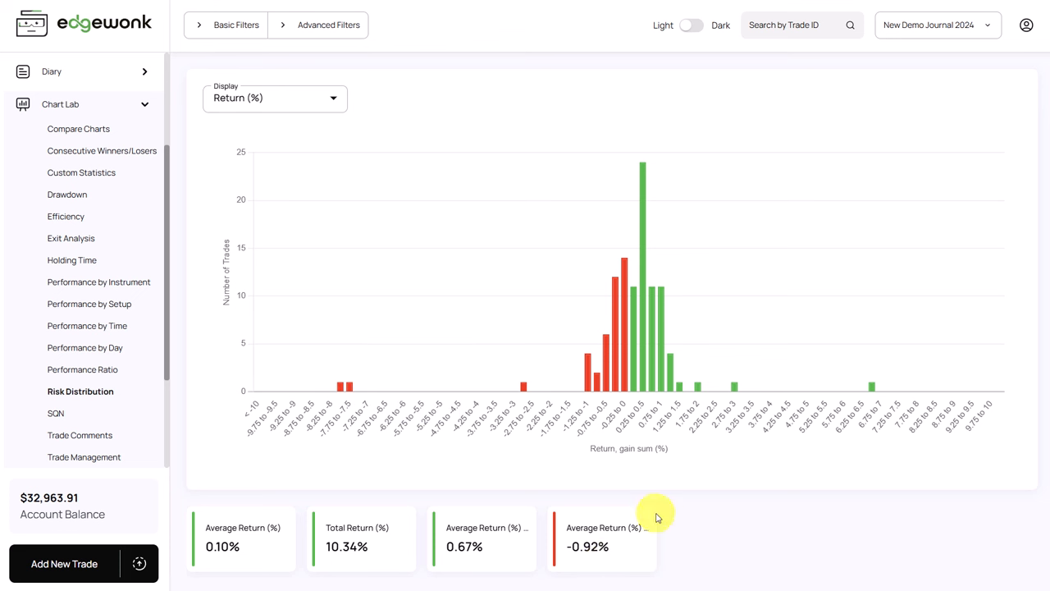
pyautogui.moveTo(590, 538)
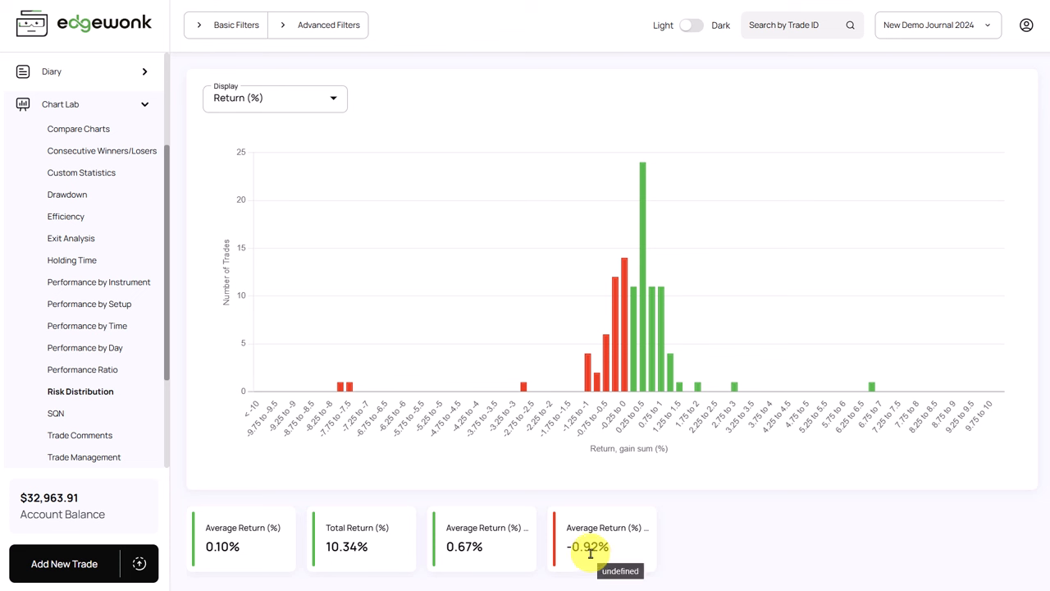
pyautogui.moveTo(305, 371)
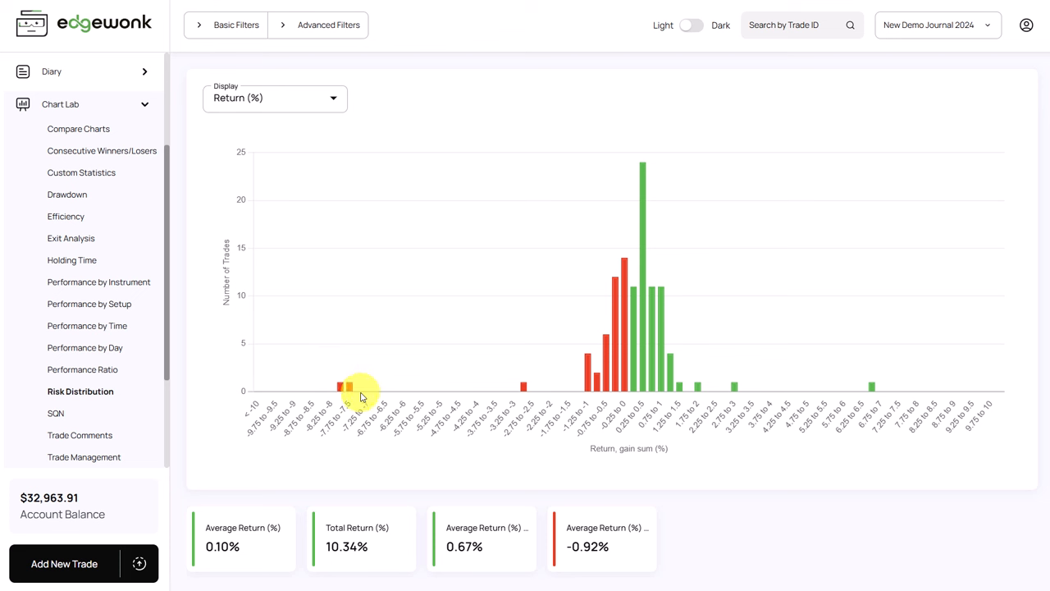
pyautogui.moveTo(330, 365)
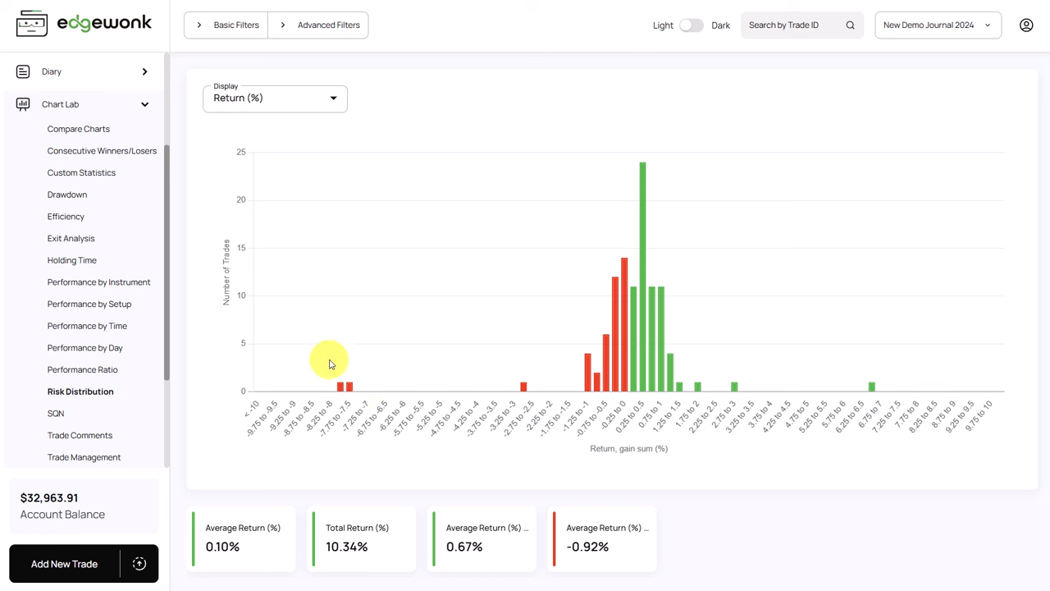
pyautogui.moveTo(144, 238)
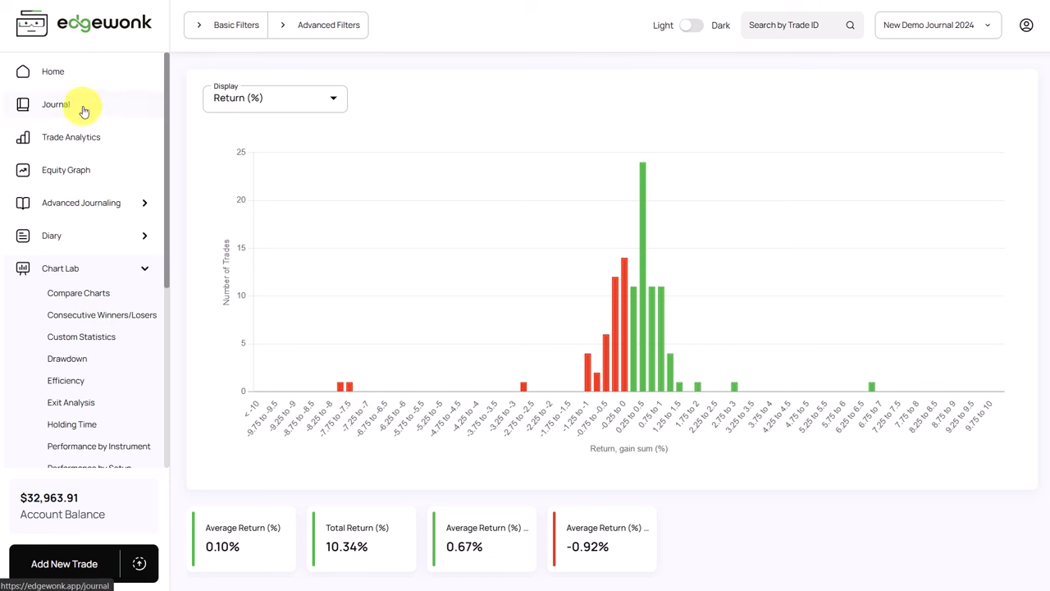
# Step: Filter the journal to a large negative Return % range, leaving two losing trades
pyautogui.click(55, 105)
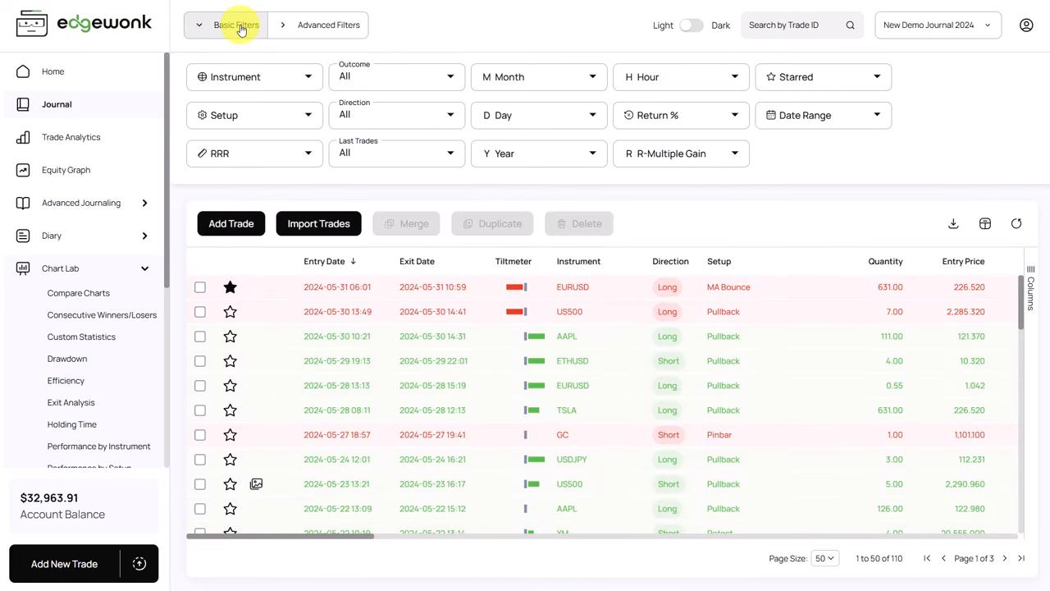
pyautogui.click(679, 115)
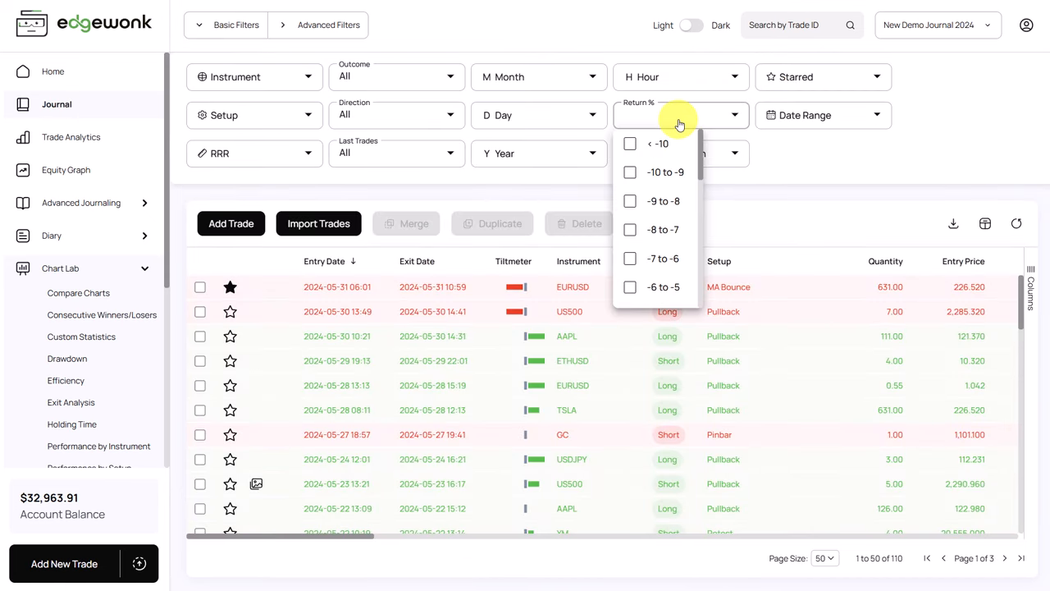
pyautogui.moveTo(663, 230)
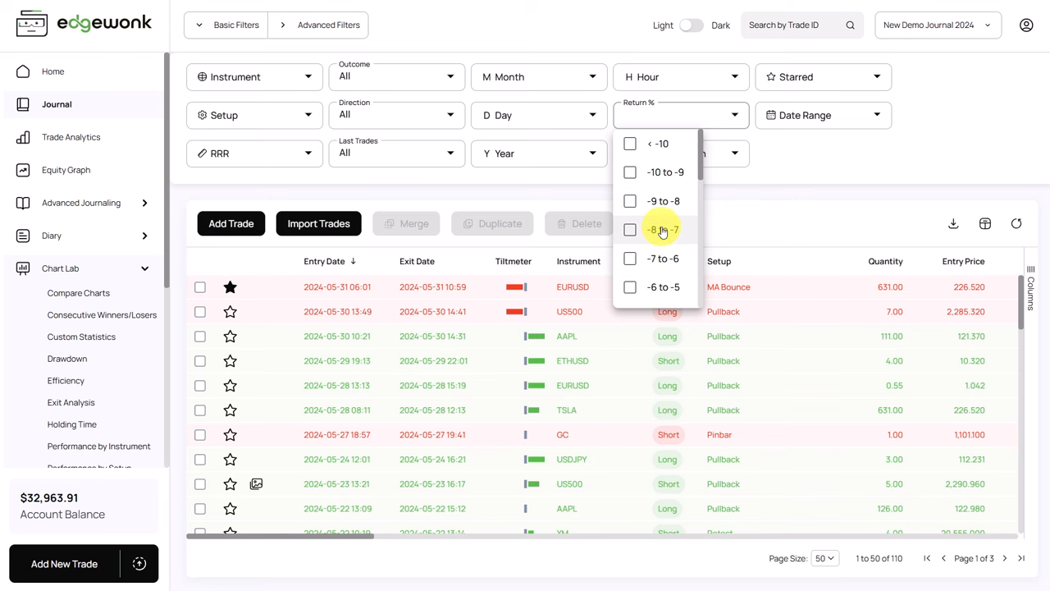
pyautogui.click(630, 230)
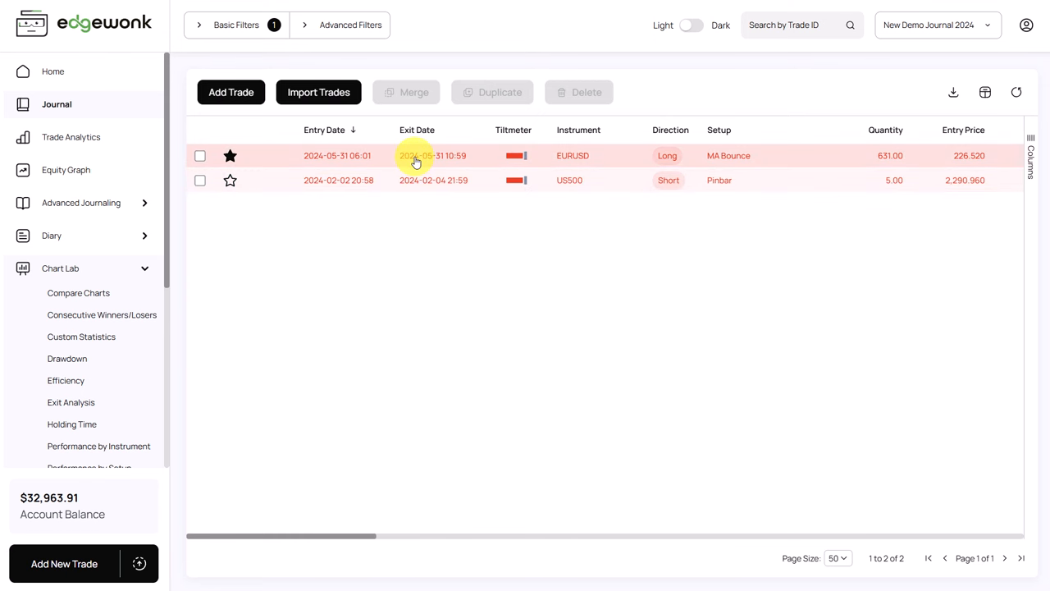
# Step: Review the losing EURUSD MA Bounce trade's screenshots and its general data (P/L -2,751.16)
pyautogui.click(433, 154)
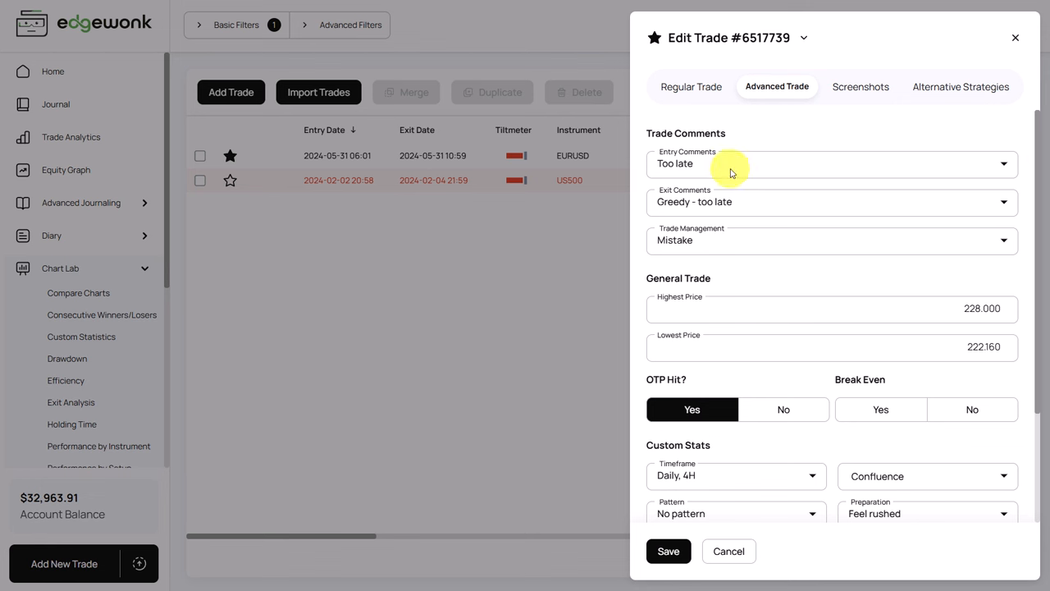
pyautogui.click(863, 85)
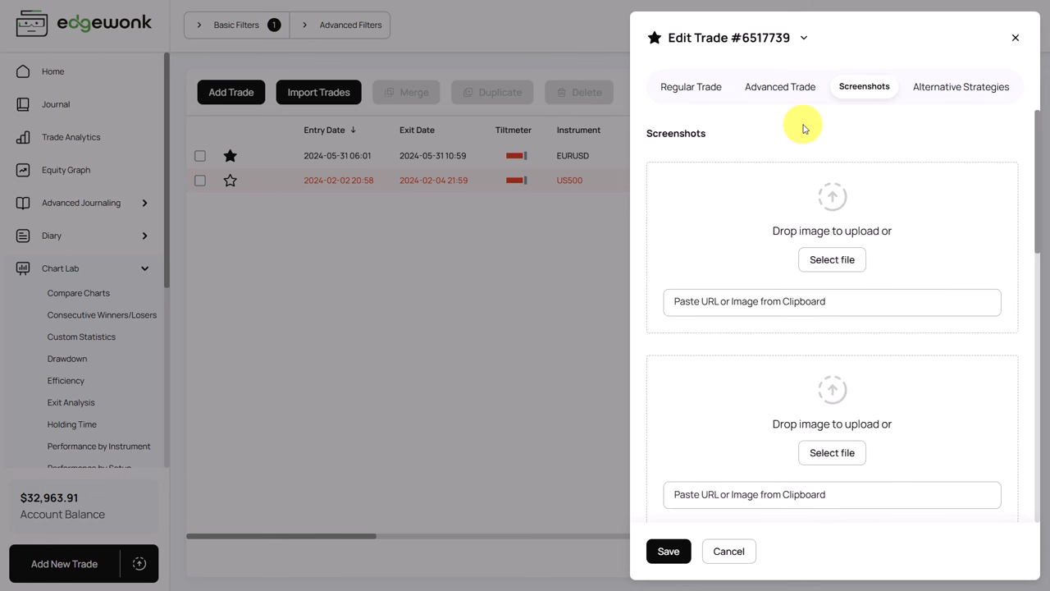
pyautogui.scroll(-3)
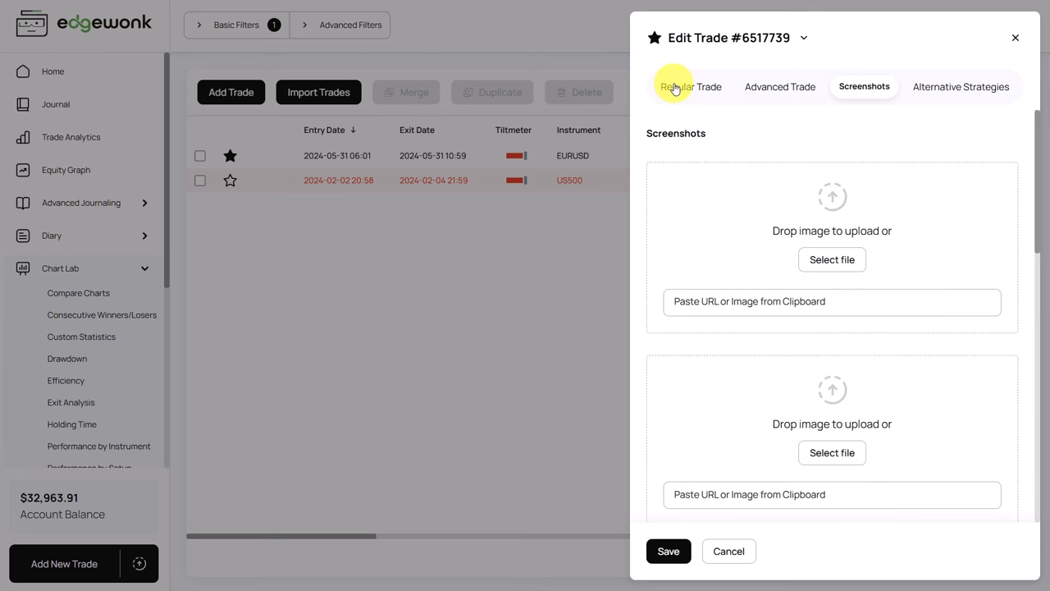
pyautogui.click(688, 86)
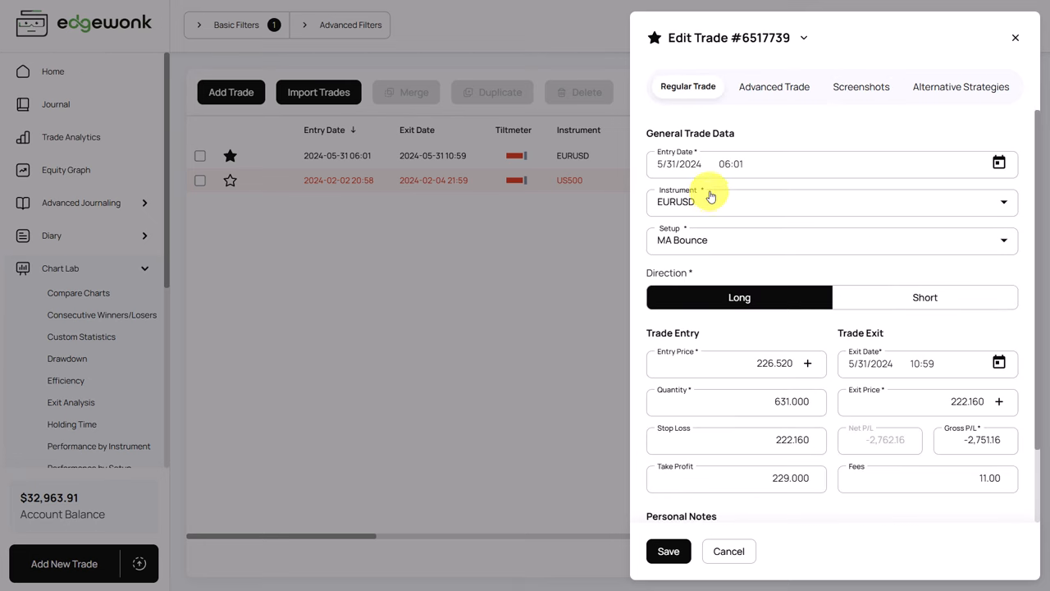
pyautogui.scroll(-3)
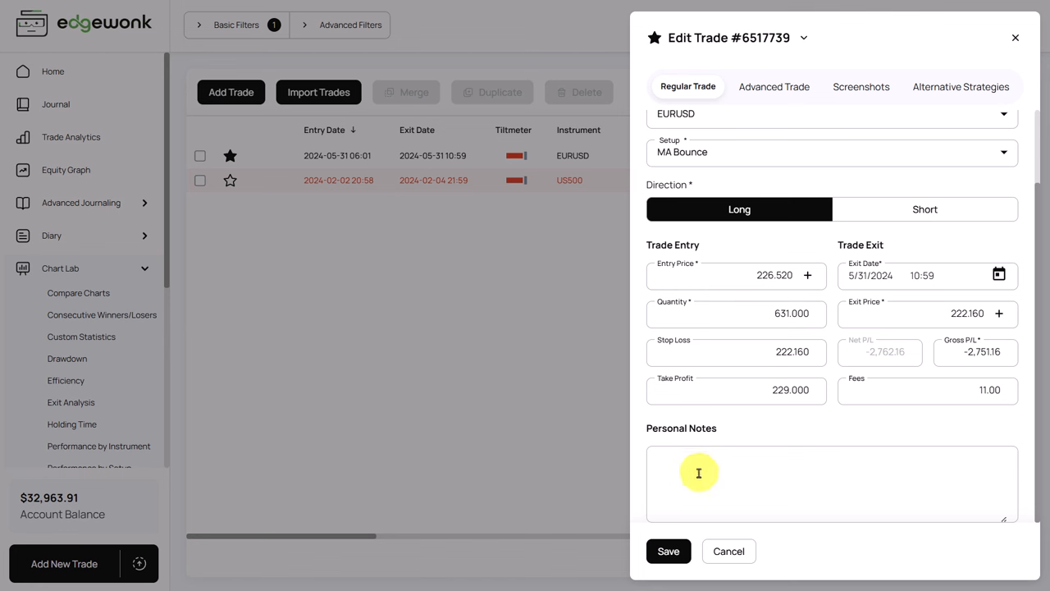
pyautogui.moveTo(685, 472)
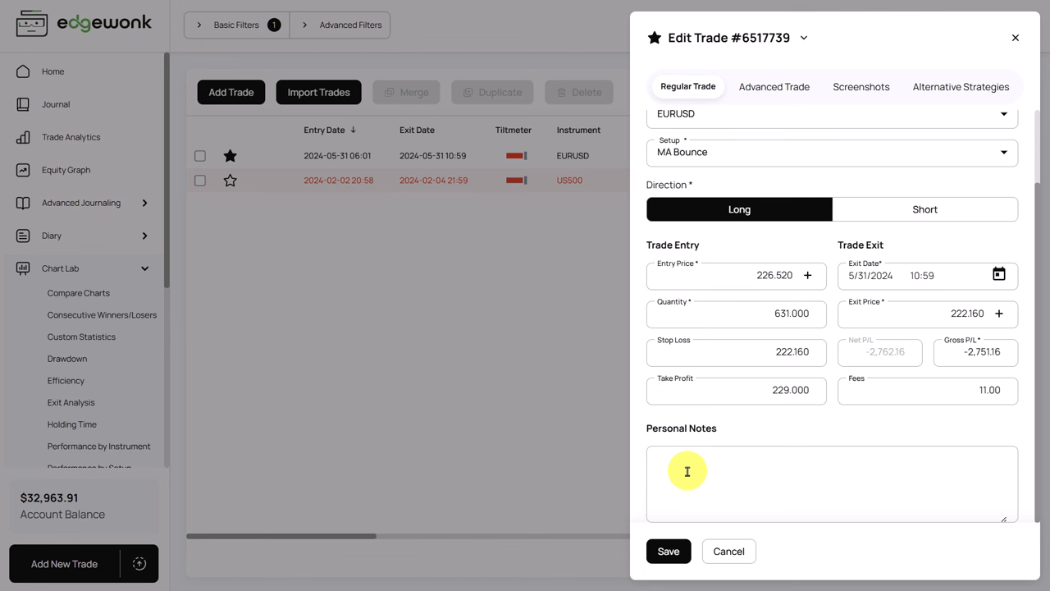
pyautogui.moveTo(703, 482)
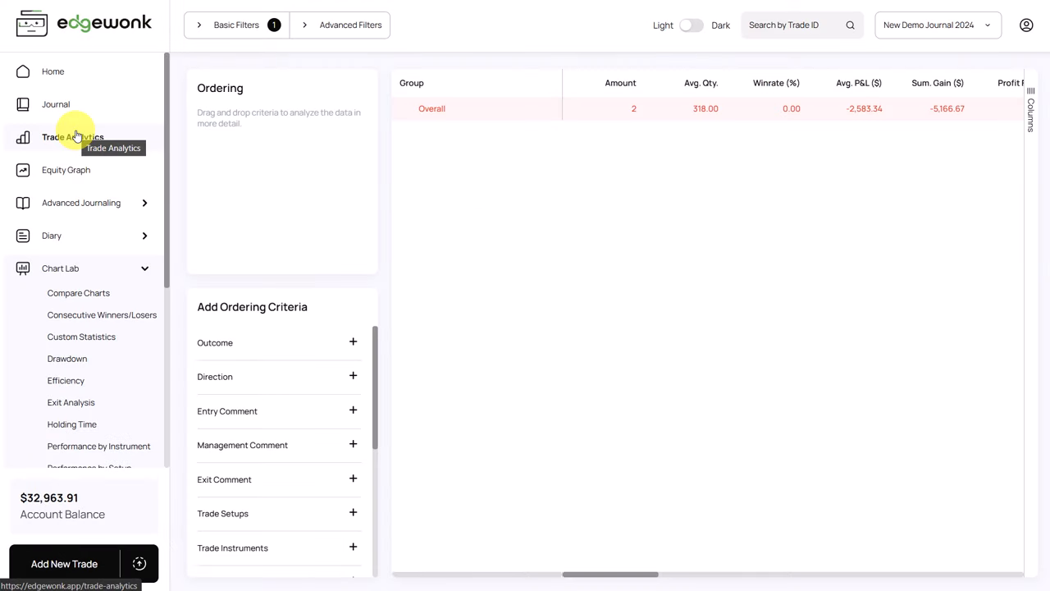
pyautogui.moveTo(144, 174)
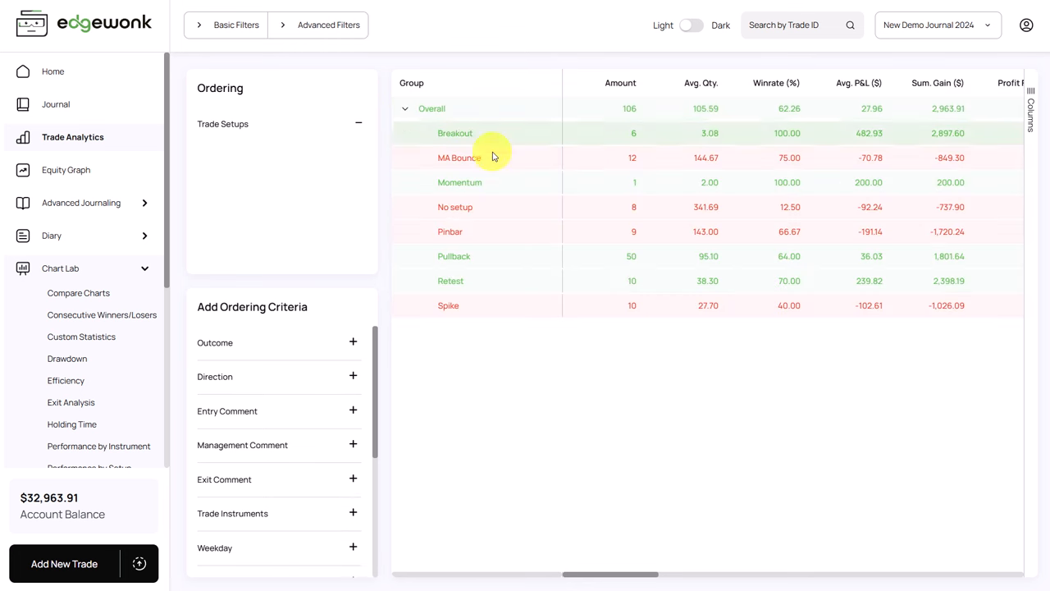
pyautogui.moveTo(504, 162)
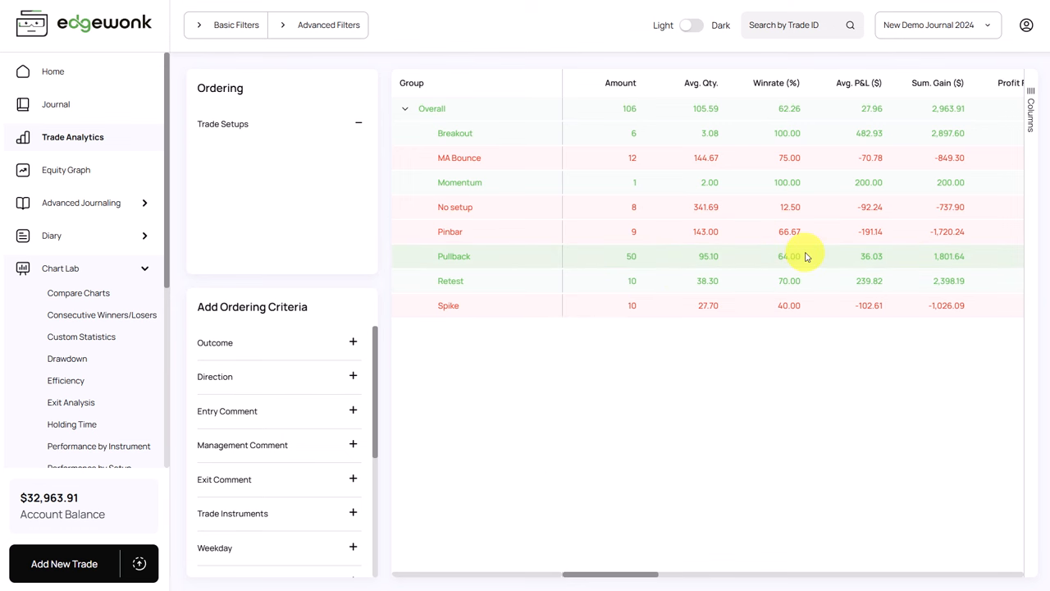
pyautogui.moveTo(880, 97)
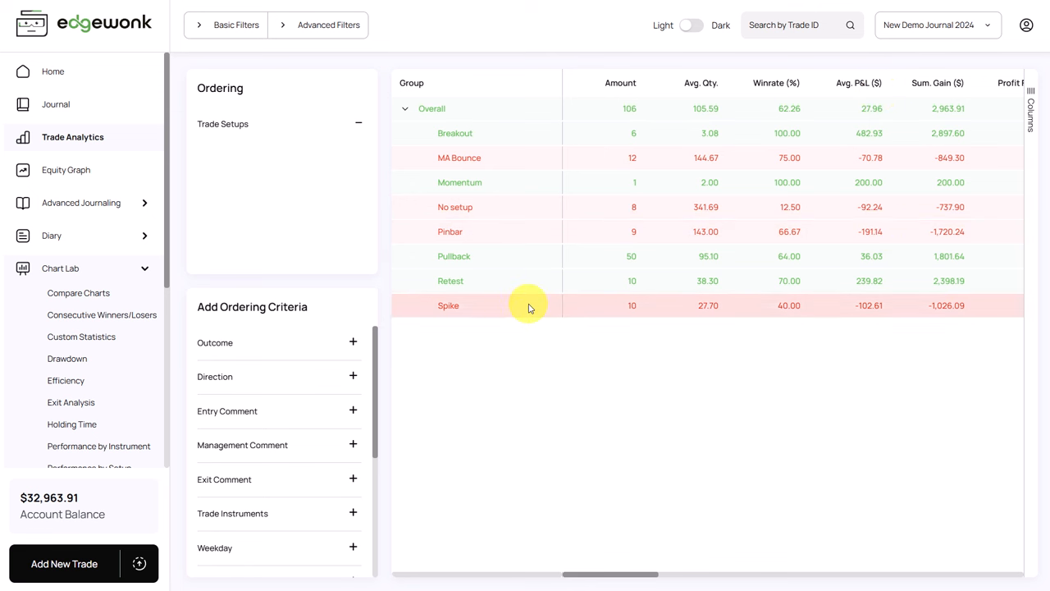
pyautogui.moveTo(860, 318)
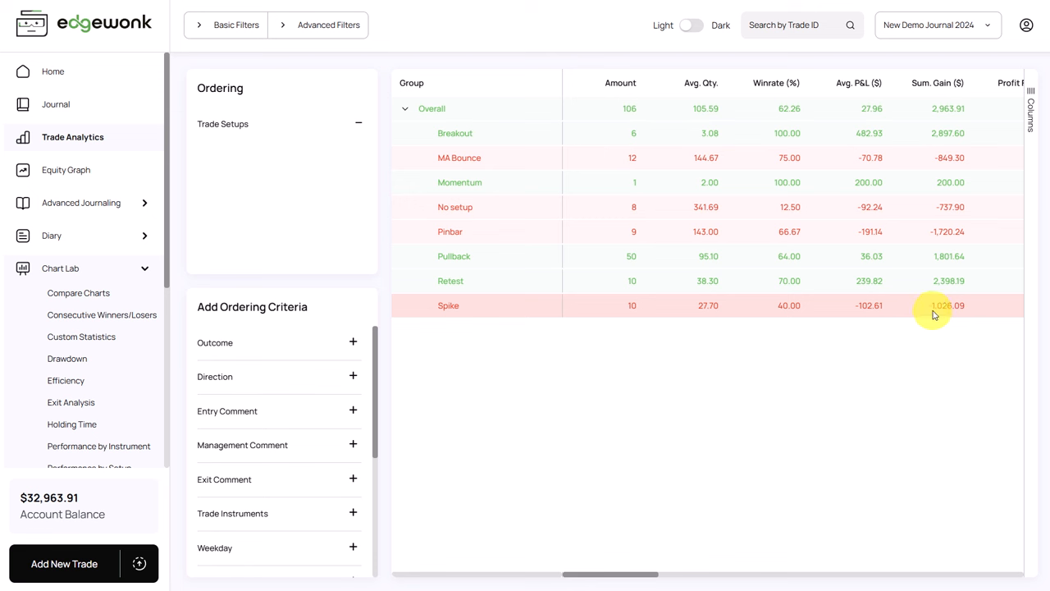
pyautogui.moveTo(932, 310)
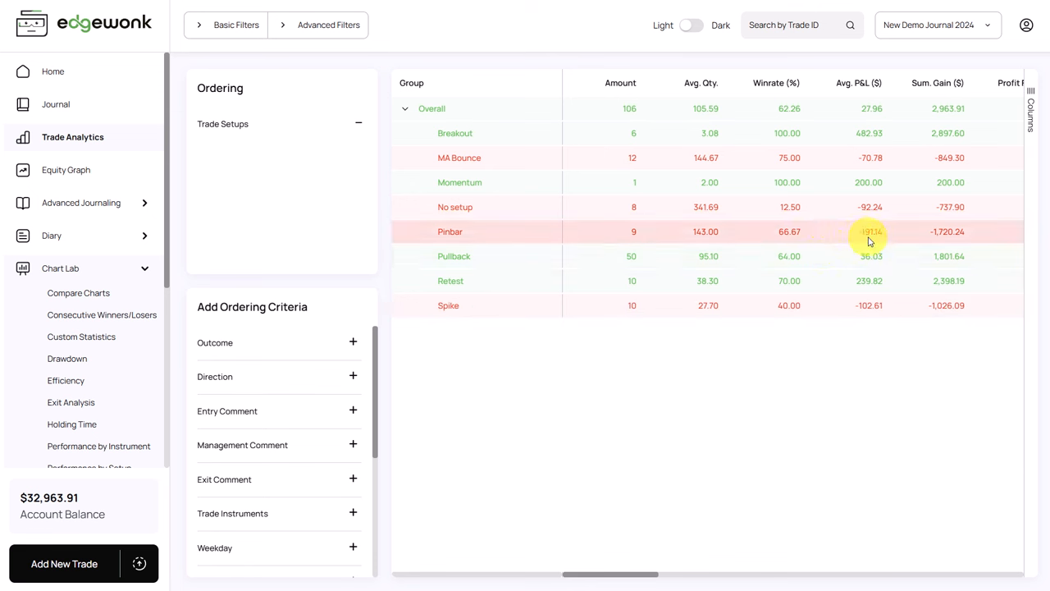
pyautogui.moveTo(861, 243)
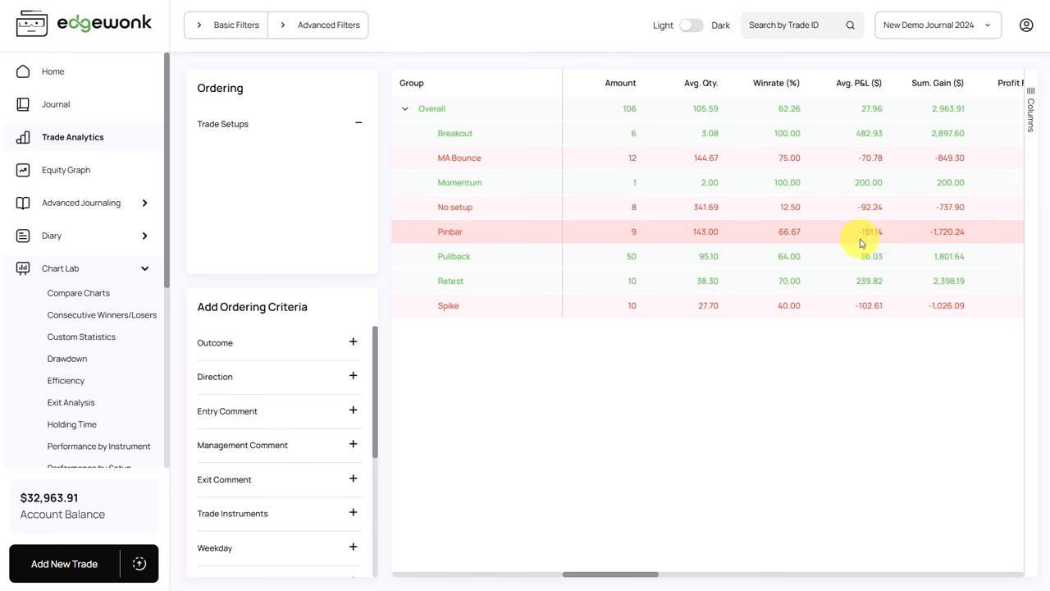
pyautogui.moveTo(922, 228)
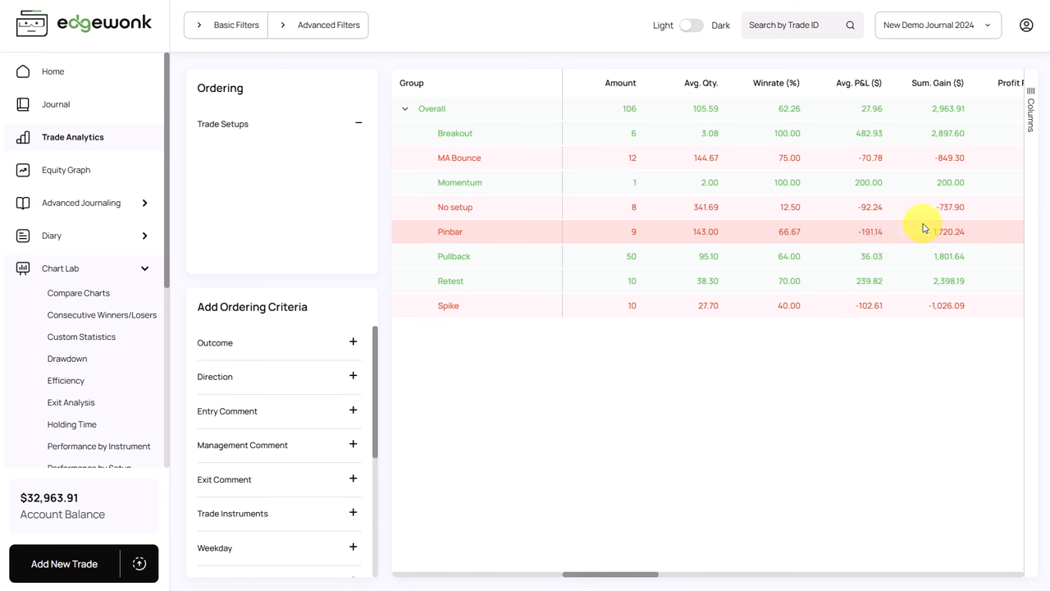
pyautogui.moveTo(942, 238)
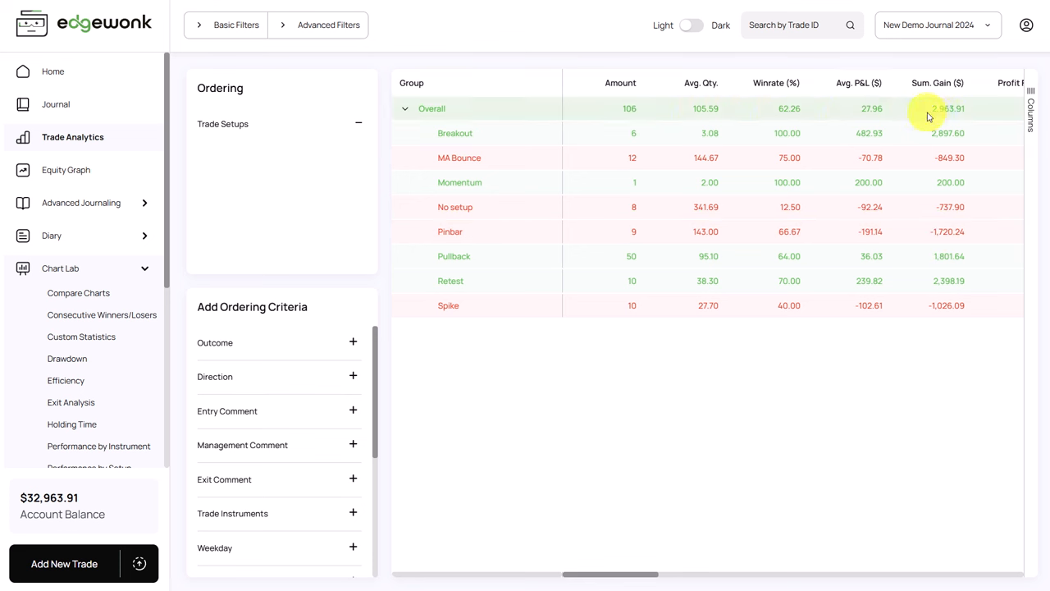
pyautogui.moveTo(936, 115)
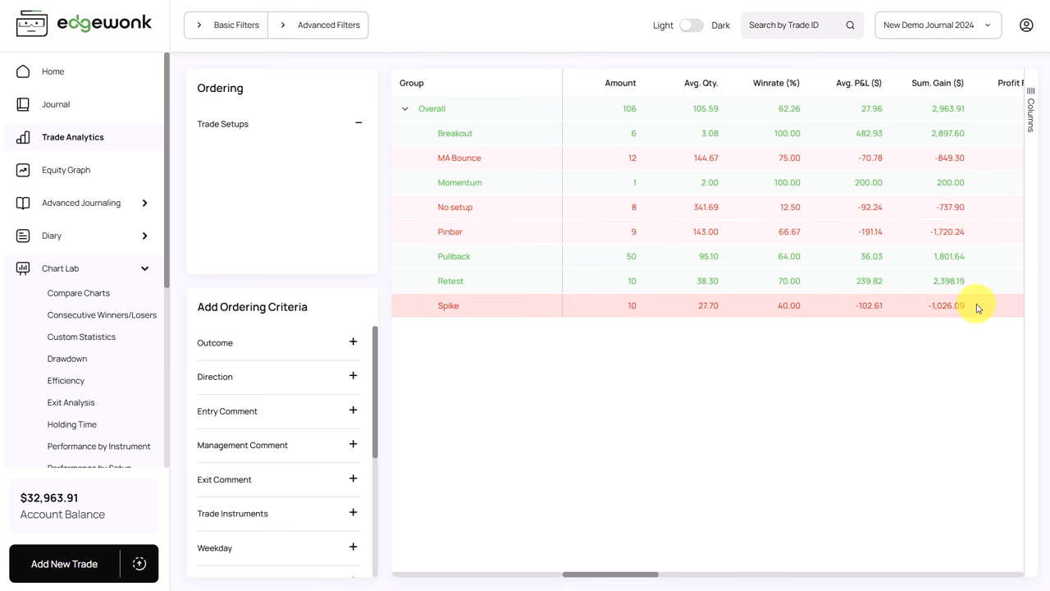
pyautogui.moveTo(952, 286)
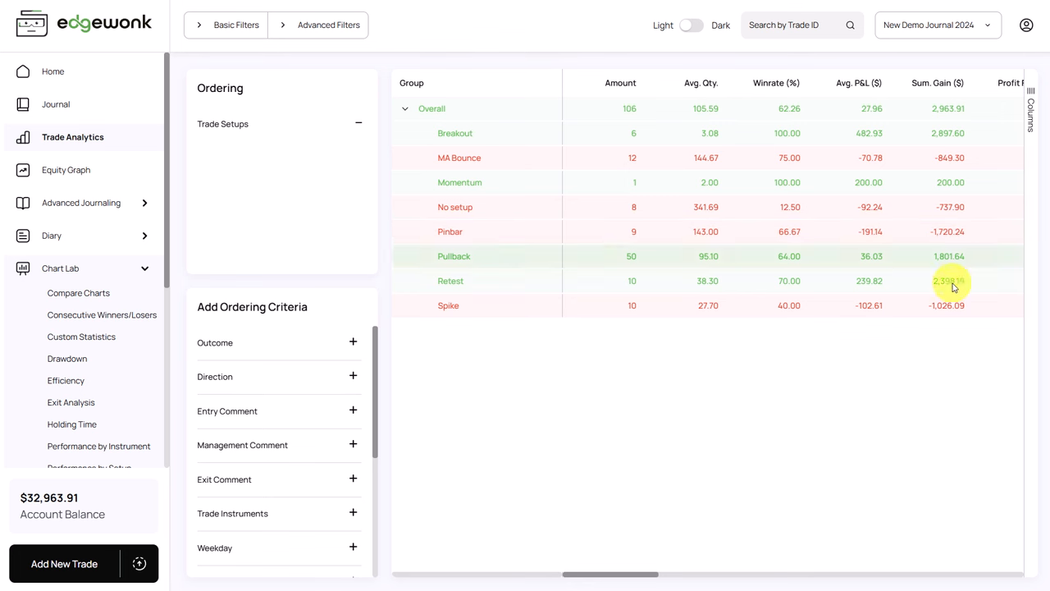
pyautogui.moveTo(939, 177)
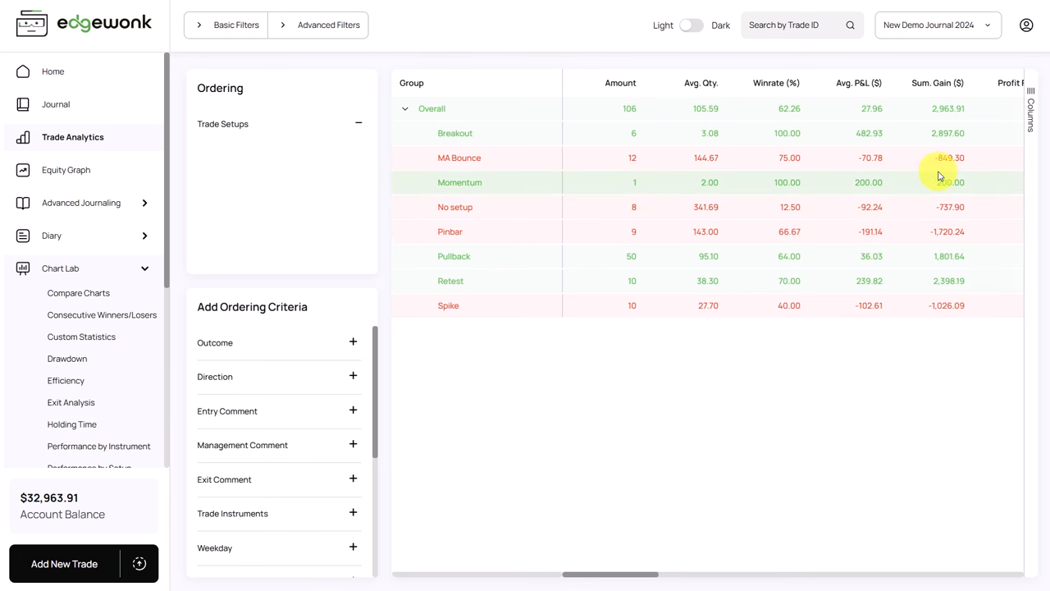
pyautogui.moveTo(932, 109)
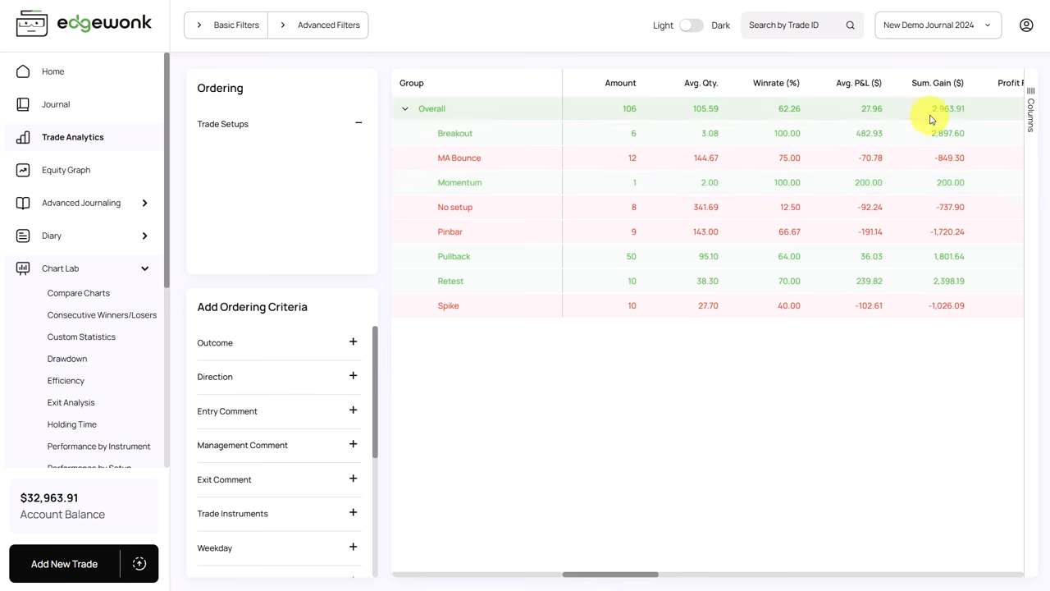
pyautogui.moveTo(916, 245)
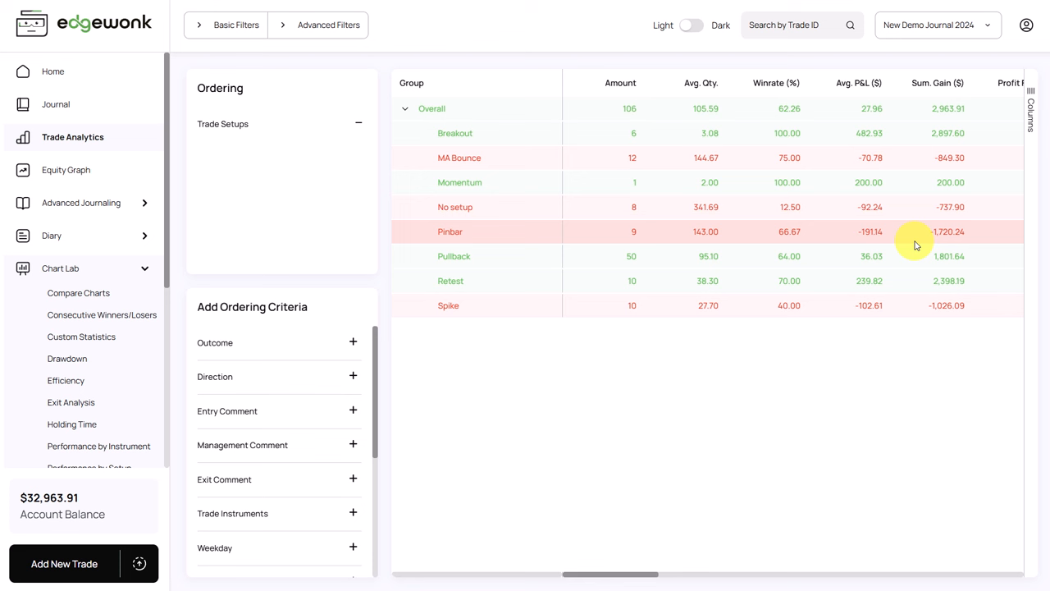
pyautogui.moveTo(906, 233)
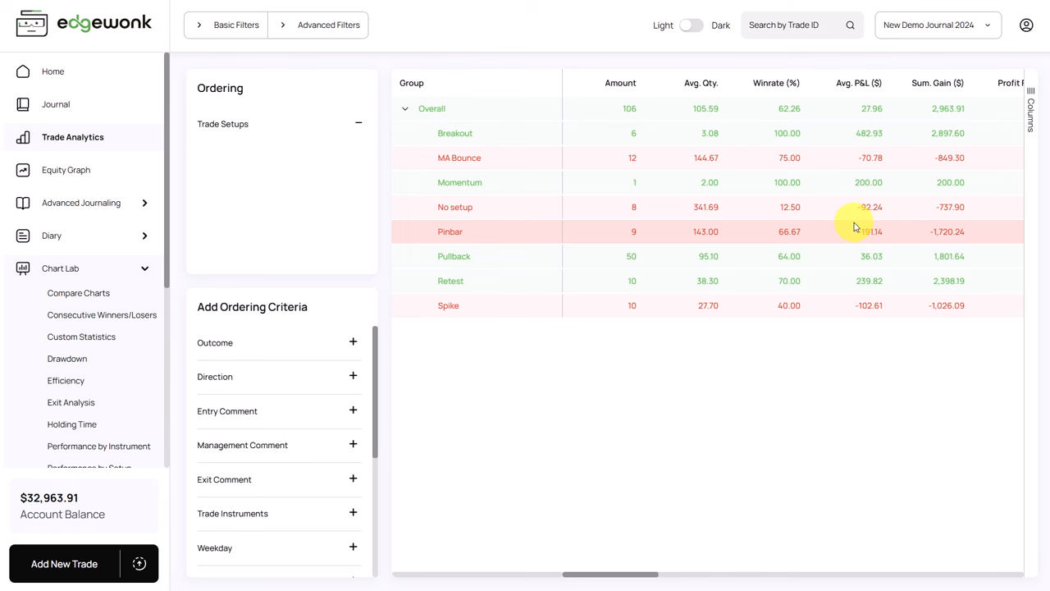
pyautogui.moveTo(834, 233)
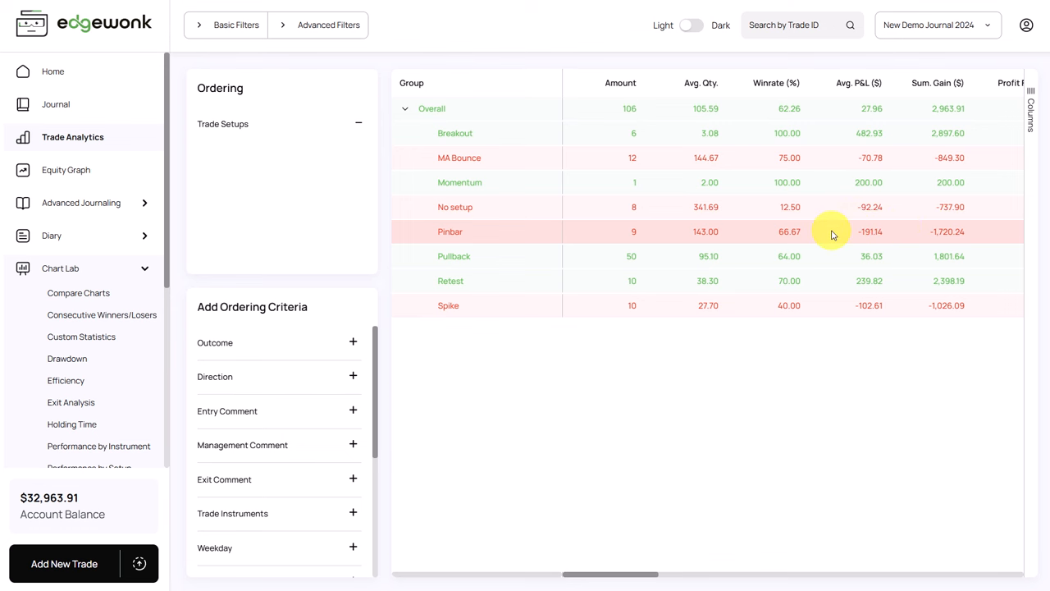